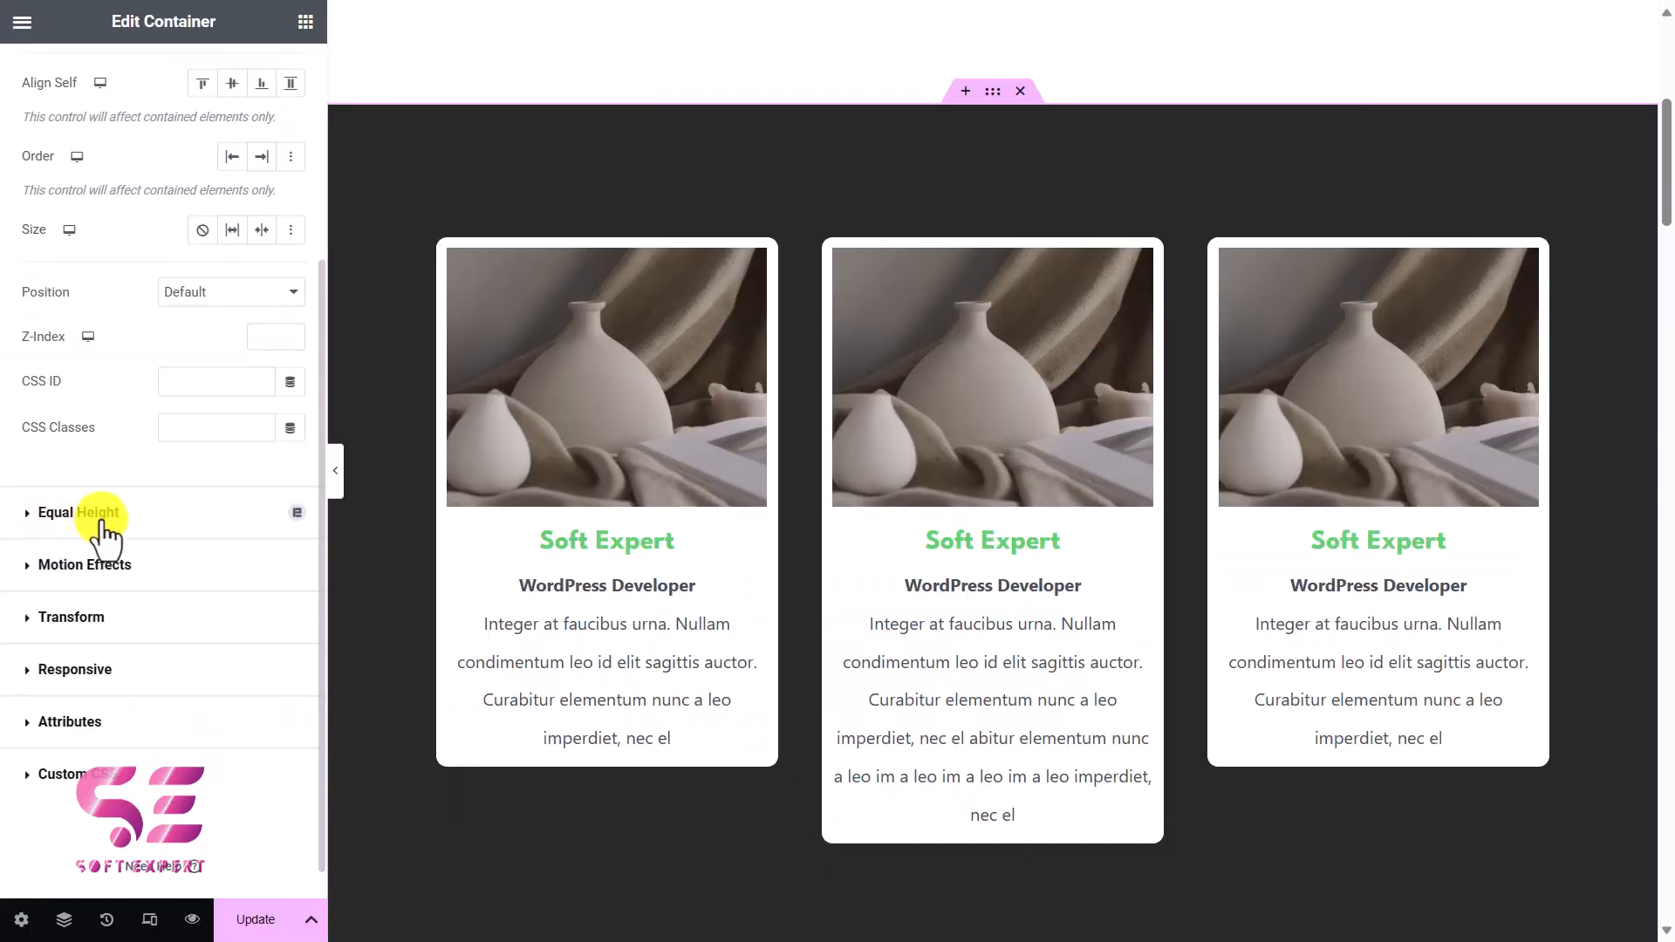
# Preview the container's Equal Height section, then the line-clamp class placeholder in the CSS rule
pyautogui.click(80, 512)
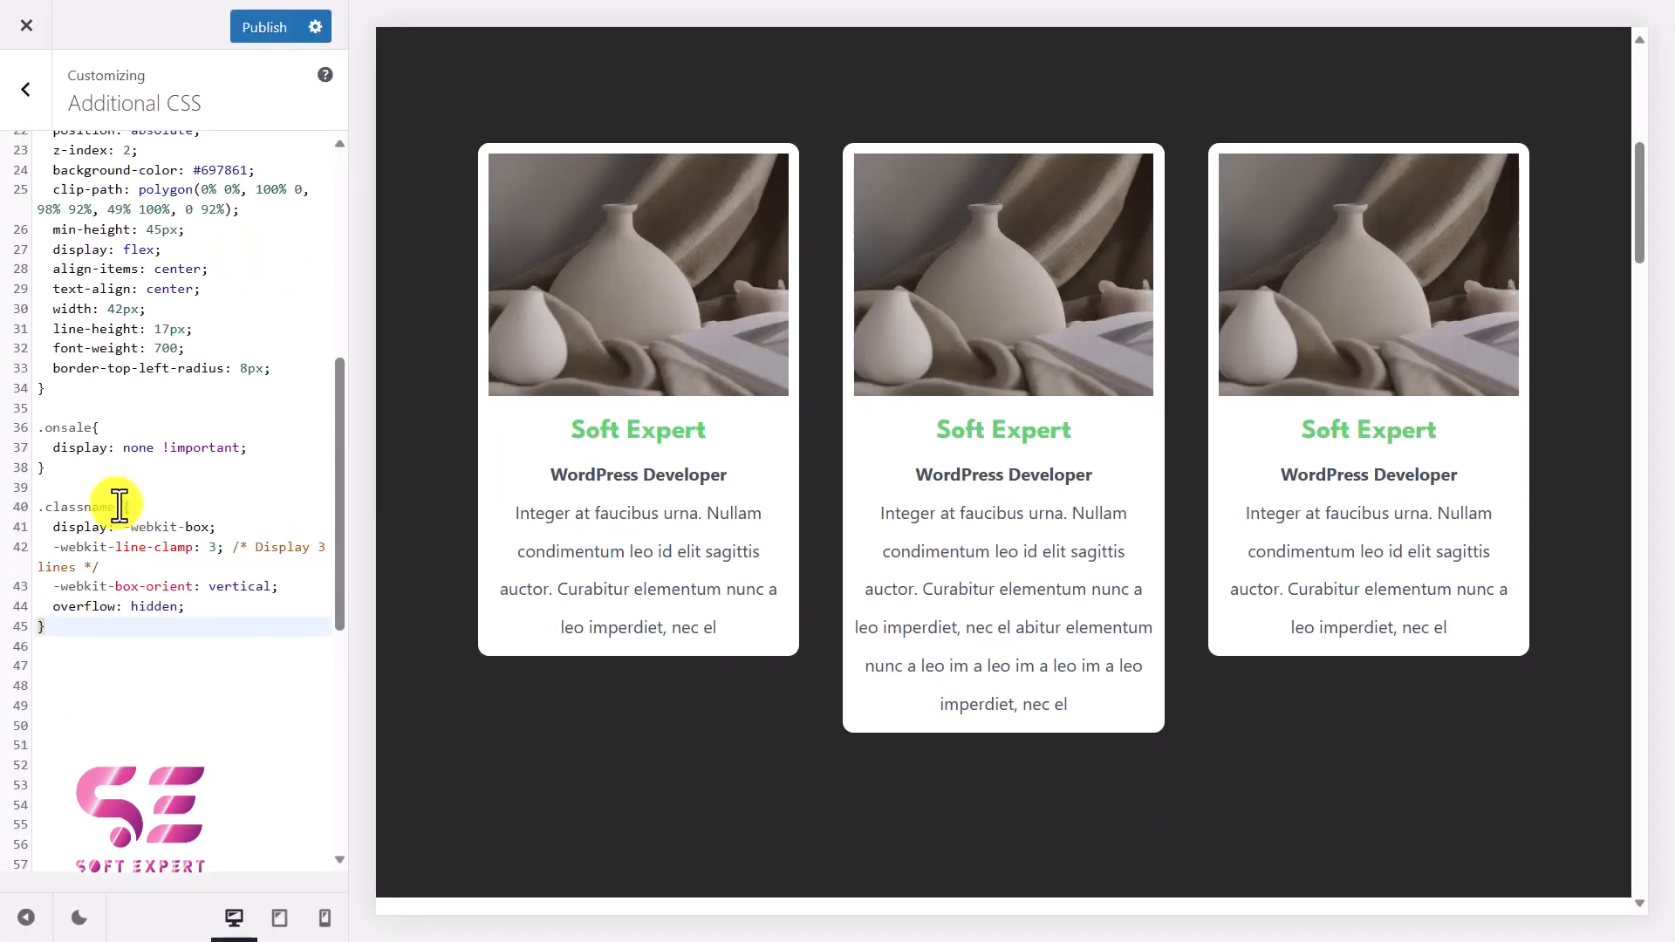
pyautogui.doubleClick(84, 506)
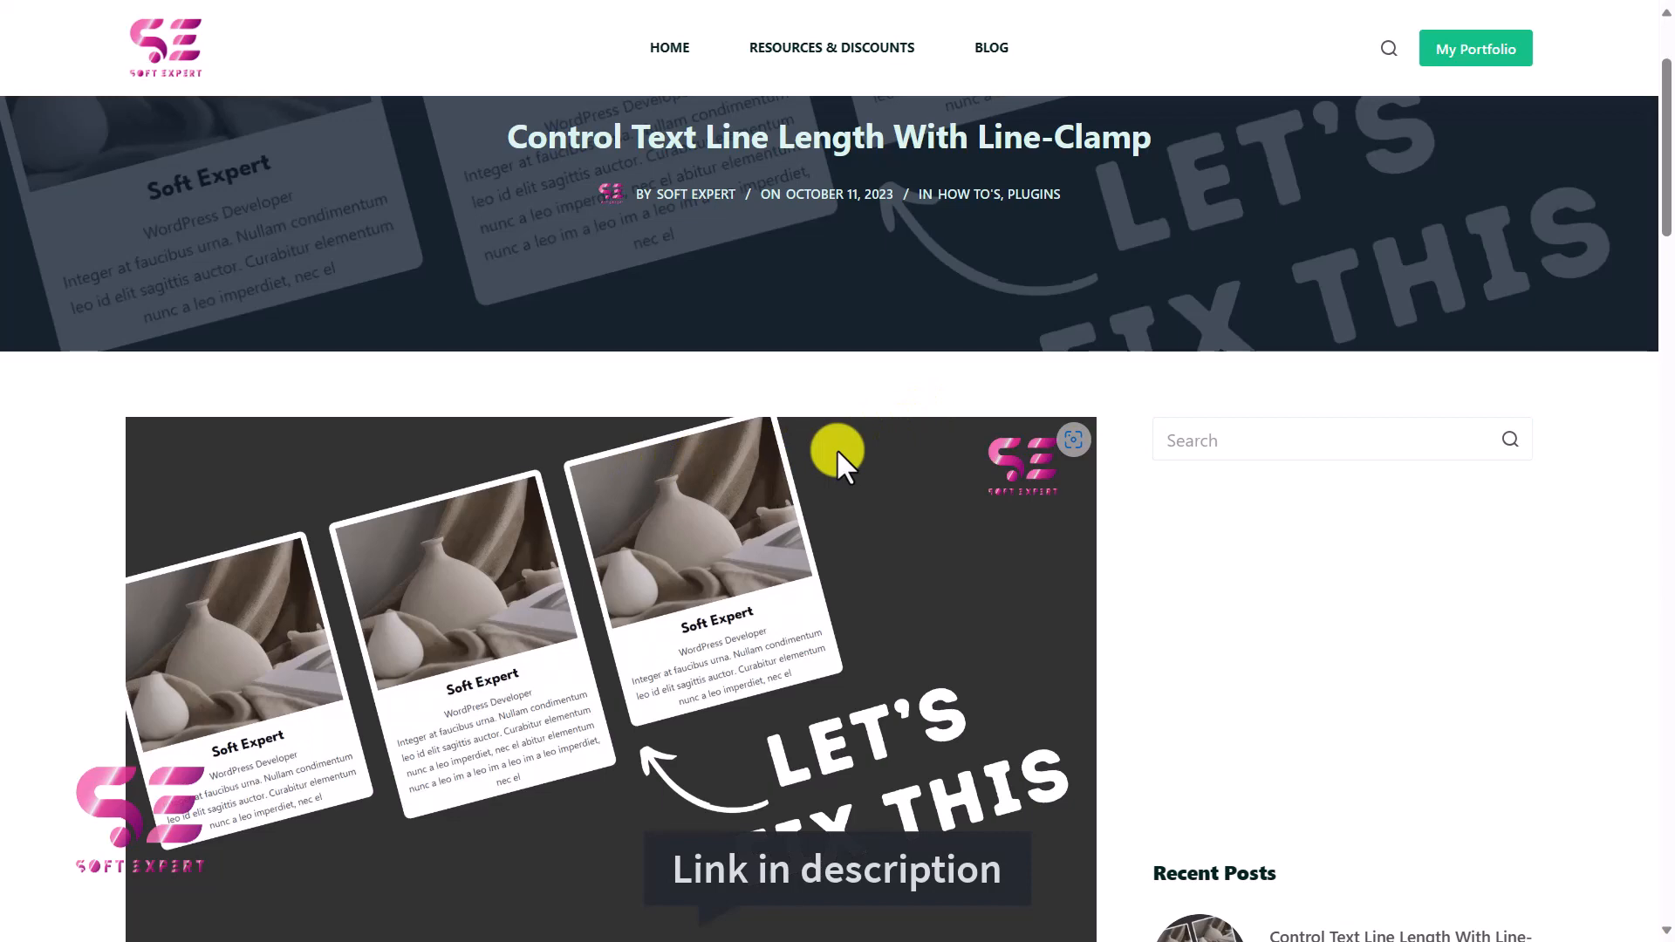
# Read the post's Method 1 plugin steps and follow the Download Elementspack plugin button
pyautogui.scroll(-3)
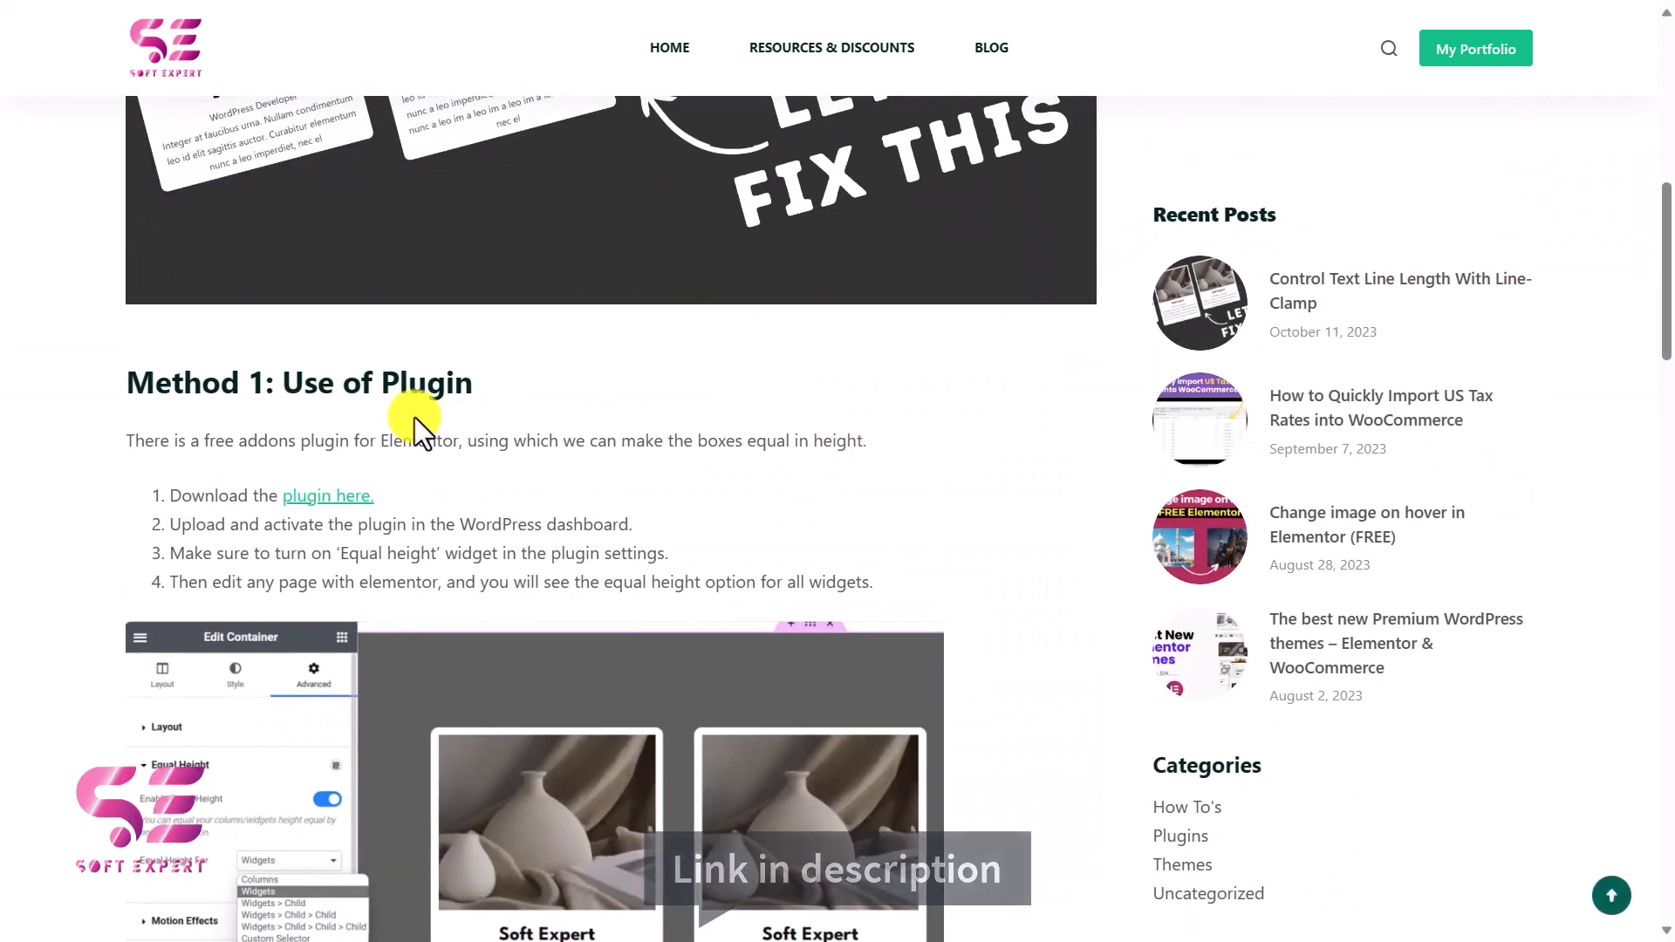
pyautogui.scroll(-3)
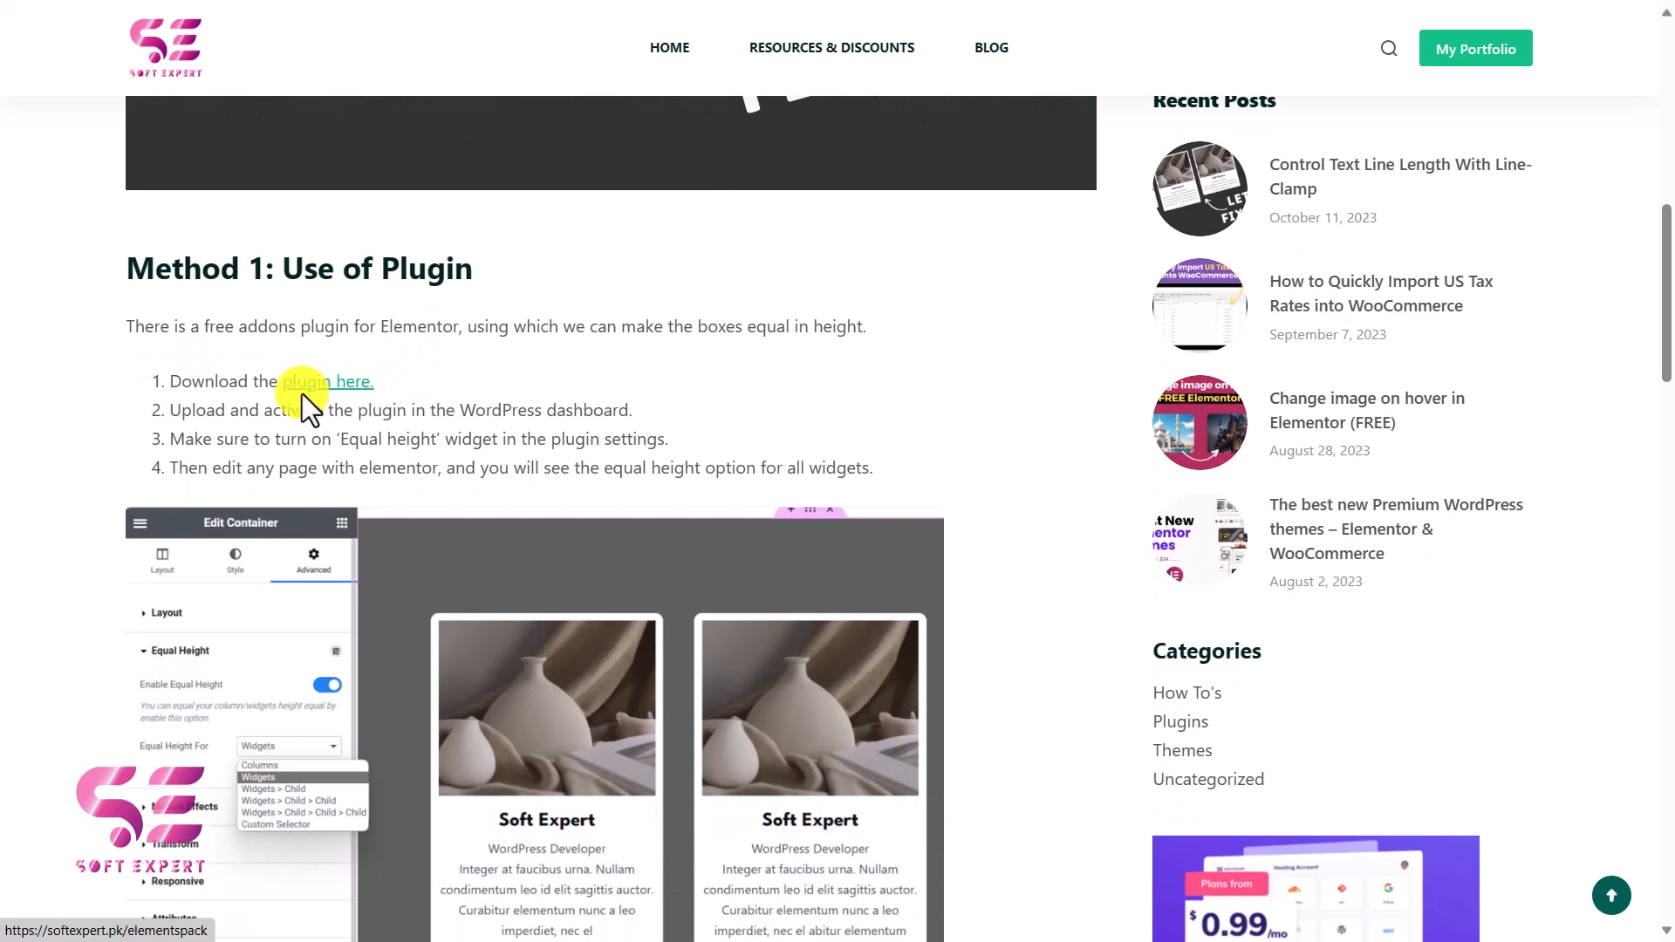
pyautogui.doubleClick(363, 440)
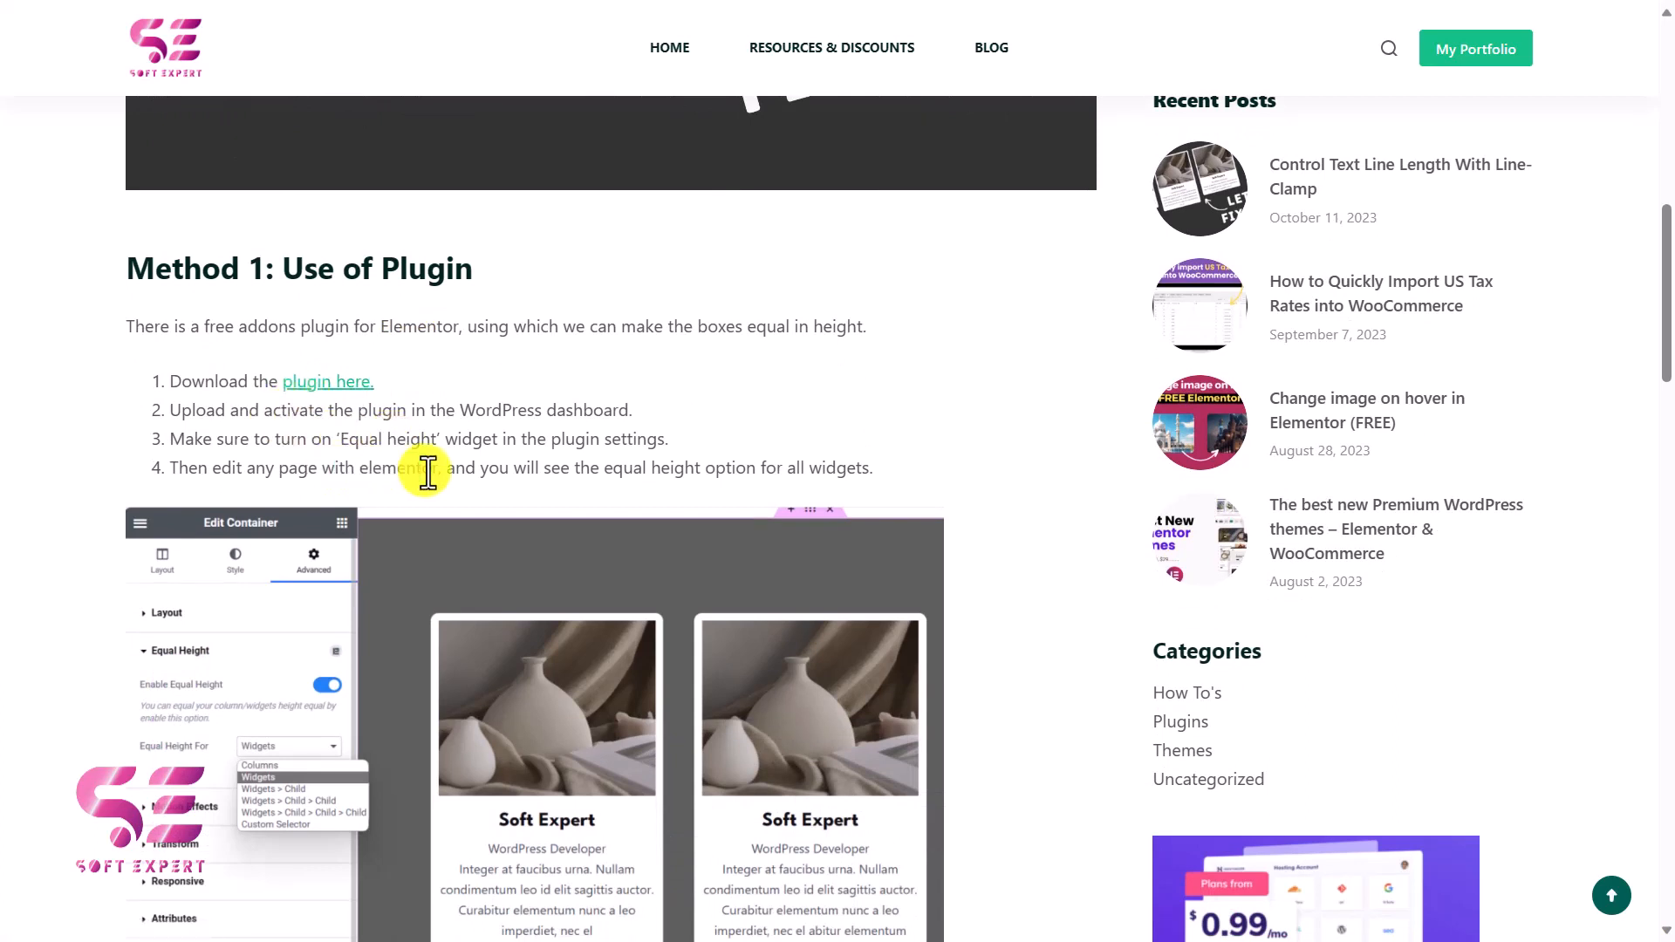
pyautogui.scroll(-3)
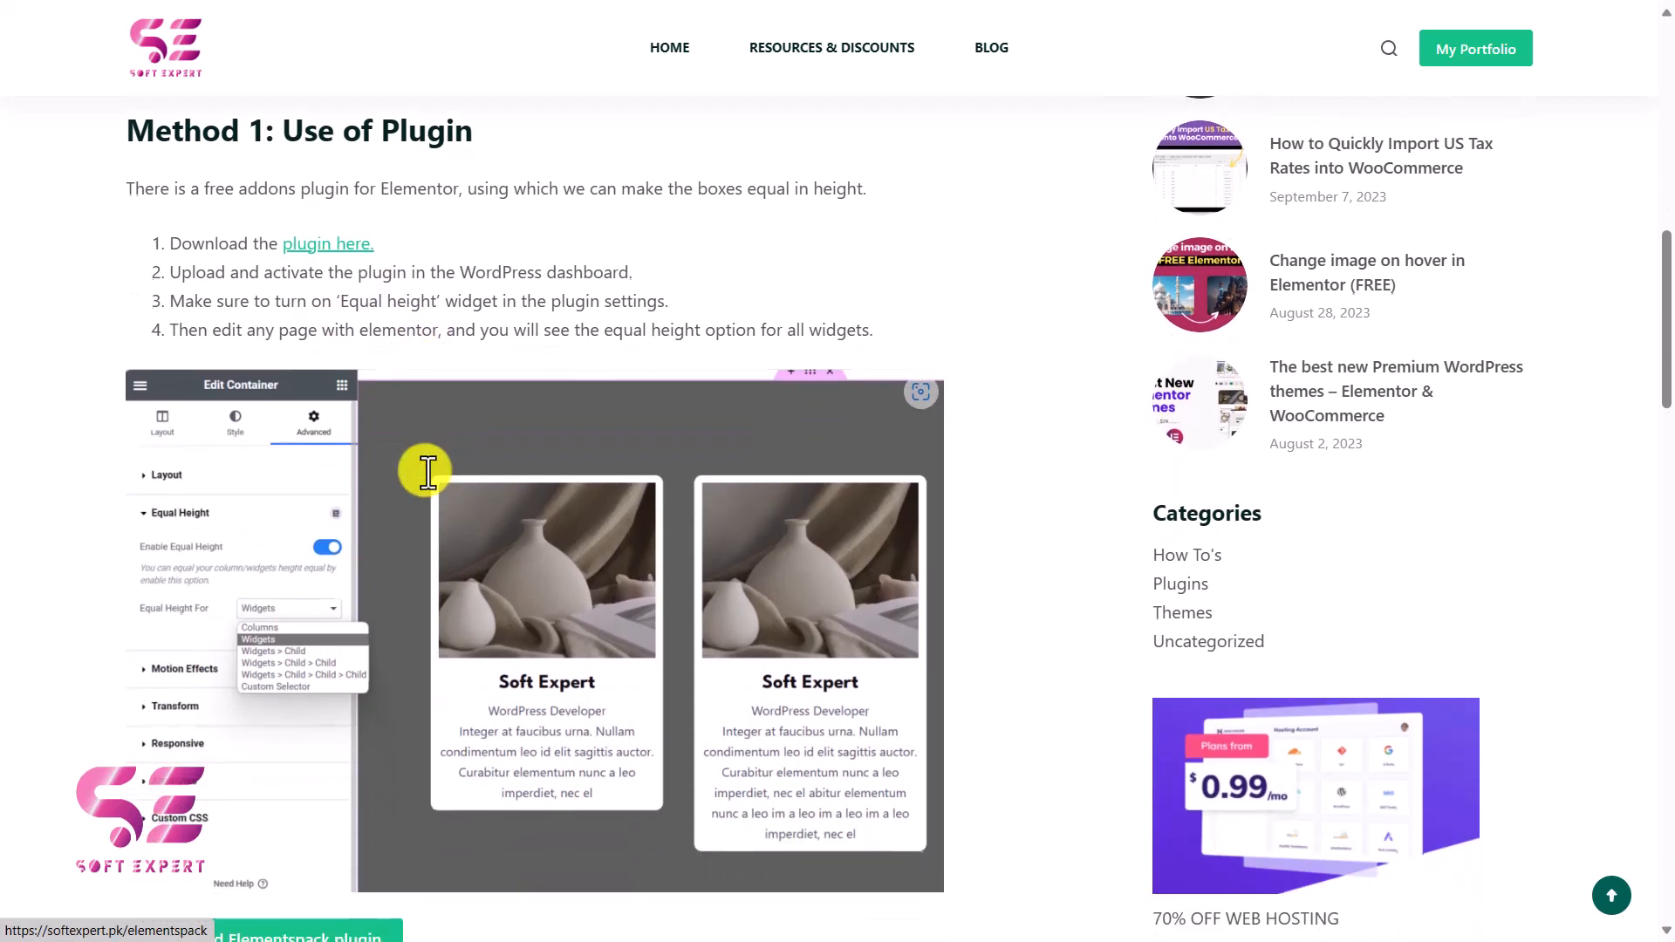
pyautogui.scroll(-3)
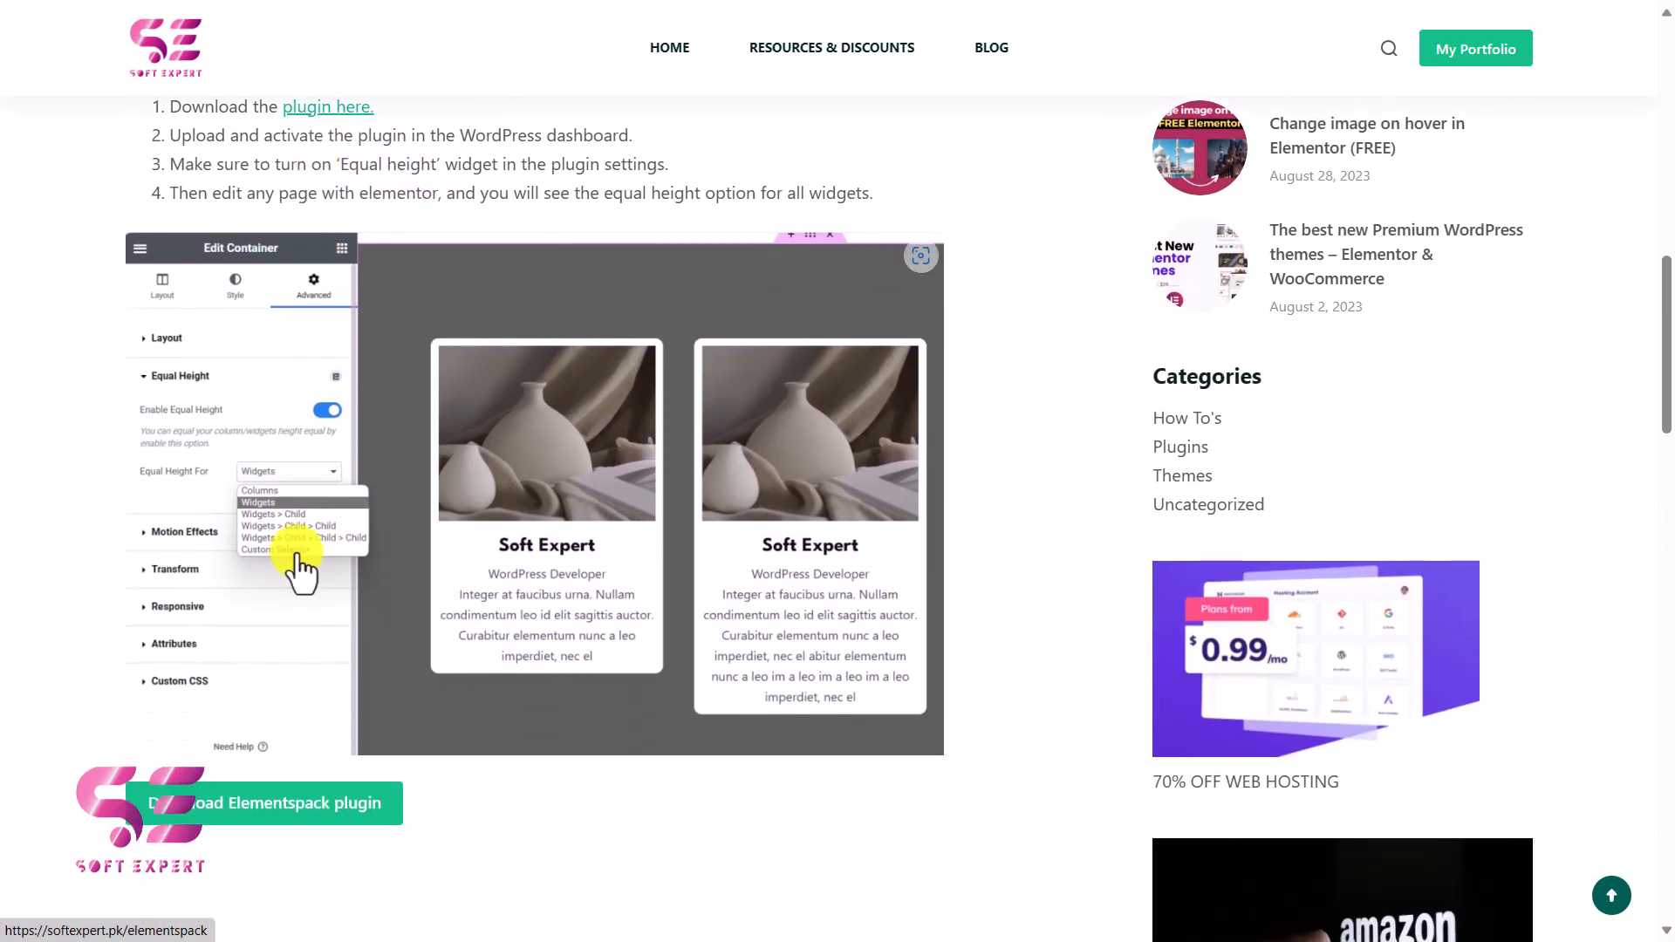
pyautogui.moveTo(279, 827)
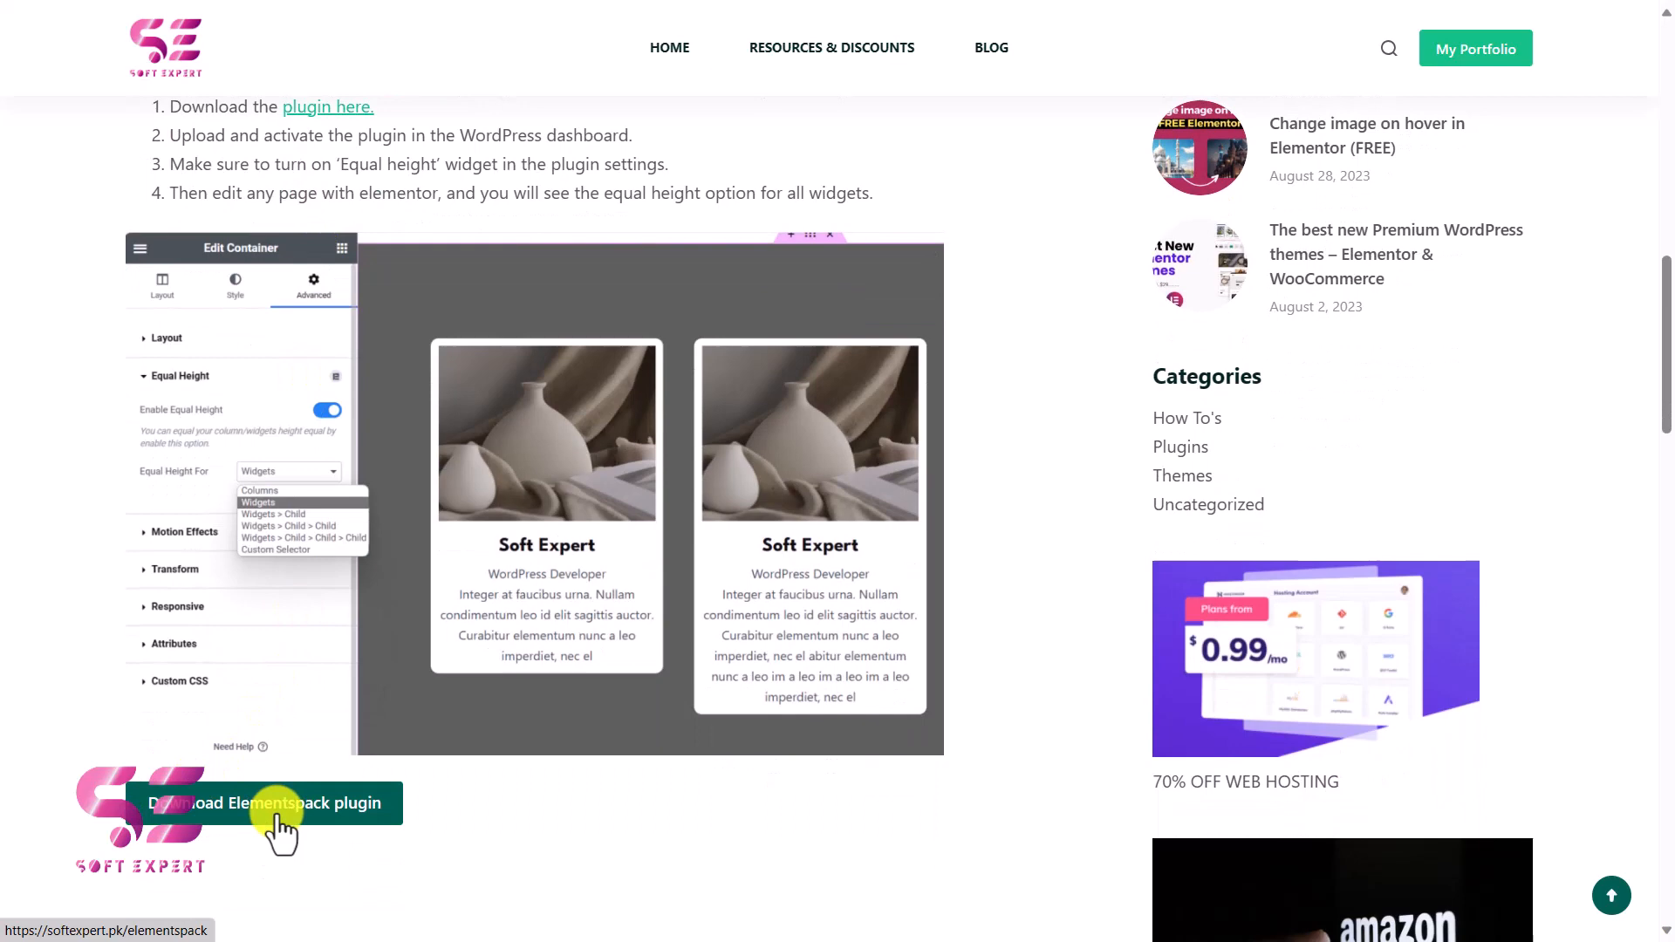
pyautogui.click(269, 802)
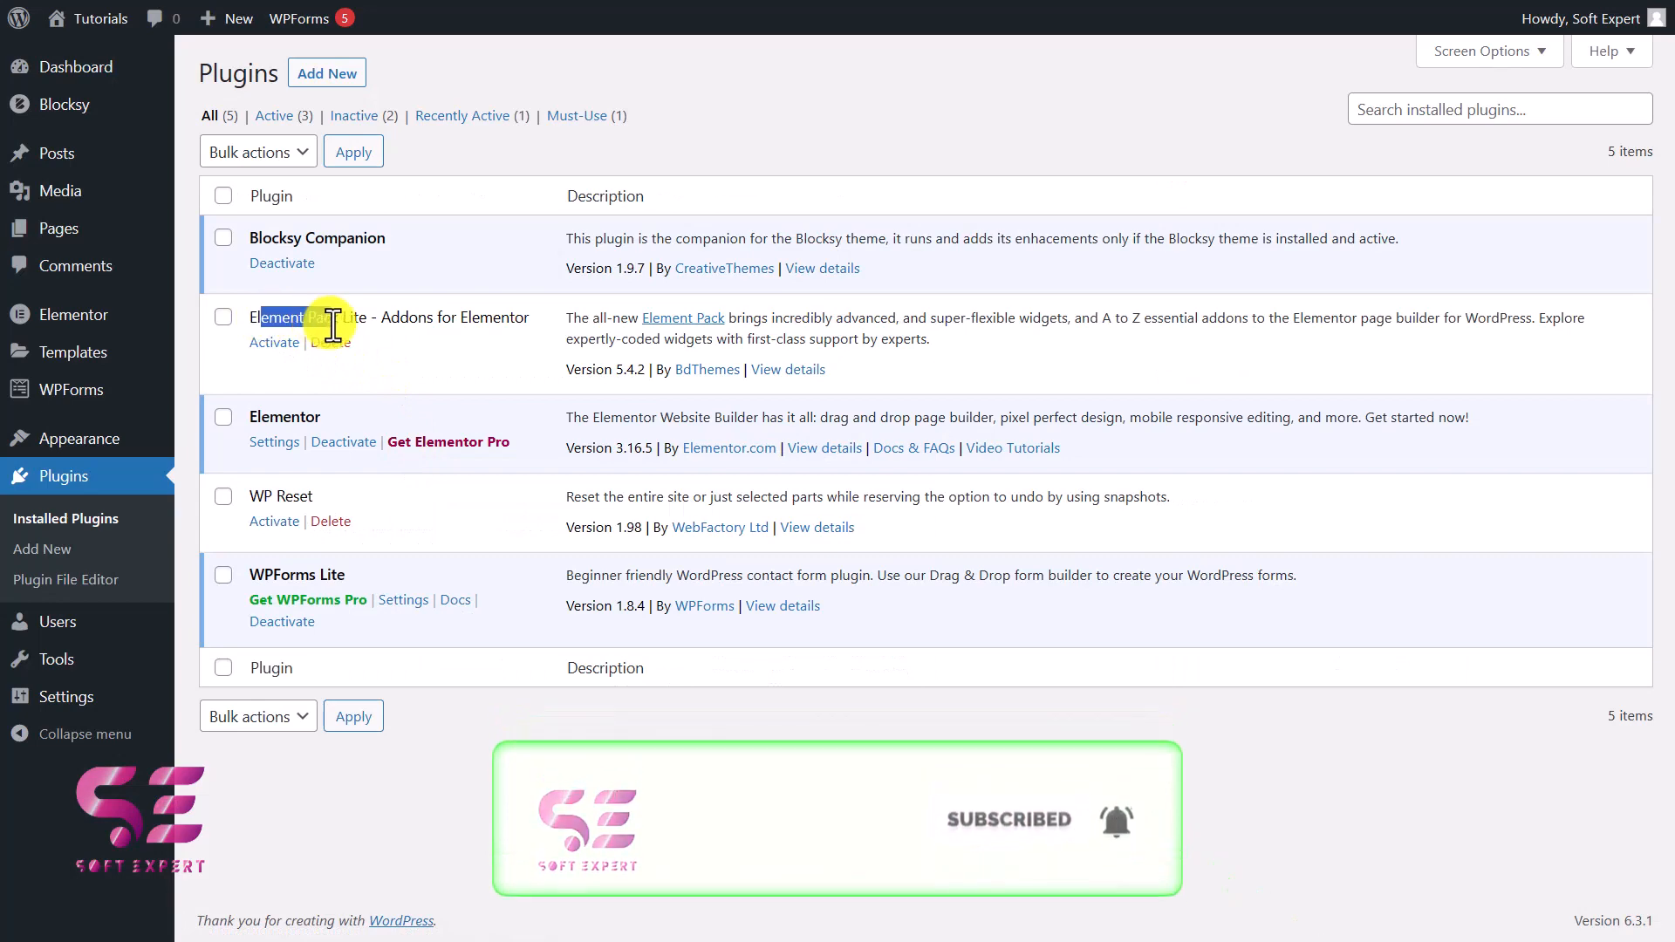
# Activate Element Pack Lite and skip its update opt-in prompt
pyautogui.click(274, 342)
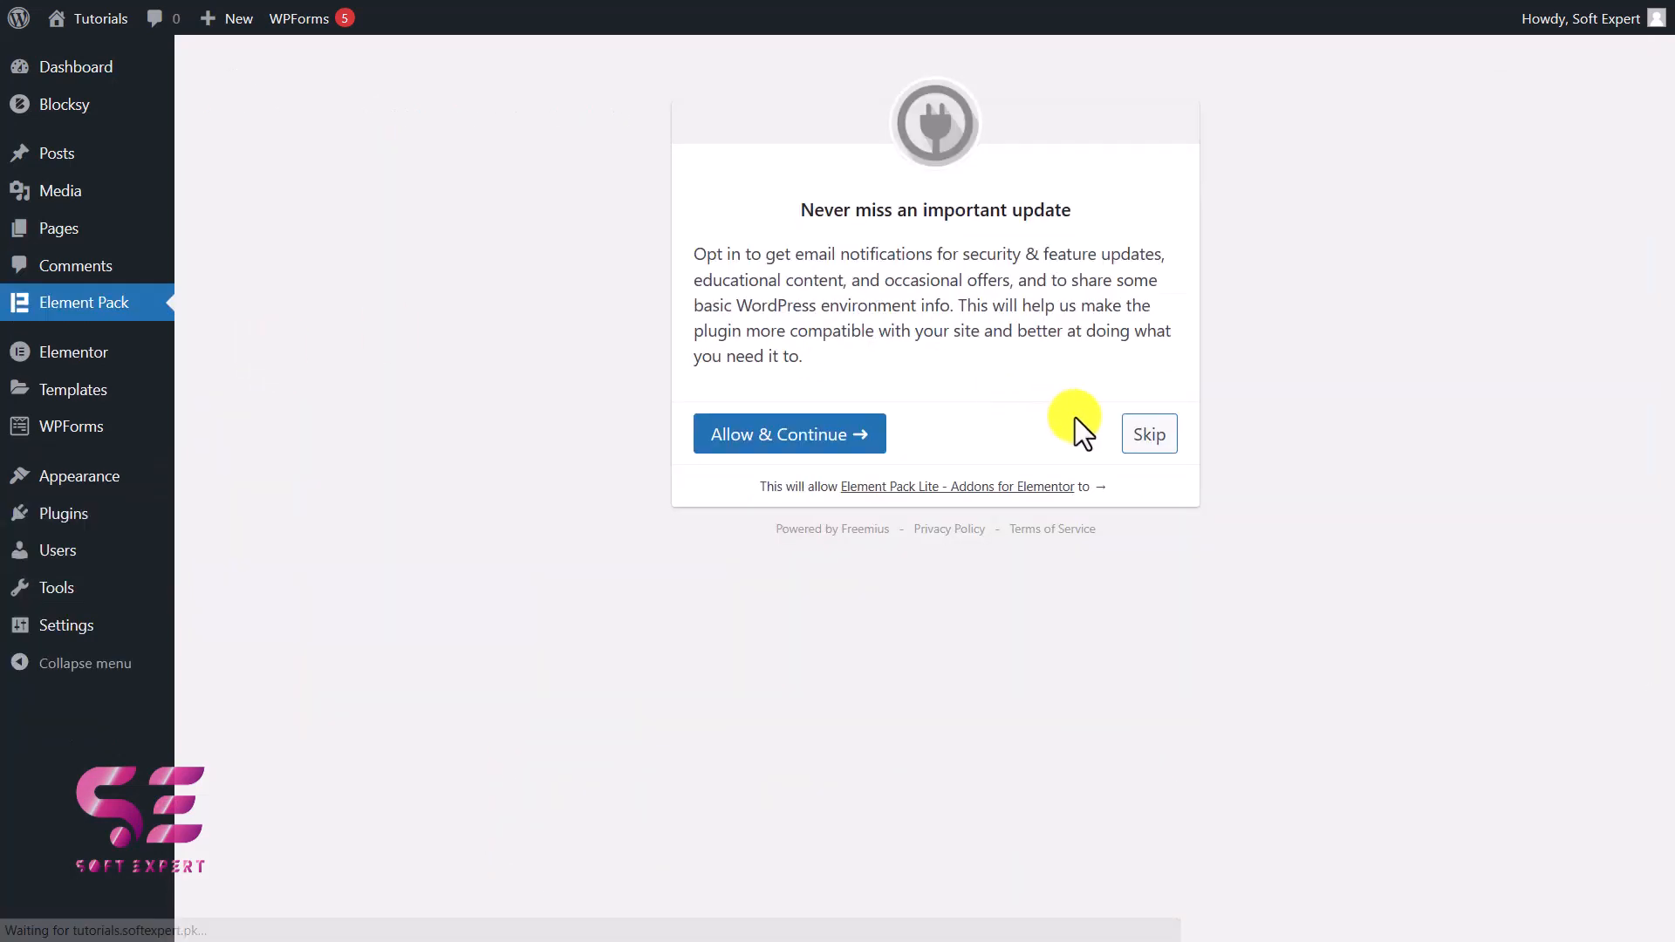
pyautogui.click(1148, 434)
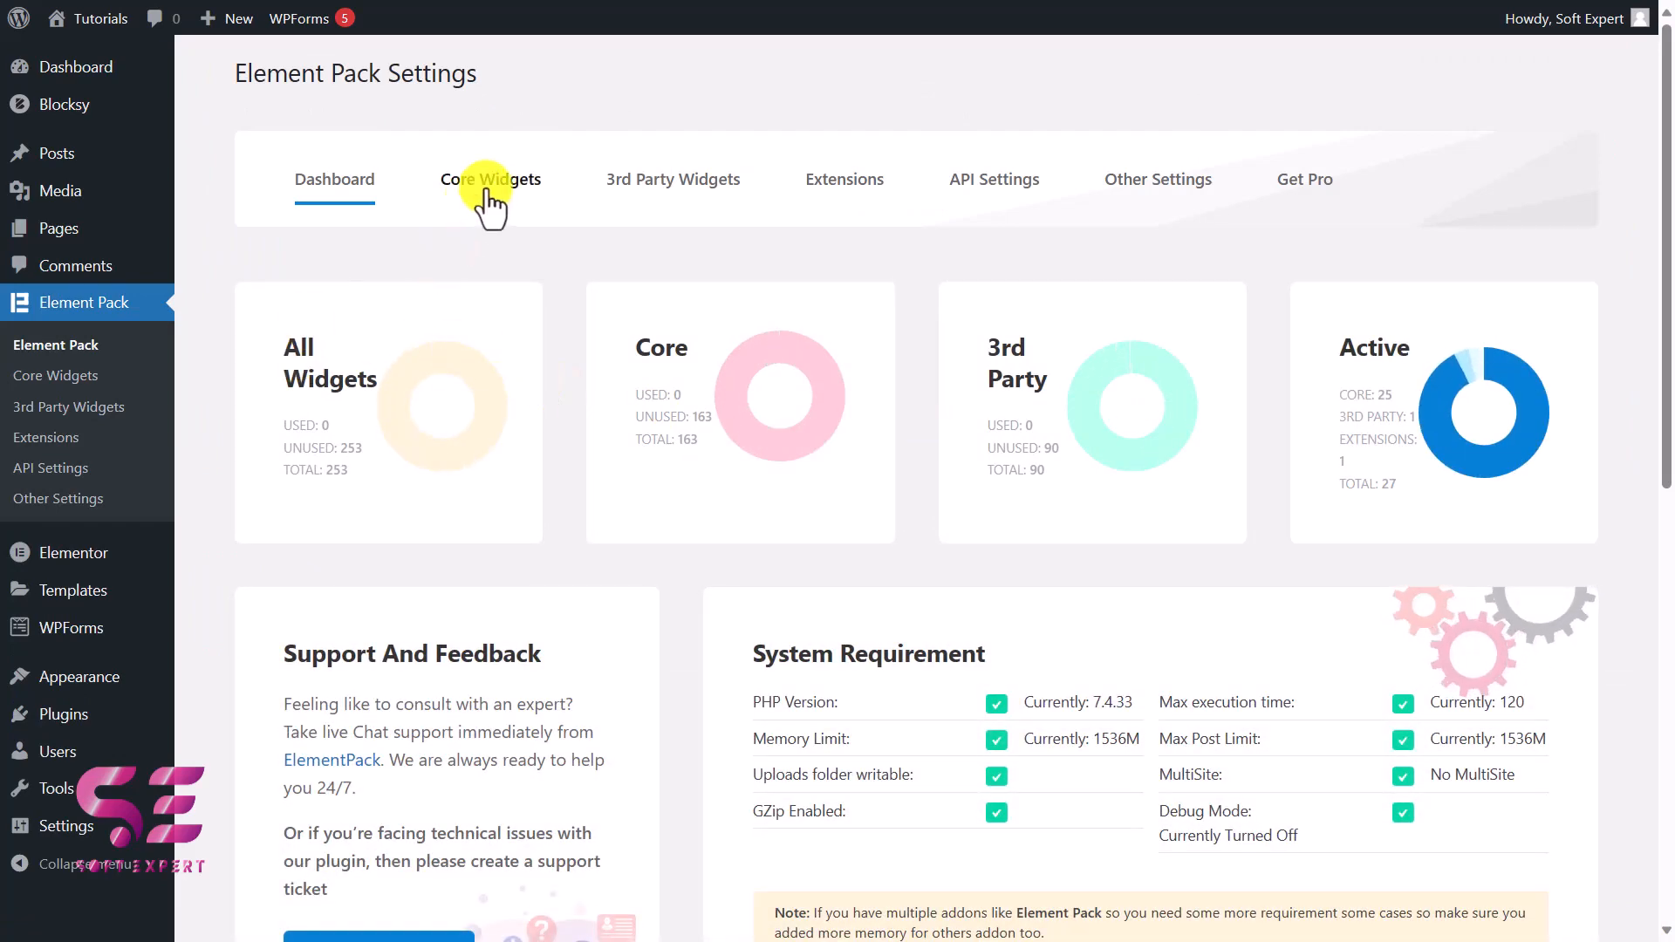
# Browse Element Pack's Core Widgets list, then the 3rd Party Widgets list
pyautogui.click(490, 178)
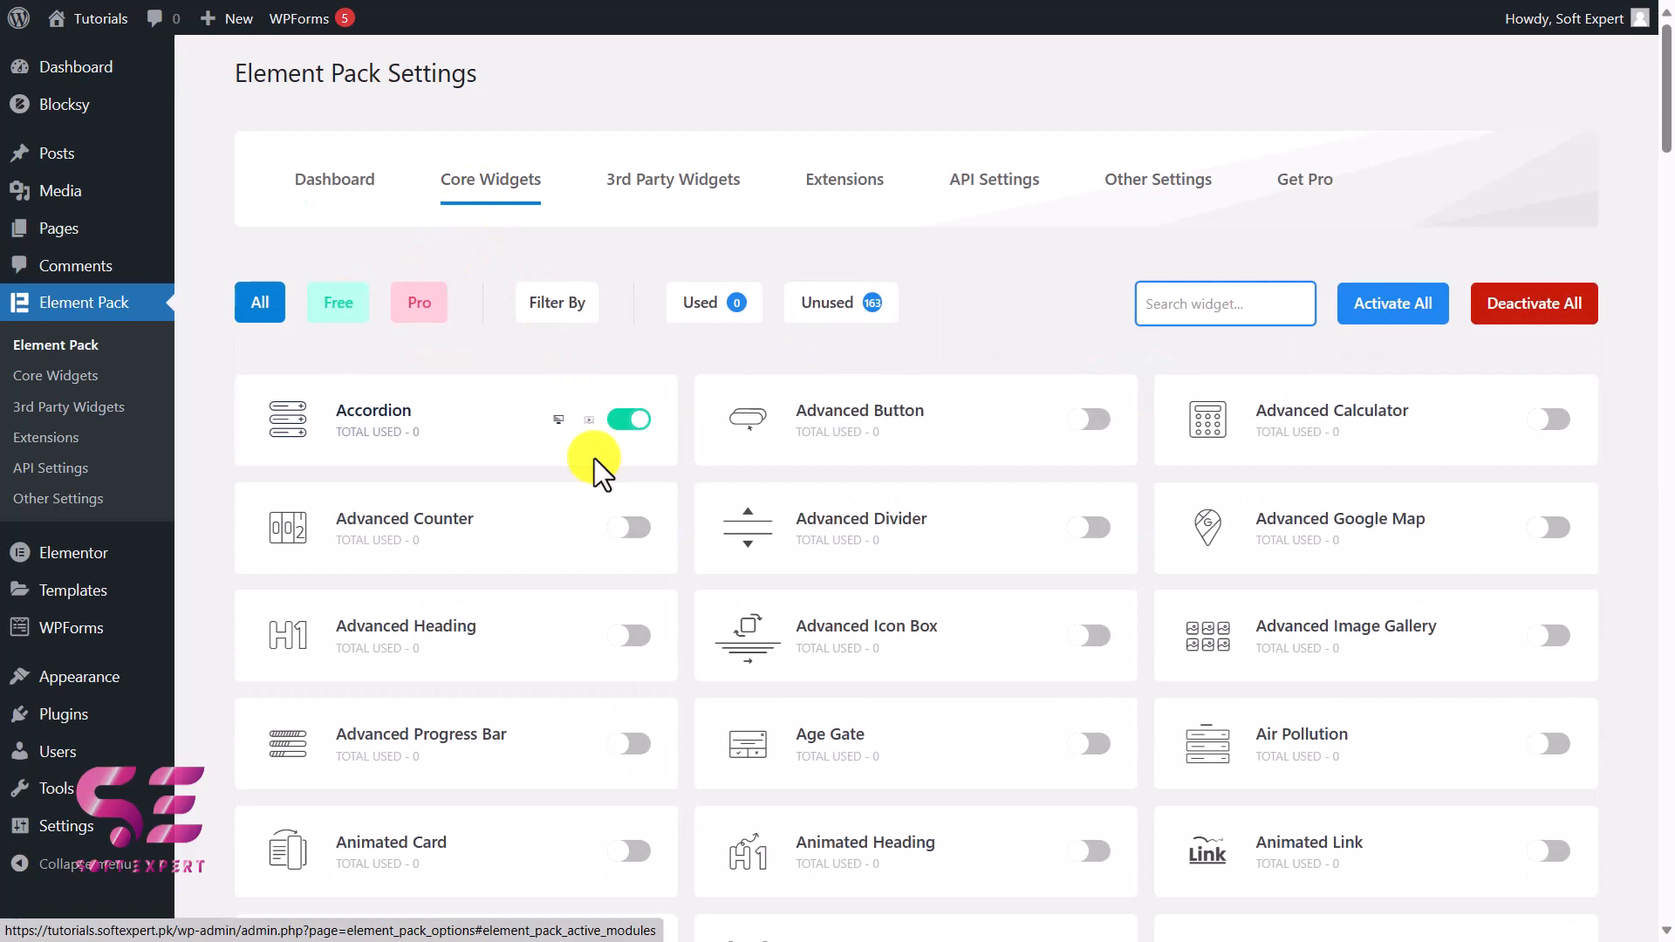
pyautogui.scroll(-3)
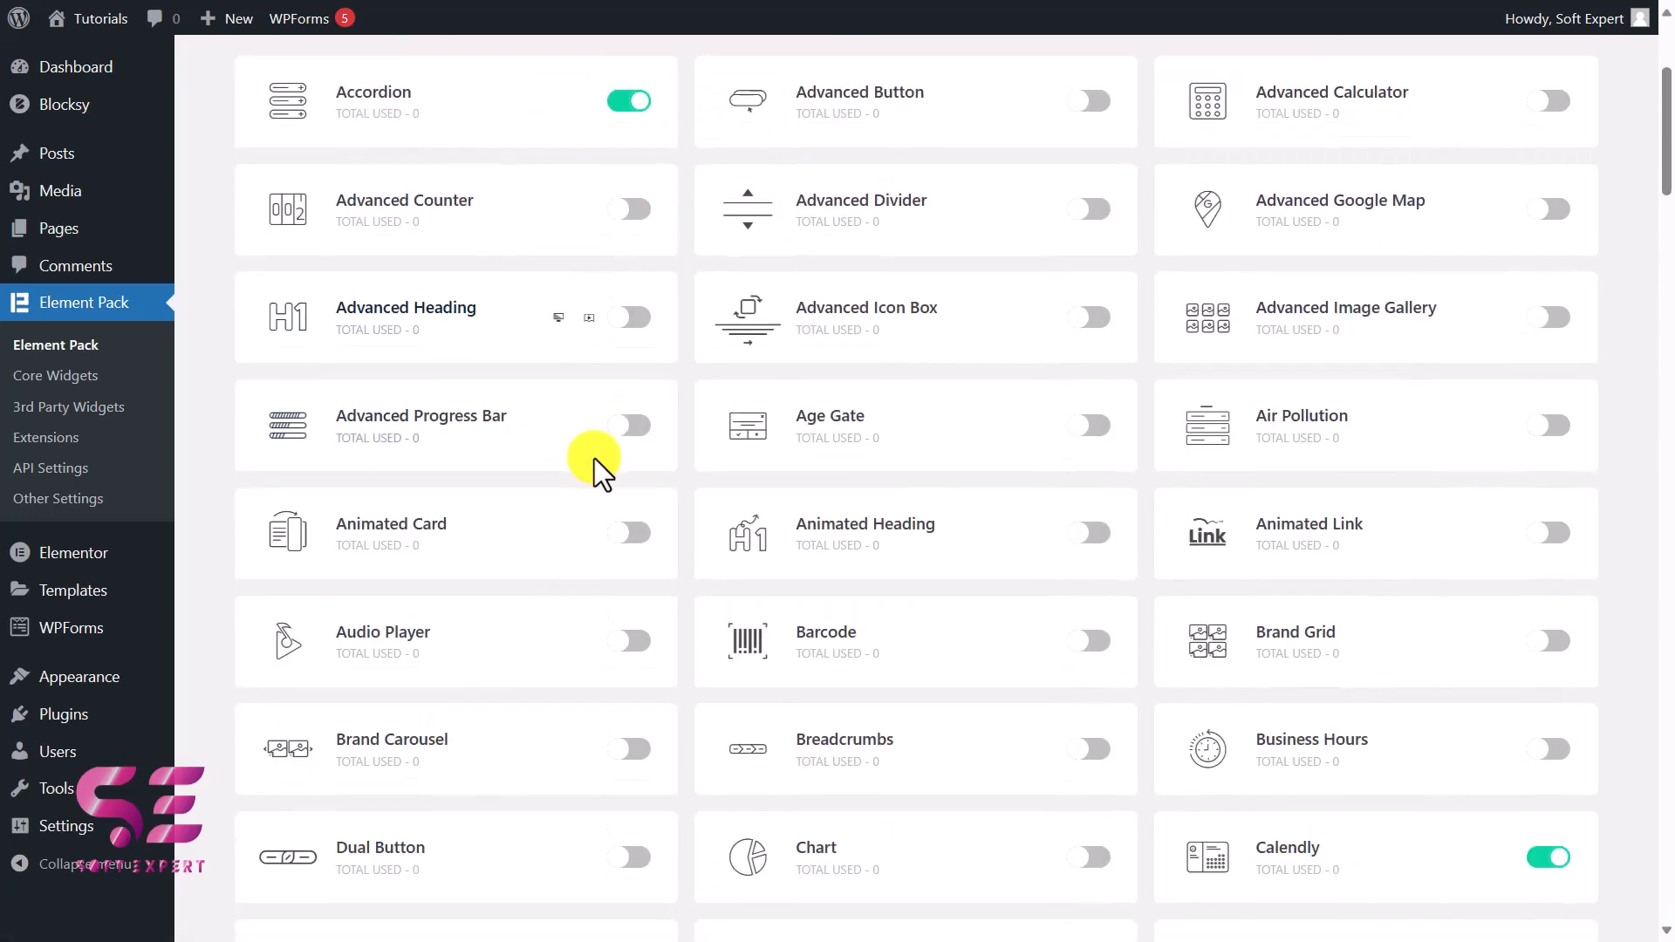
pyautogui.scroll(-3)
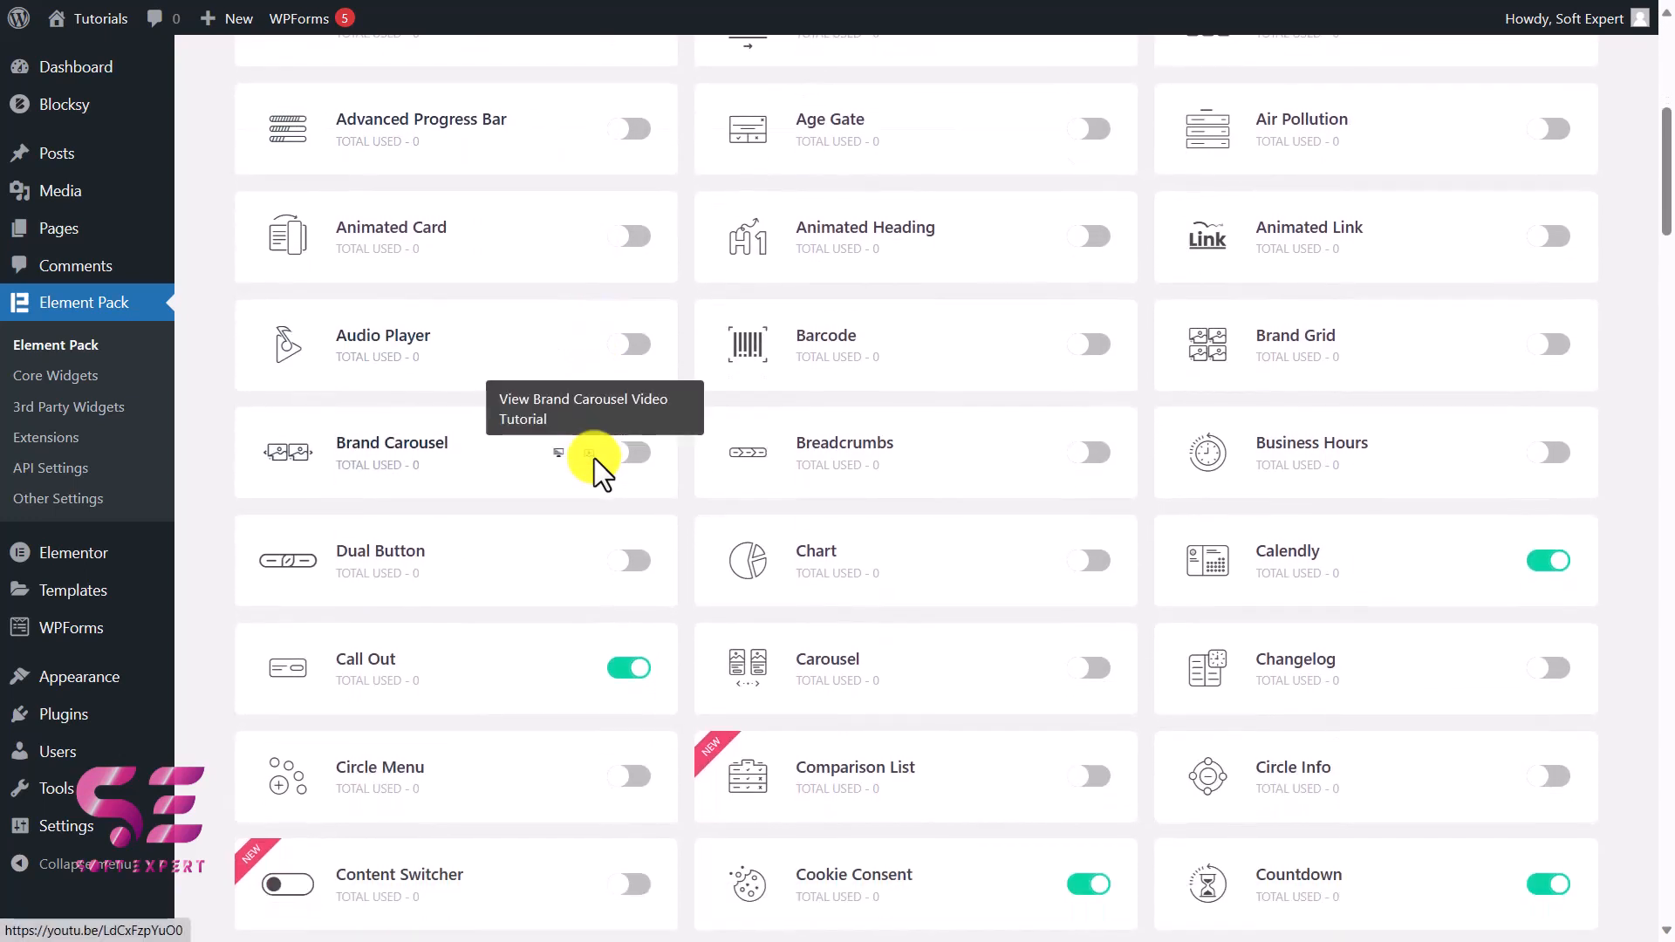
pyautogui.scroll(-3)
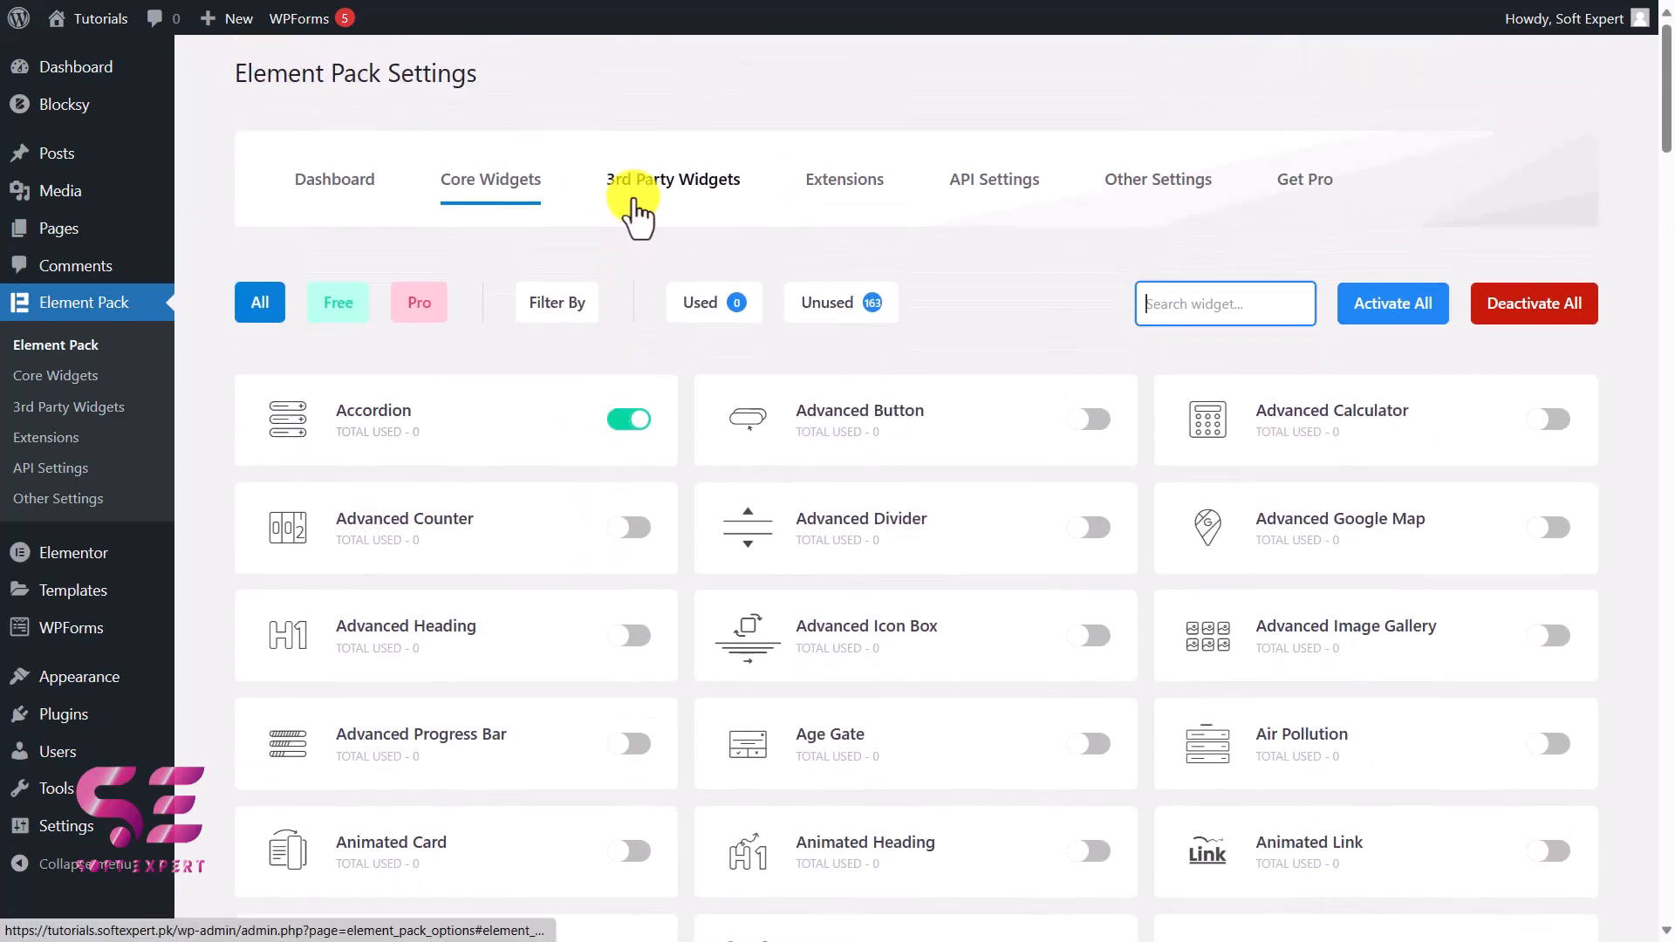
pyautogui.click(674, 177)
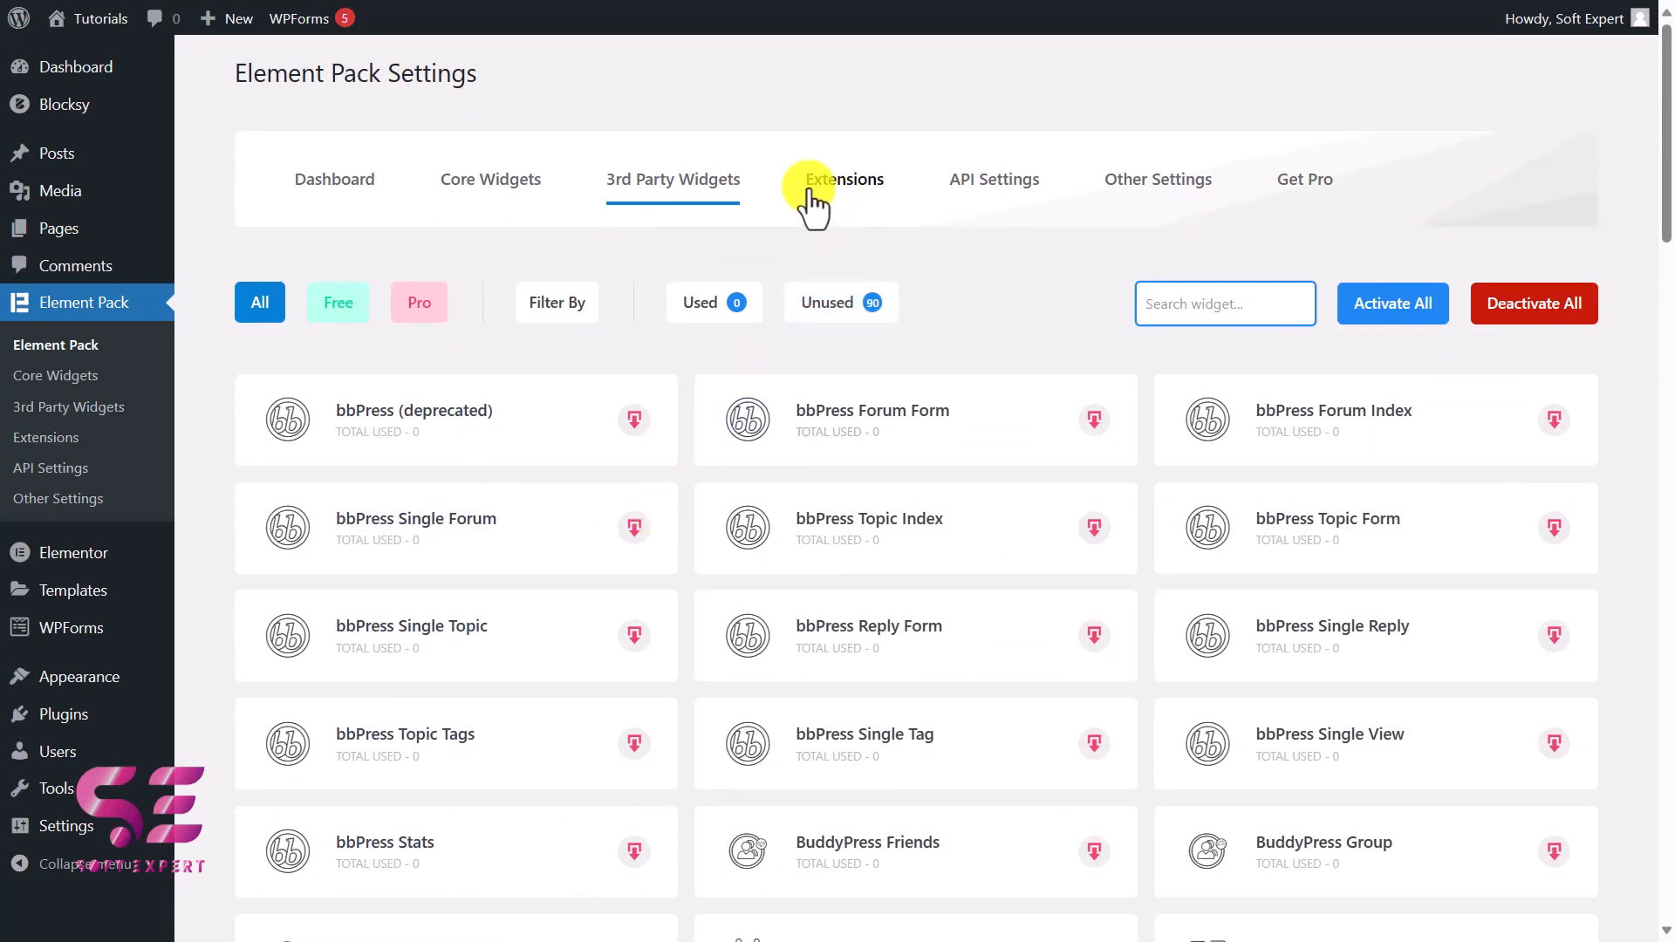
# Show the Extensions list with Widget Equal Height switched on
pyautogui.click(845, 178)
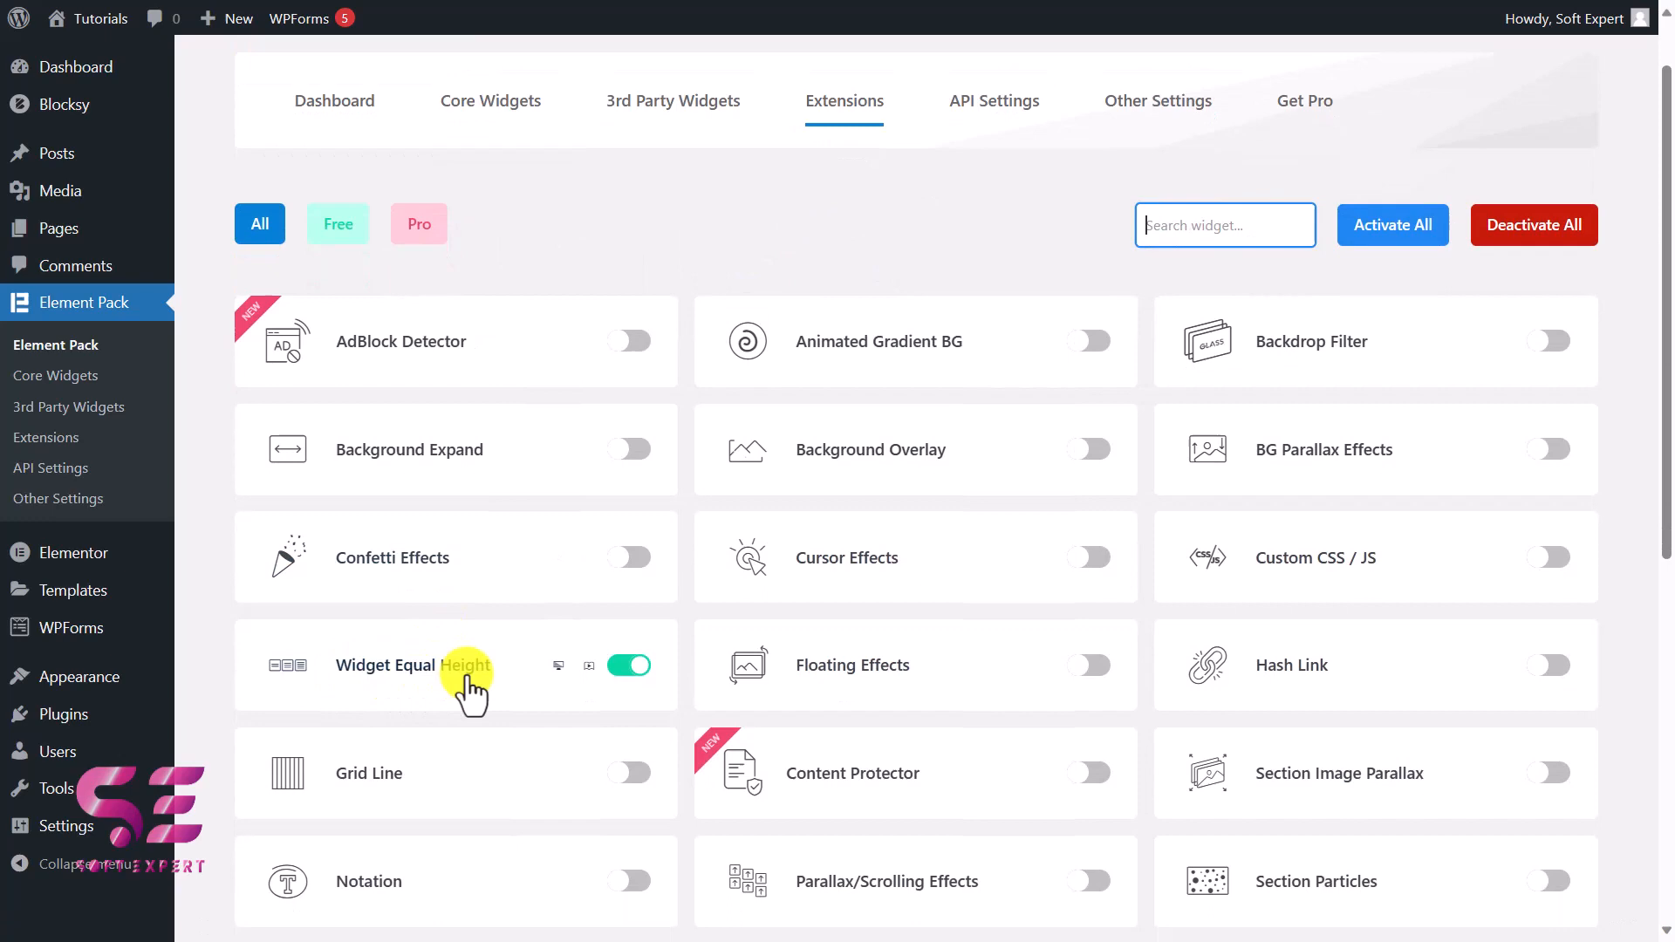
pyautogui.scroll(-3)
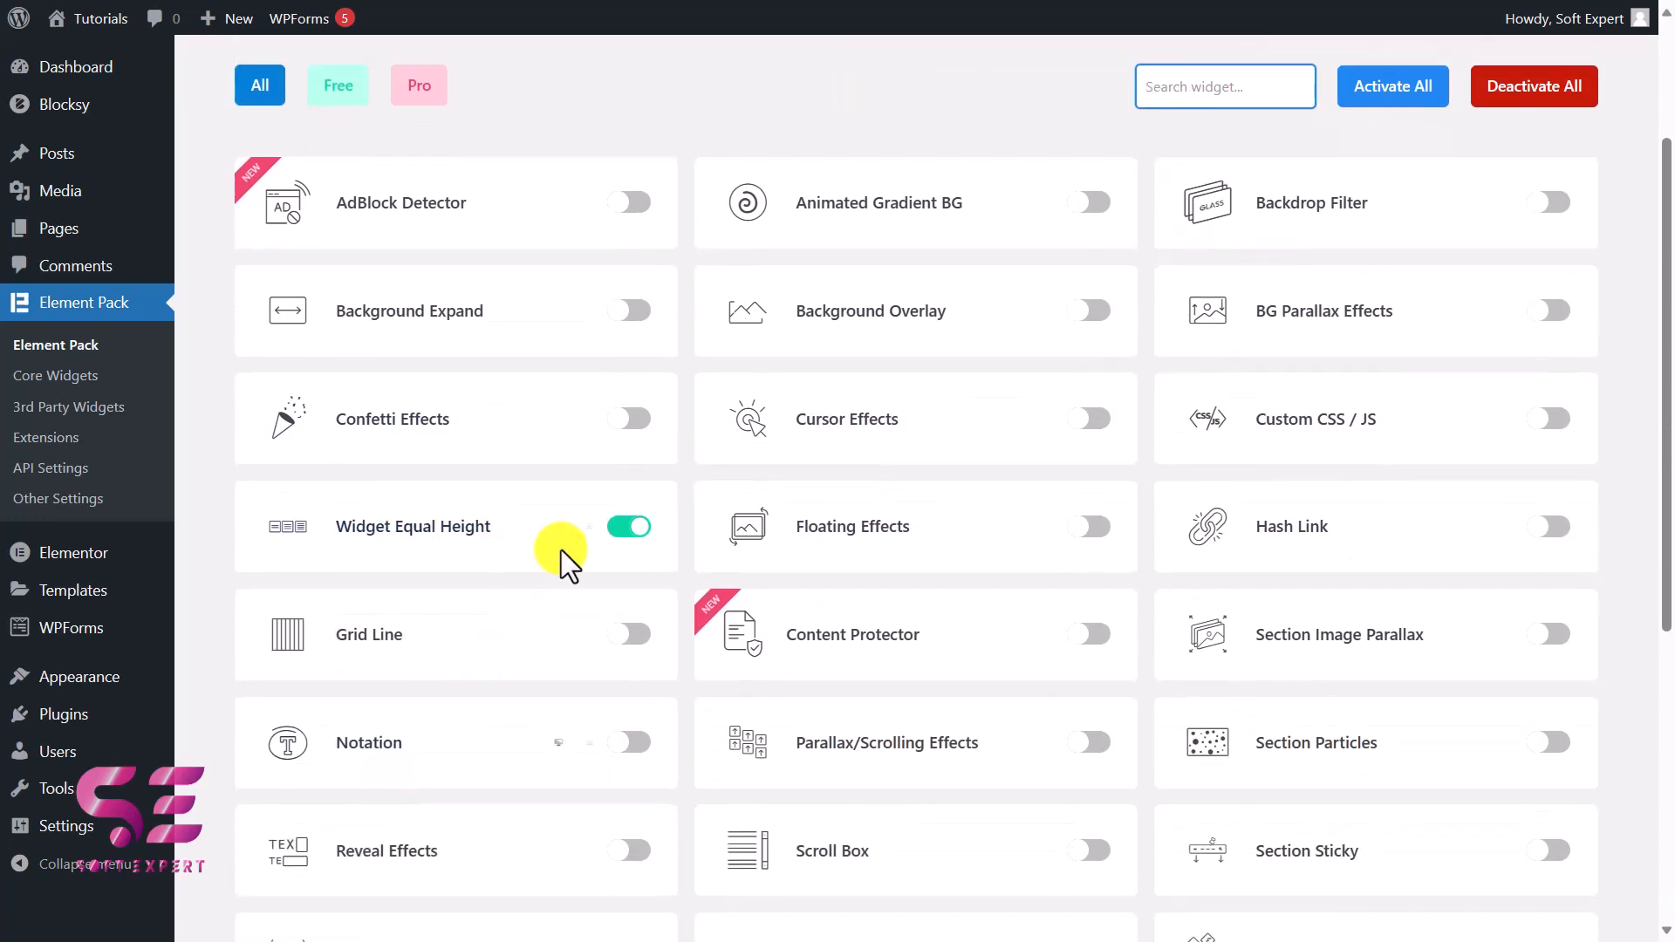
pyautogui.scroll(-3)
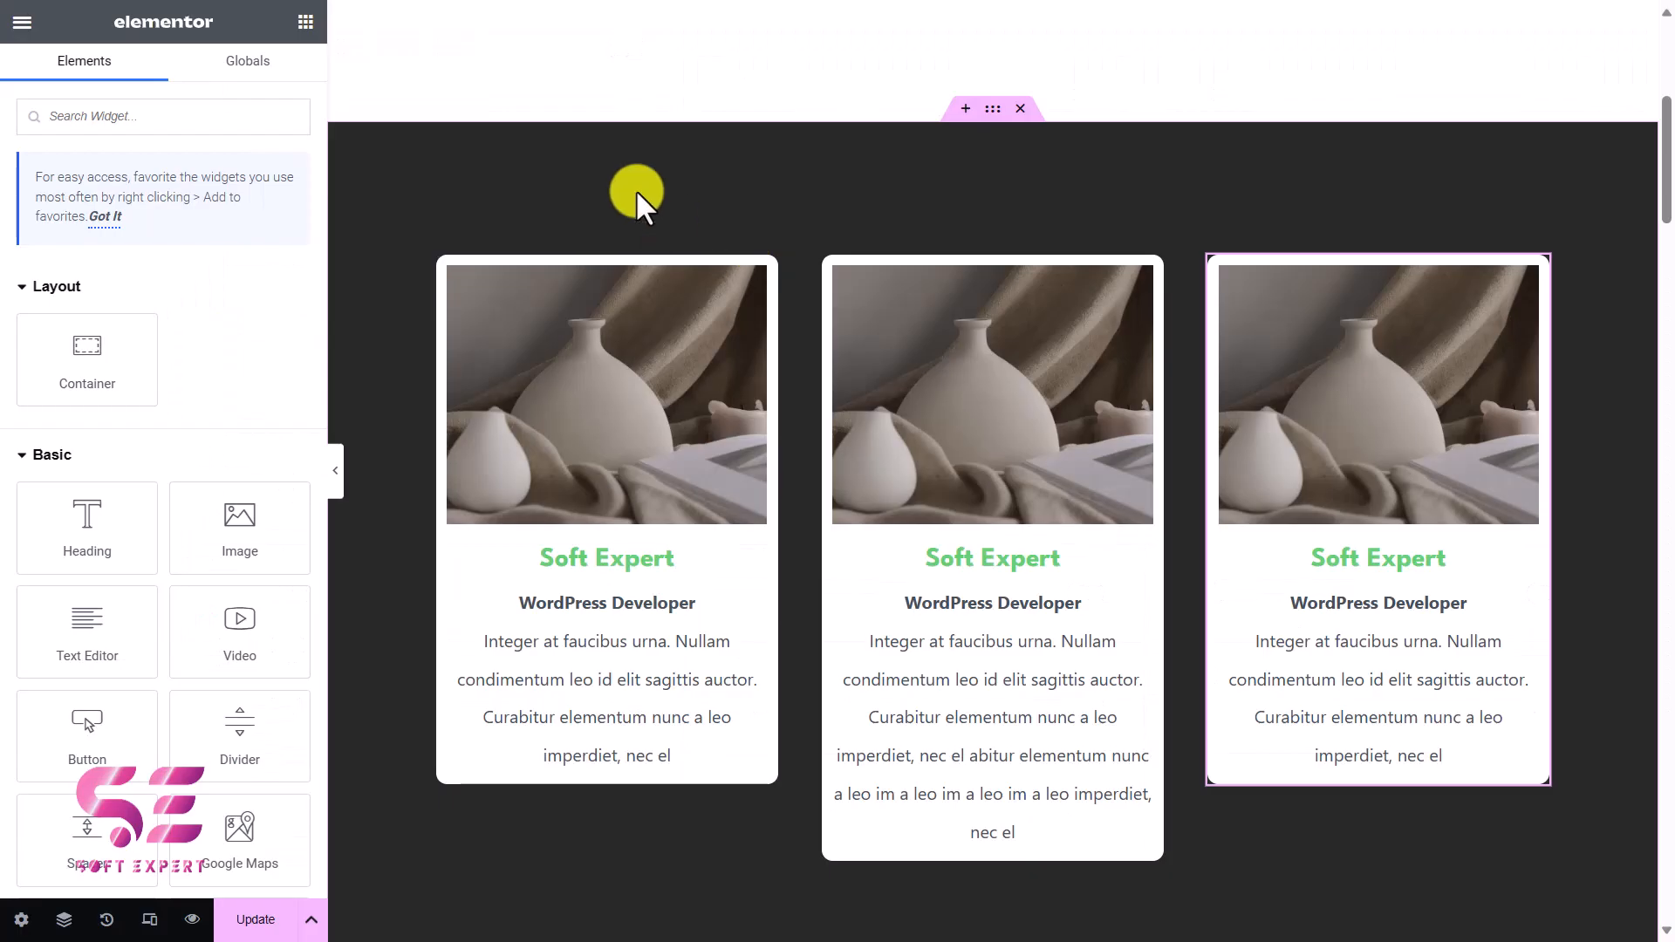
pyautogui.moveTo(641, 347)
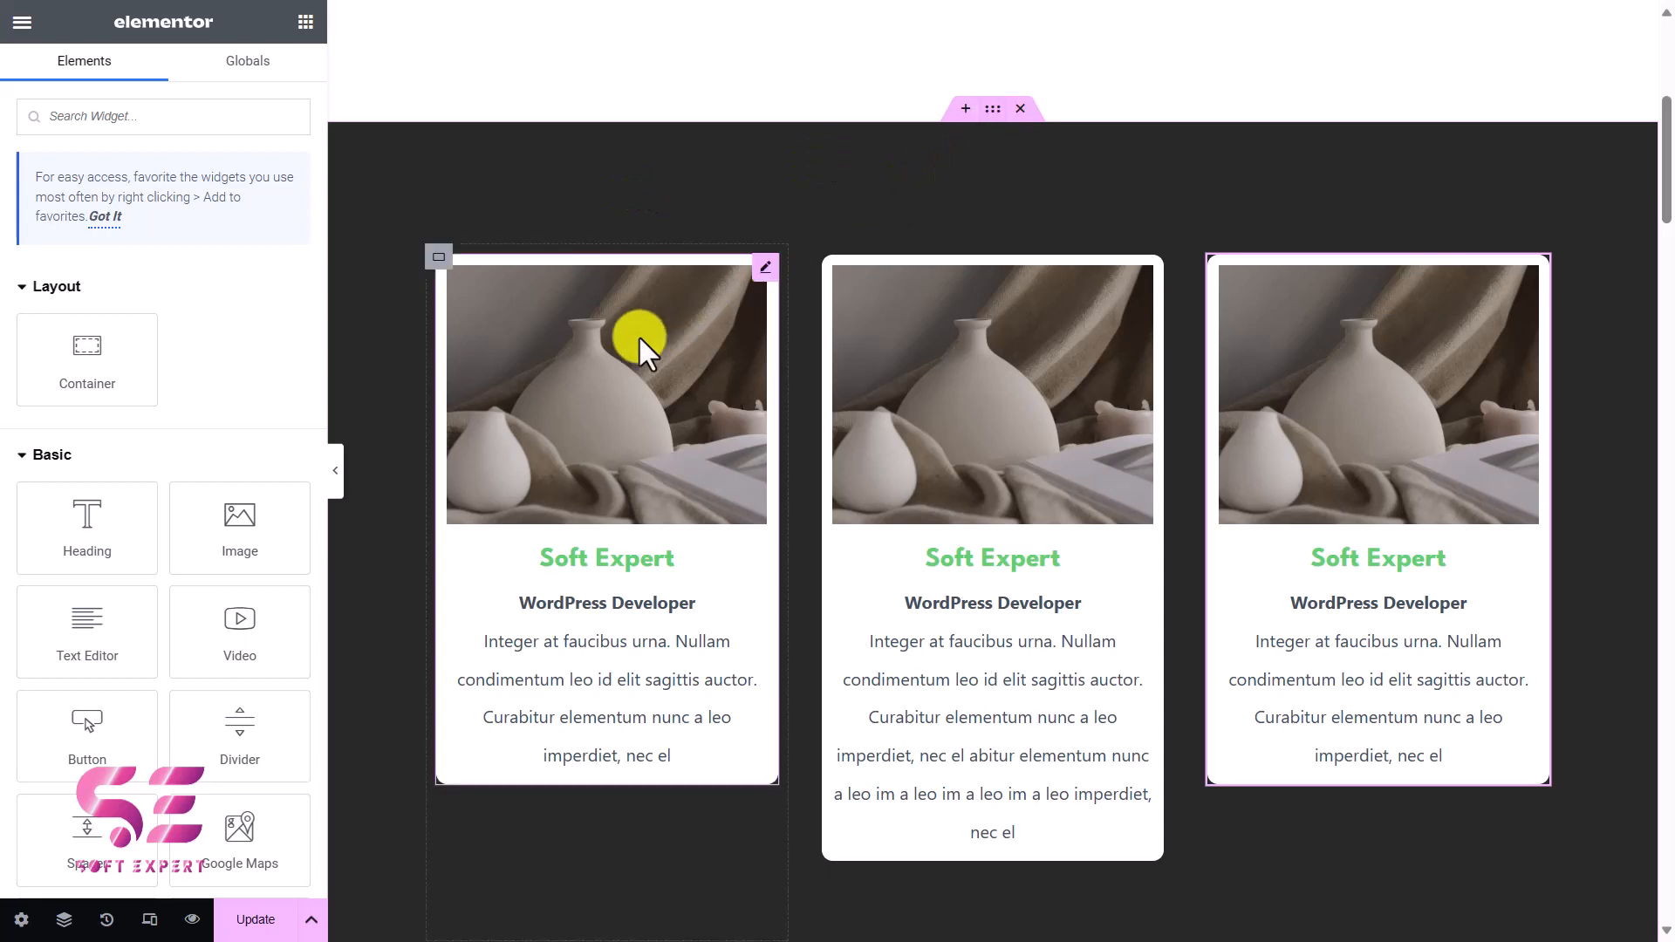
pyautogui.moveTo(743, 337)
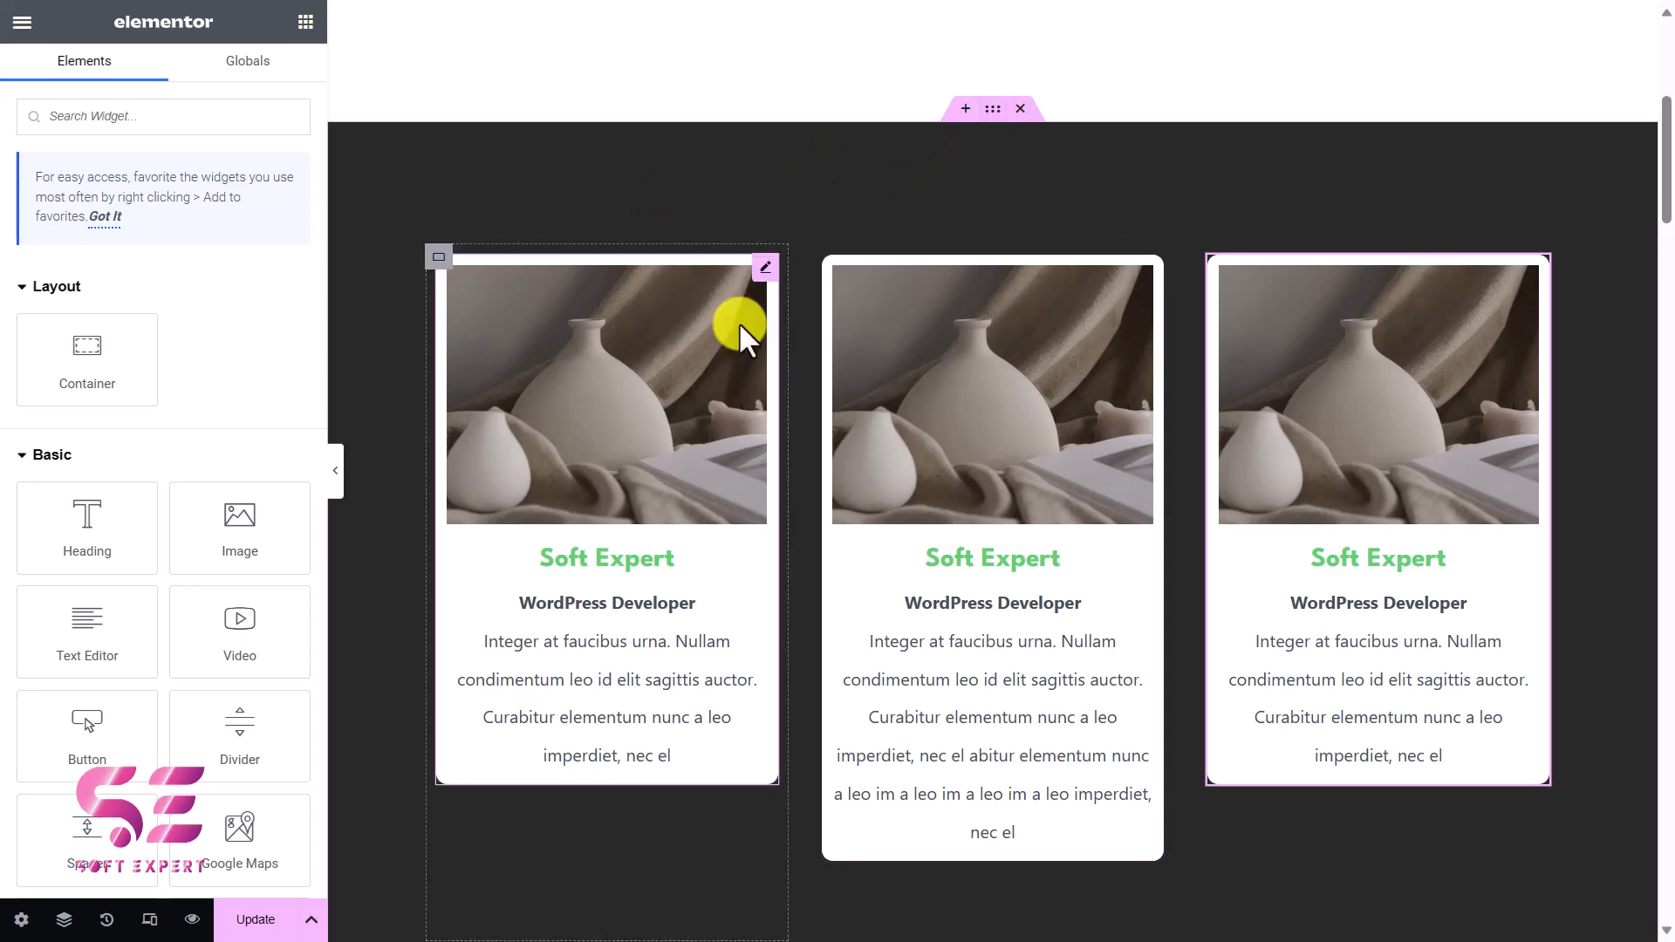
pyautogui.moveTo(684, 572)
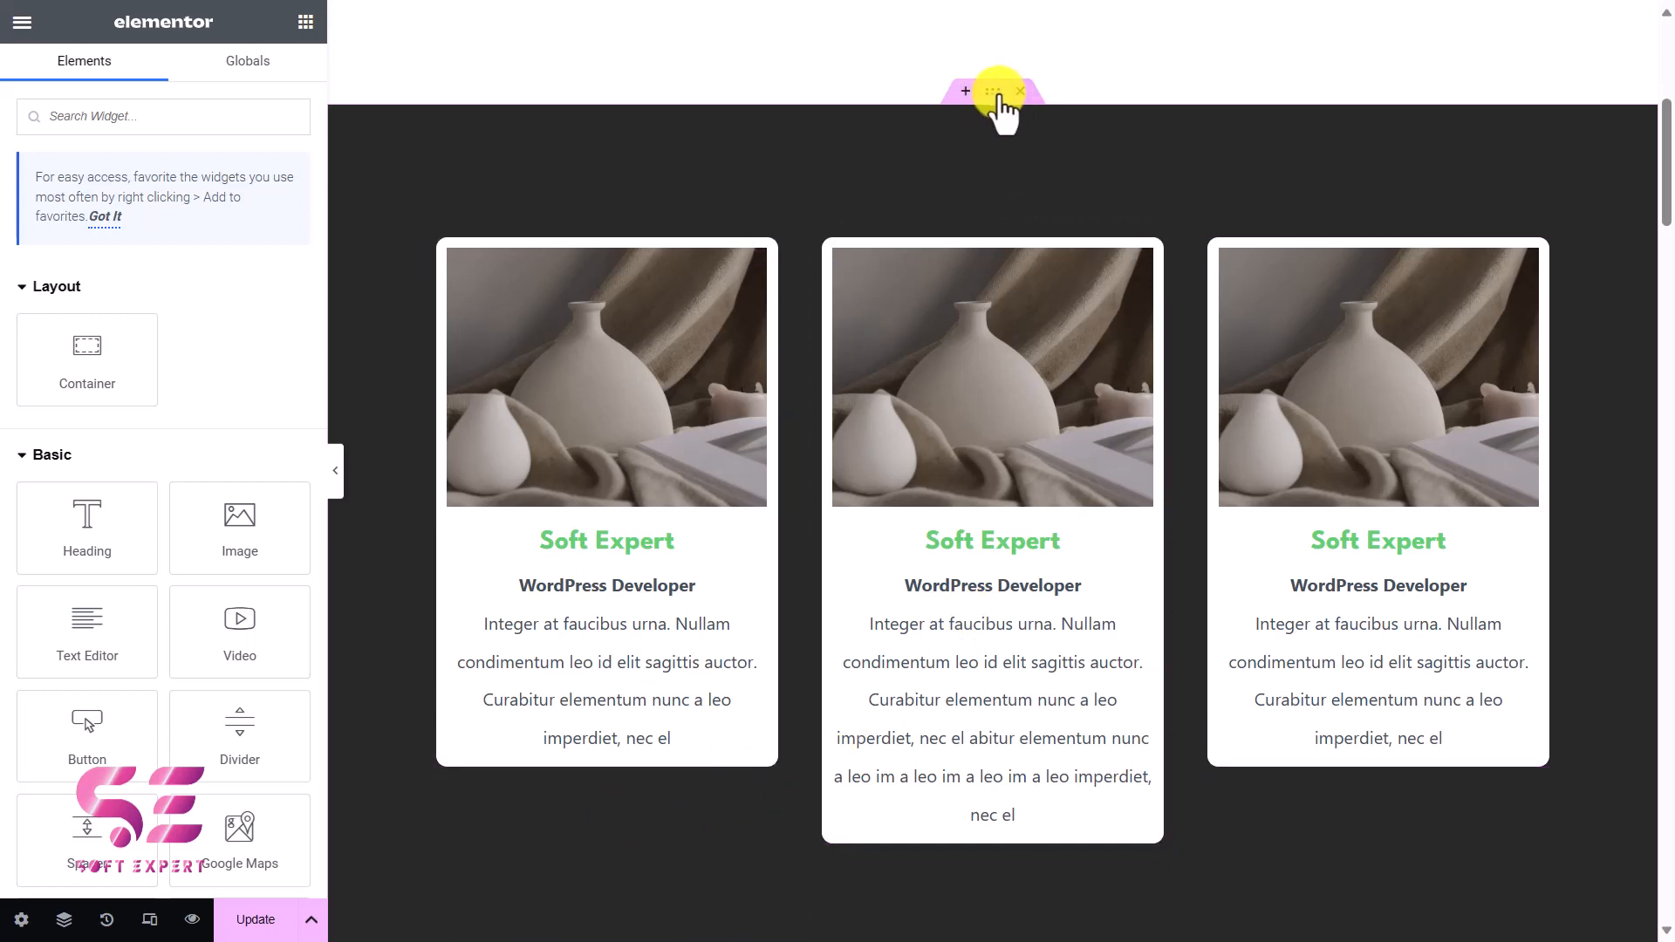
# Turn on Equal Height in the card container's Advanced settings
pyautogui.click(961, 89)
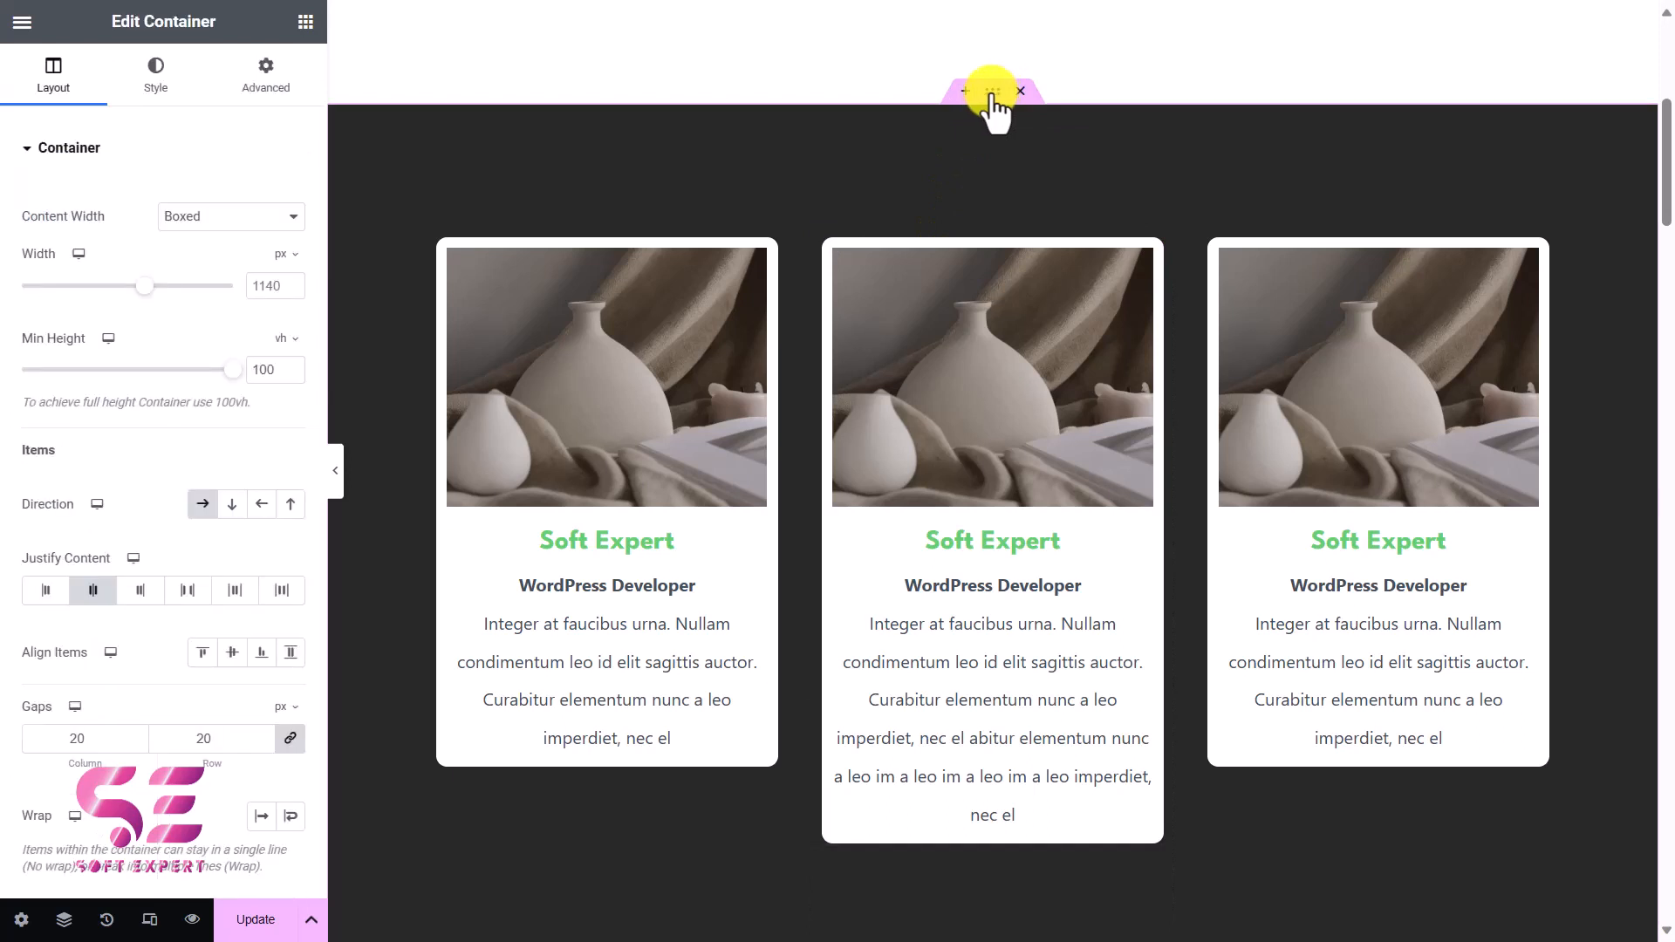
pyautogui.click(266, 74)
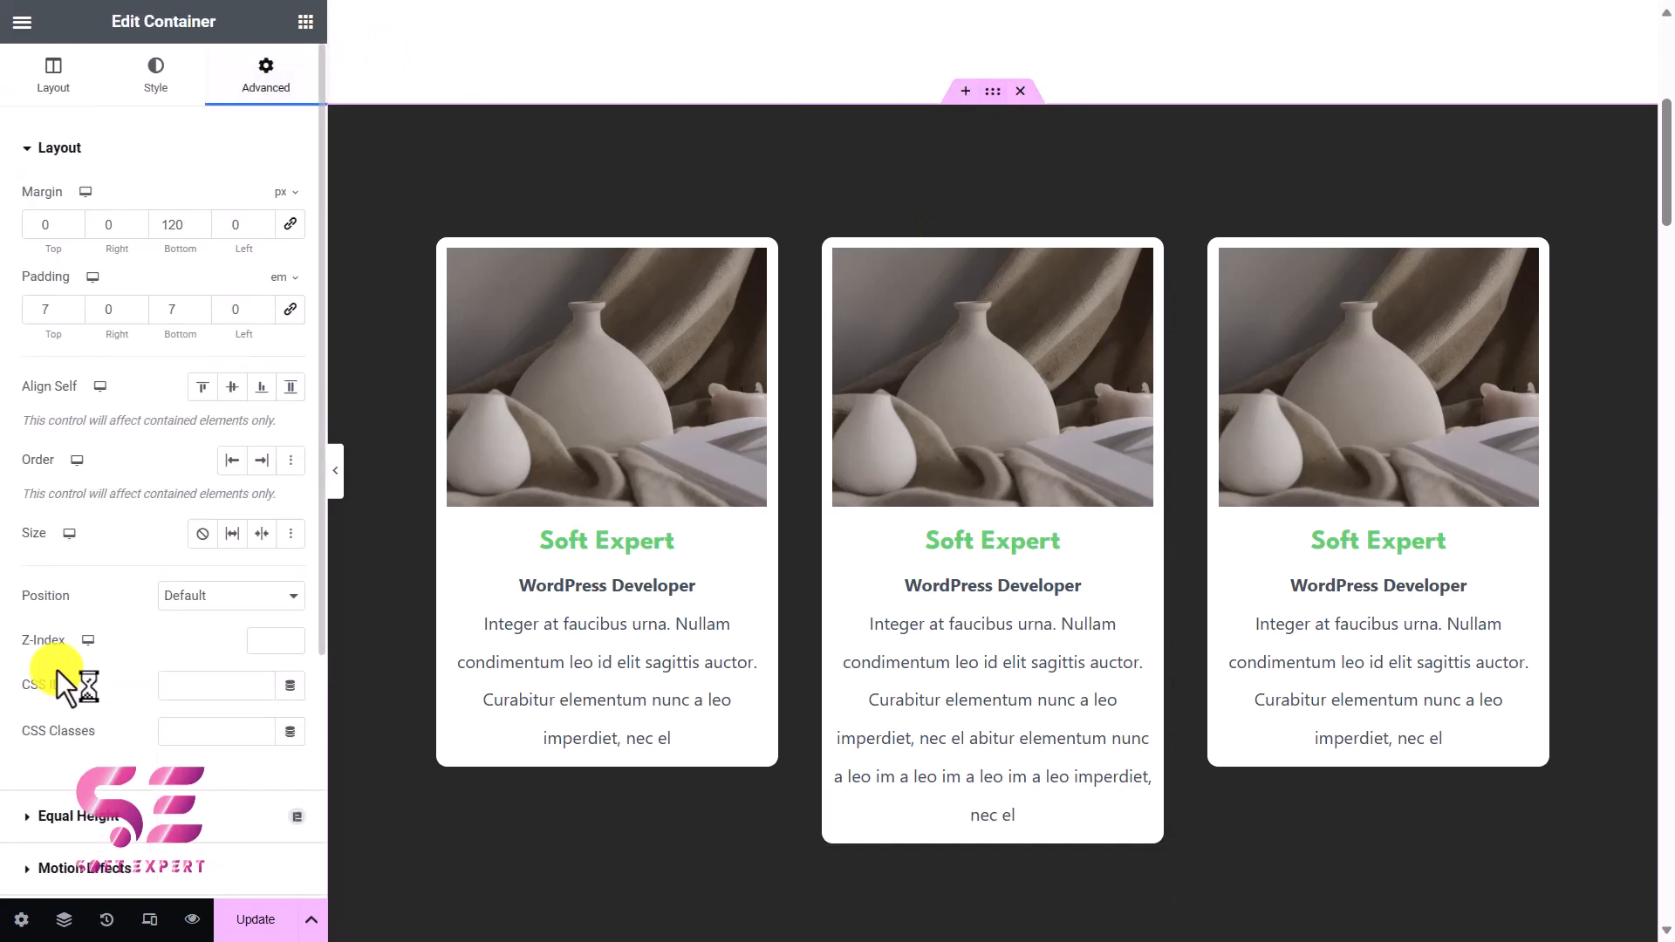
pyautogui.scroll(-3)
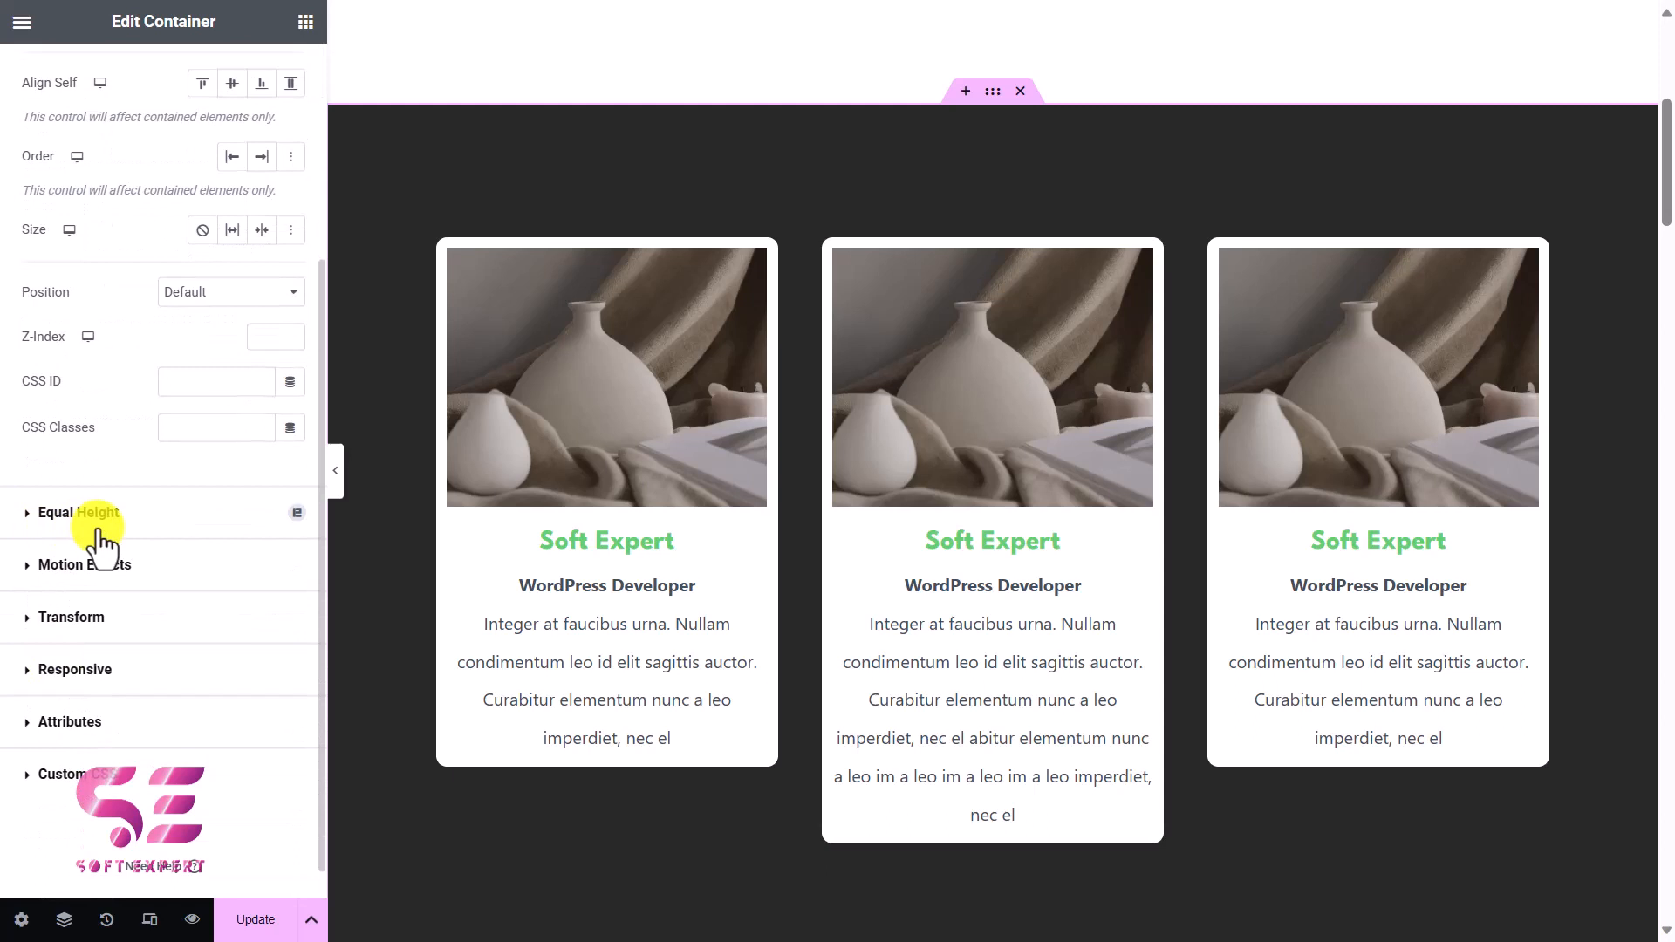
pyautogui.click(79, 512)
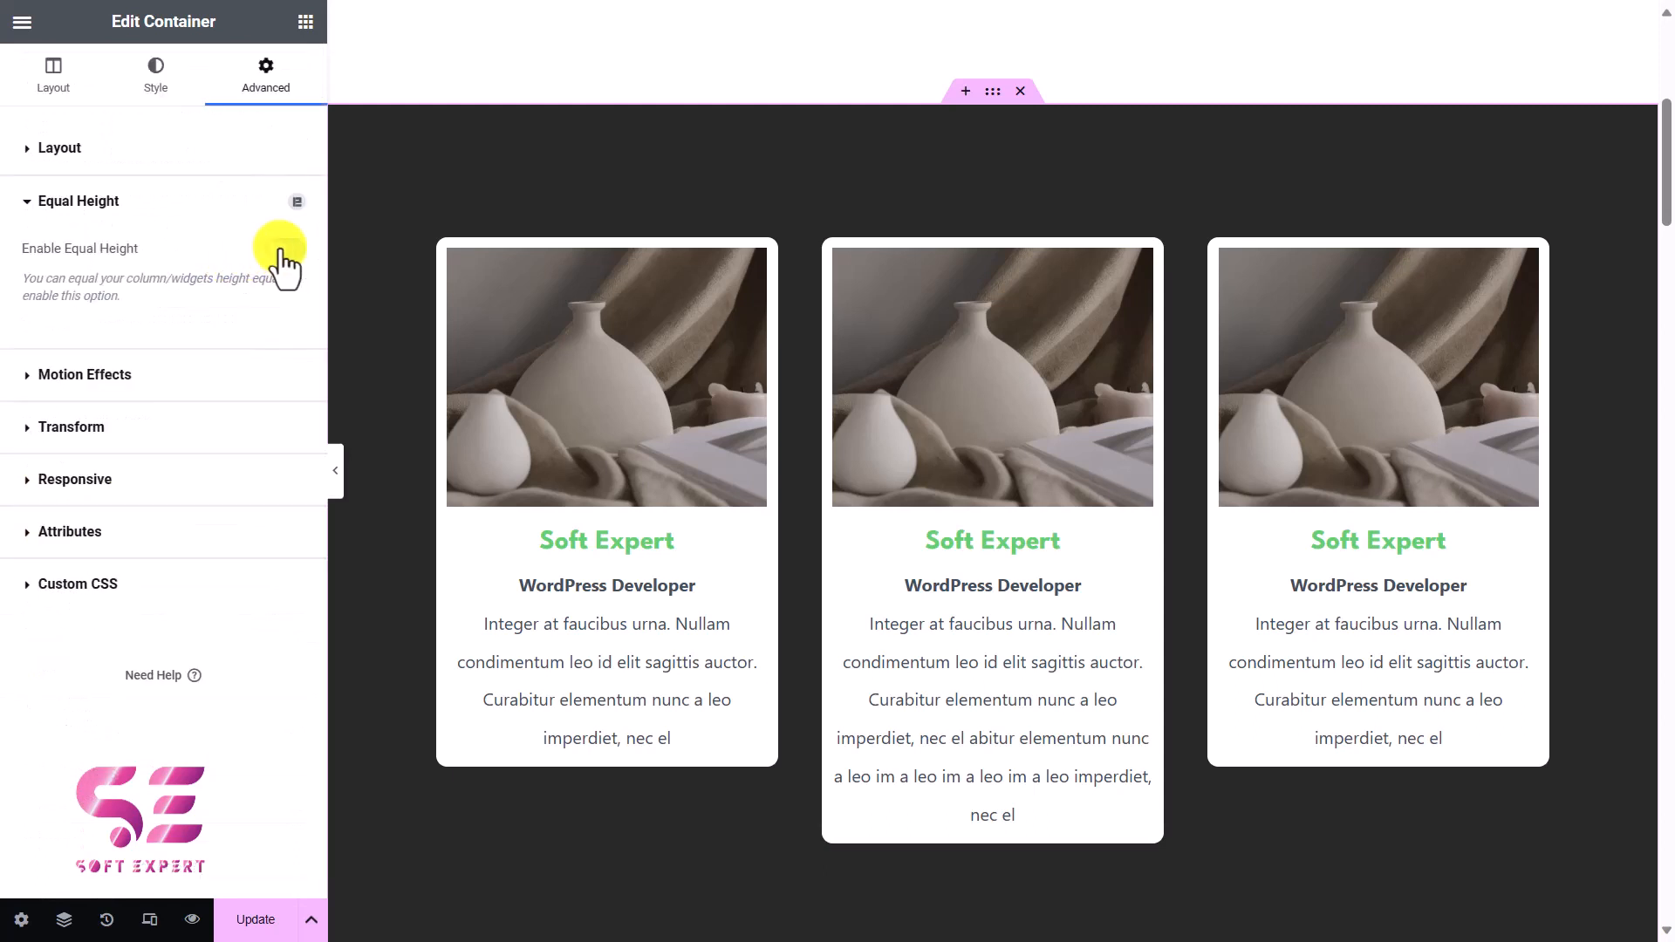
pyautogui.click(280, 248)
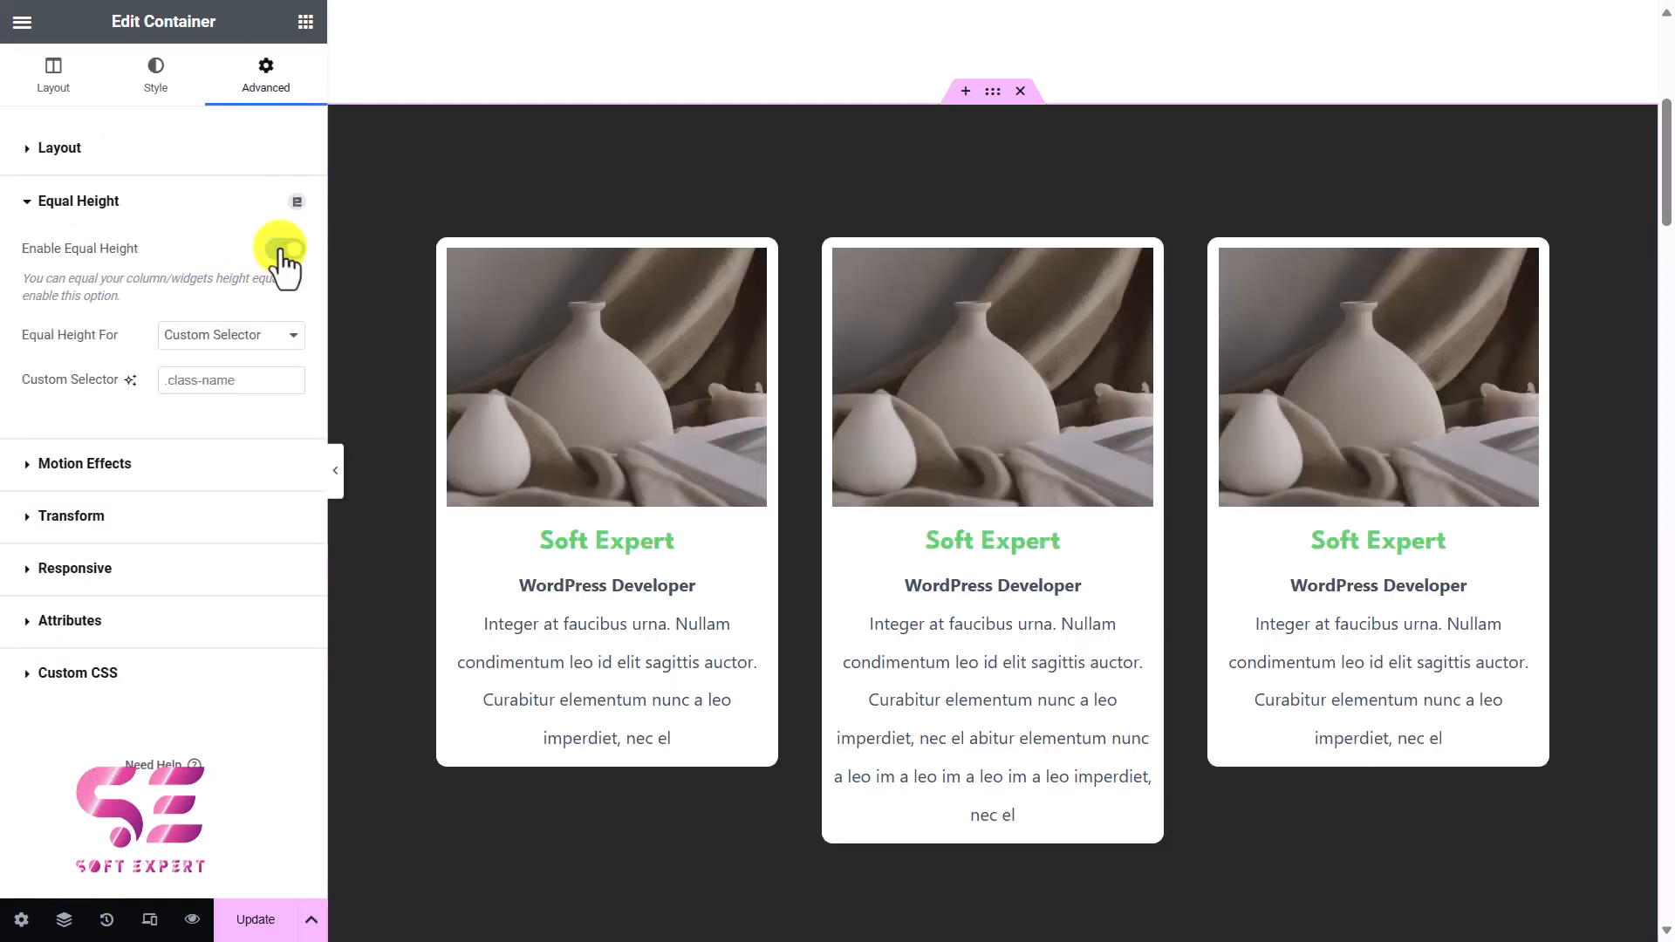
pyautogui.click(285, 250)
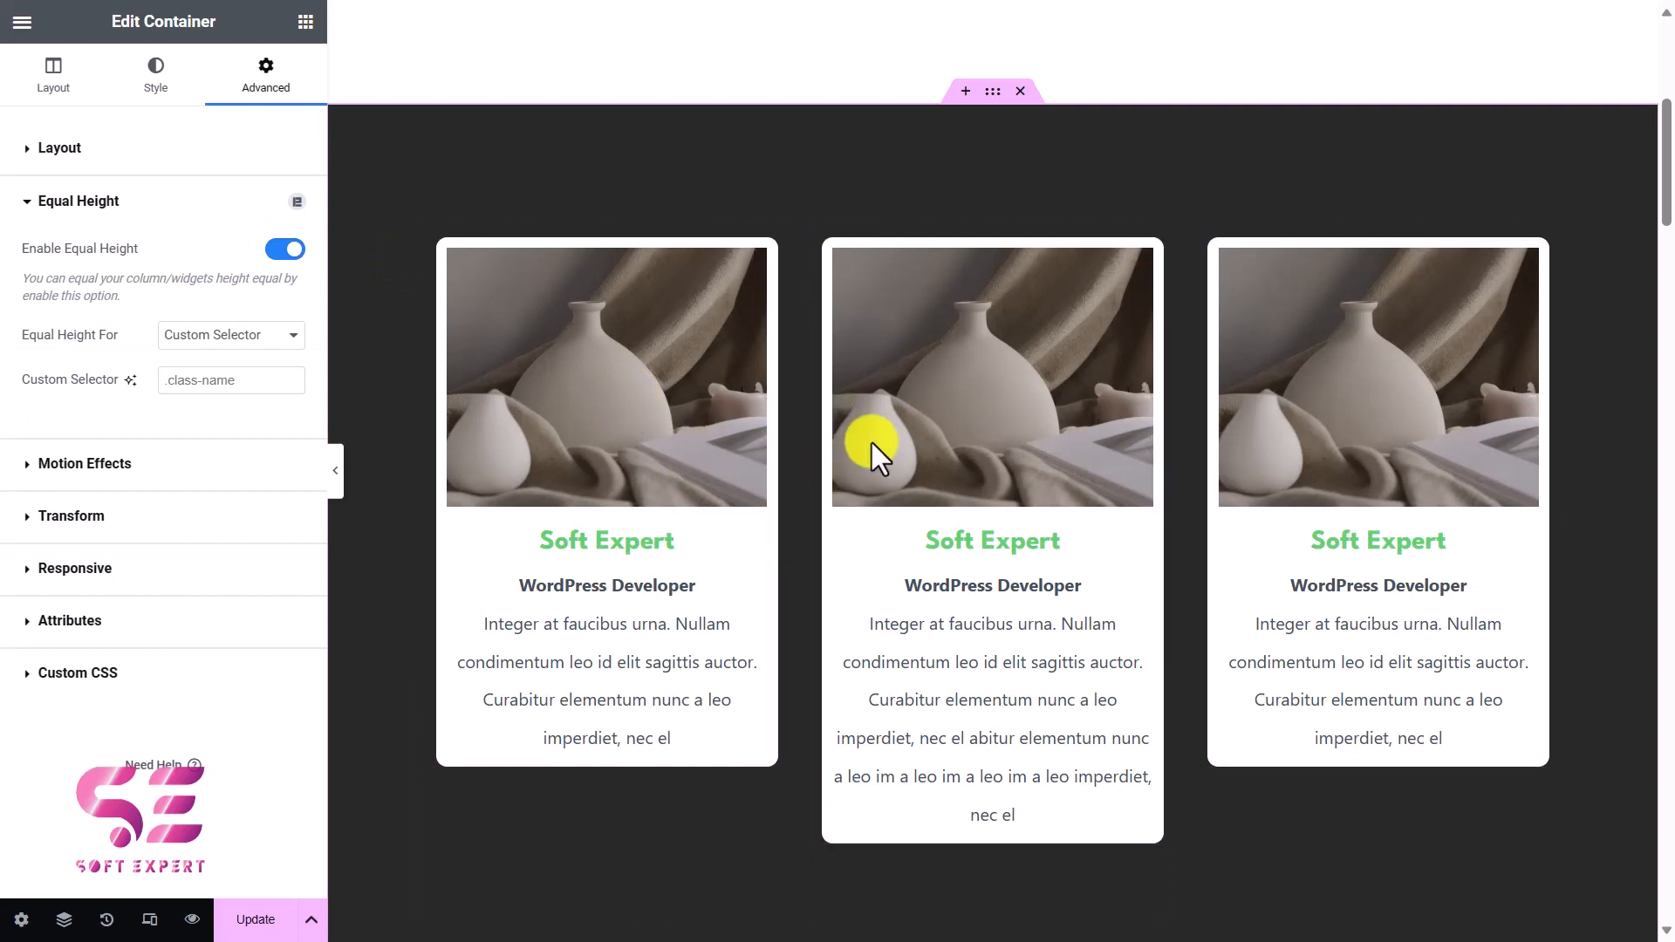
pyautogui.moveTo(186, 342)
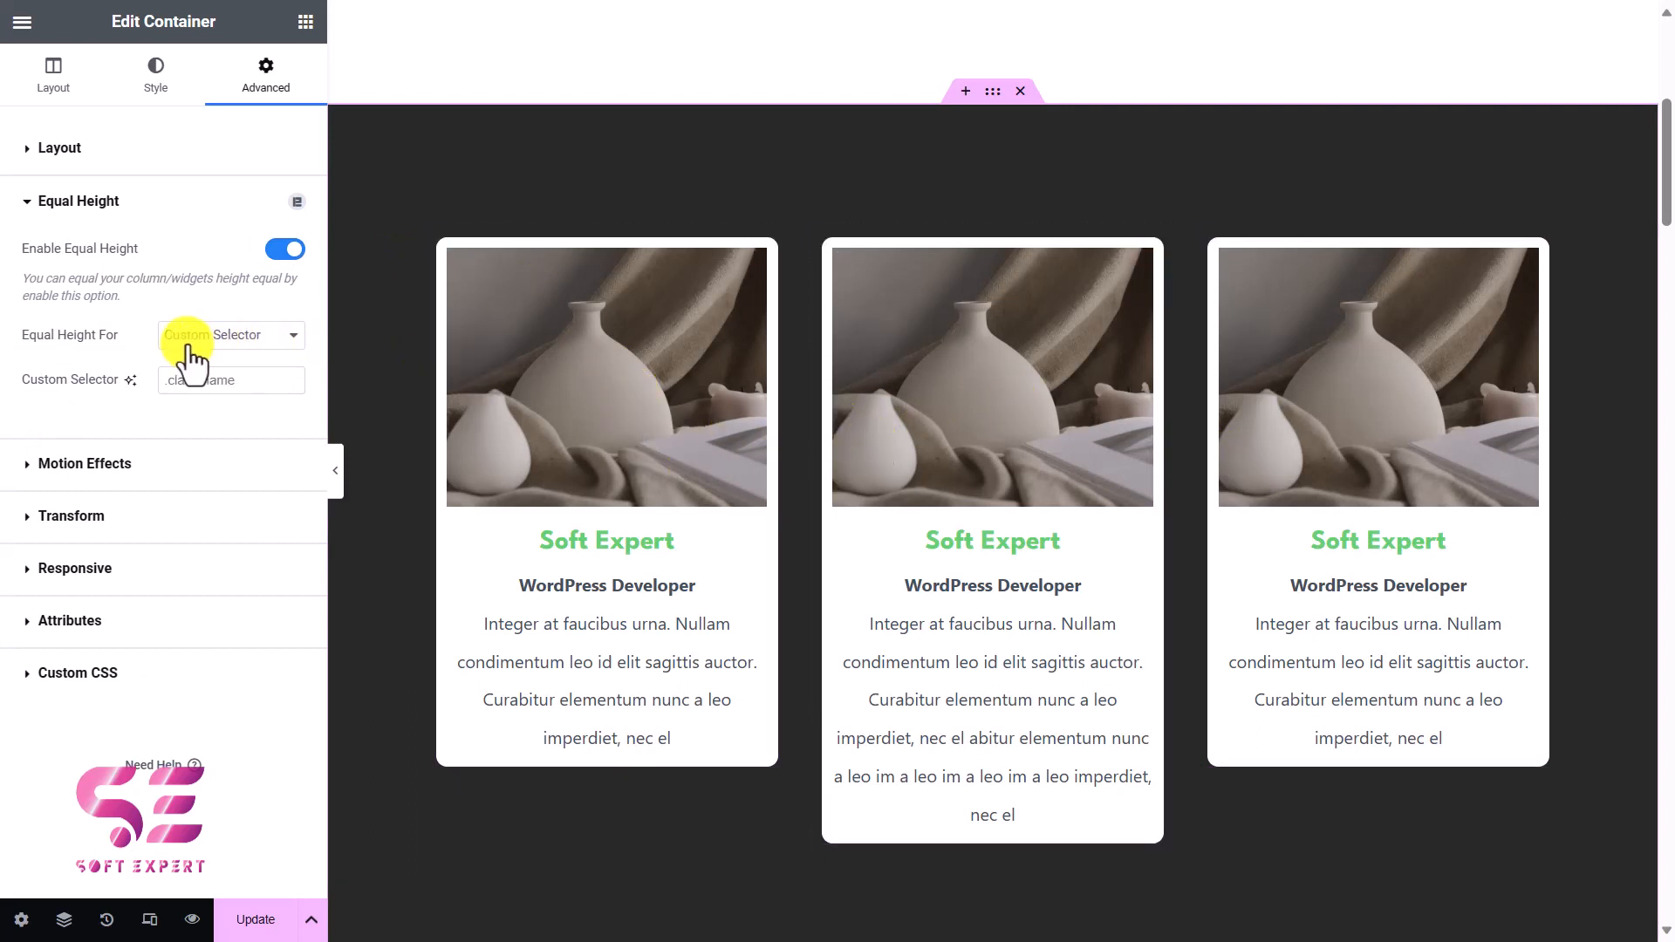
# Target a Custom Selector for Equal Height and set it to imgbox
pyautogui.click(231, 335)
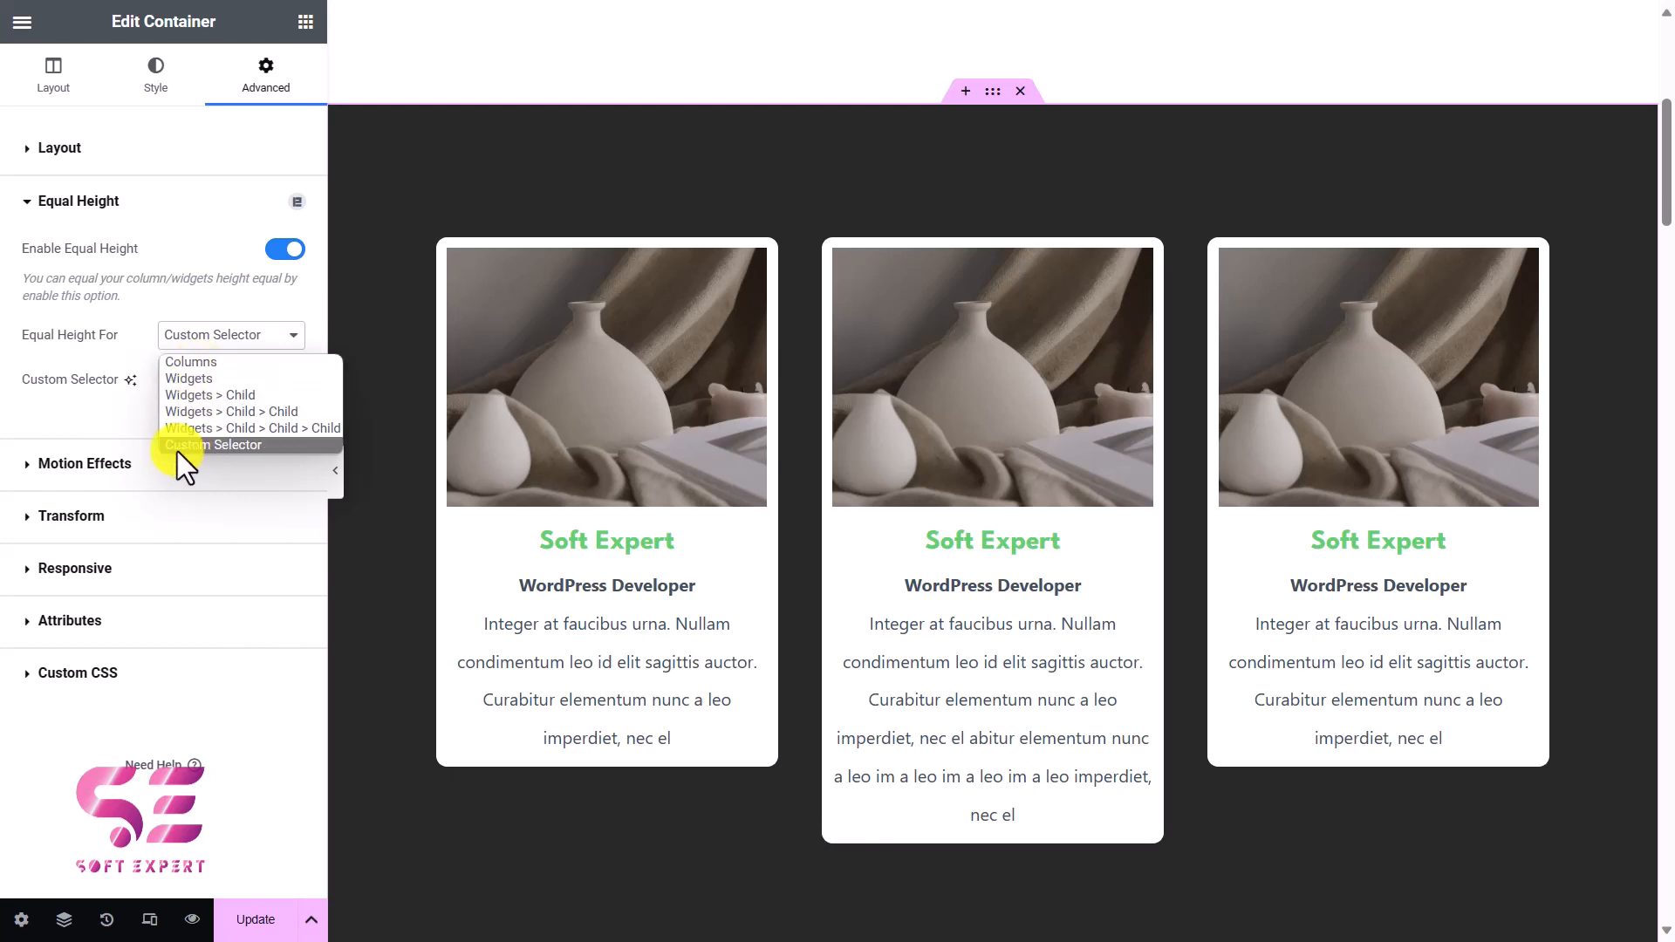
pyautogui.moveTo(225, 433)
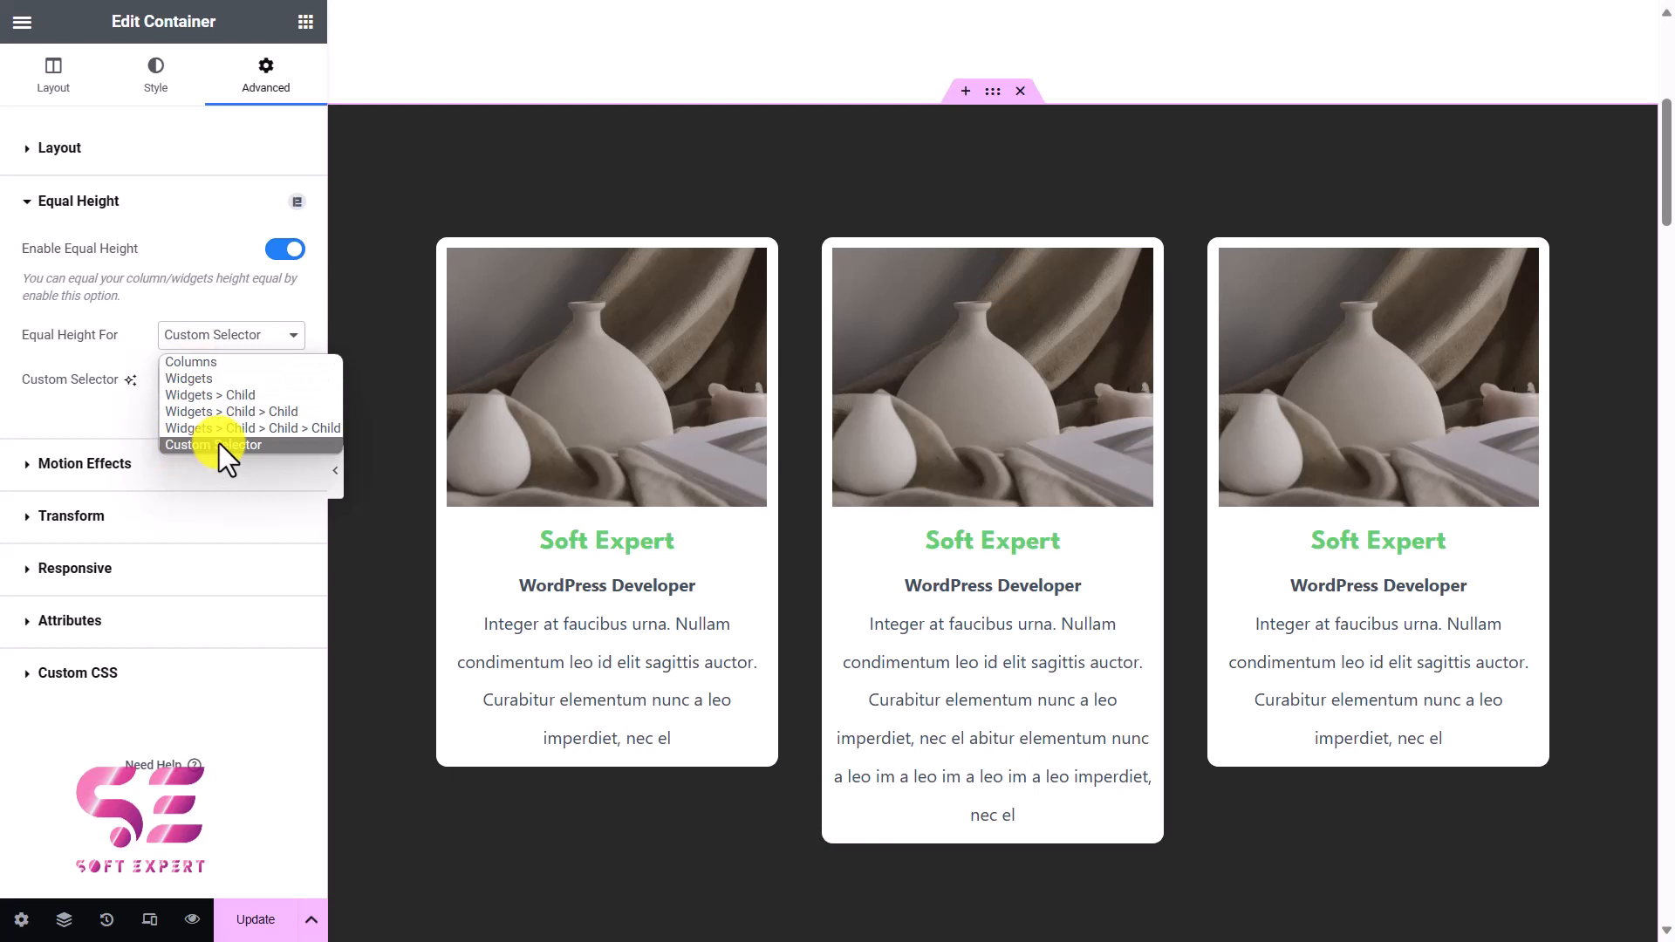
pyautogui.click(211, 445)
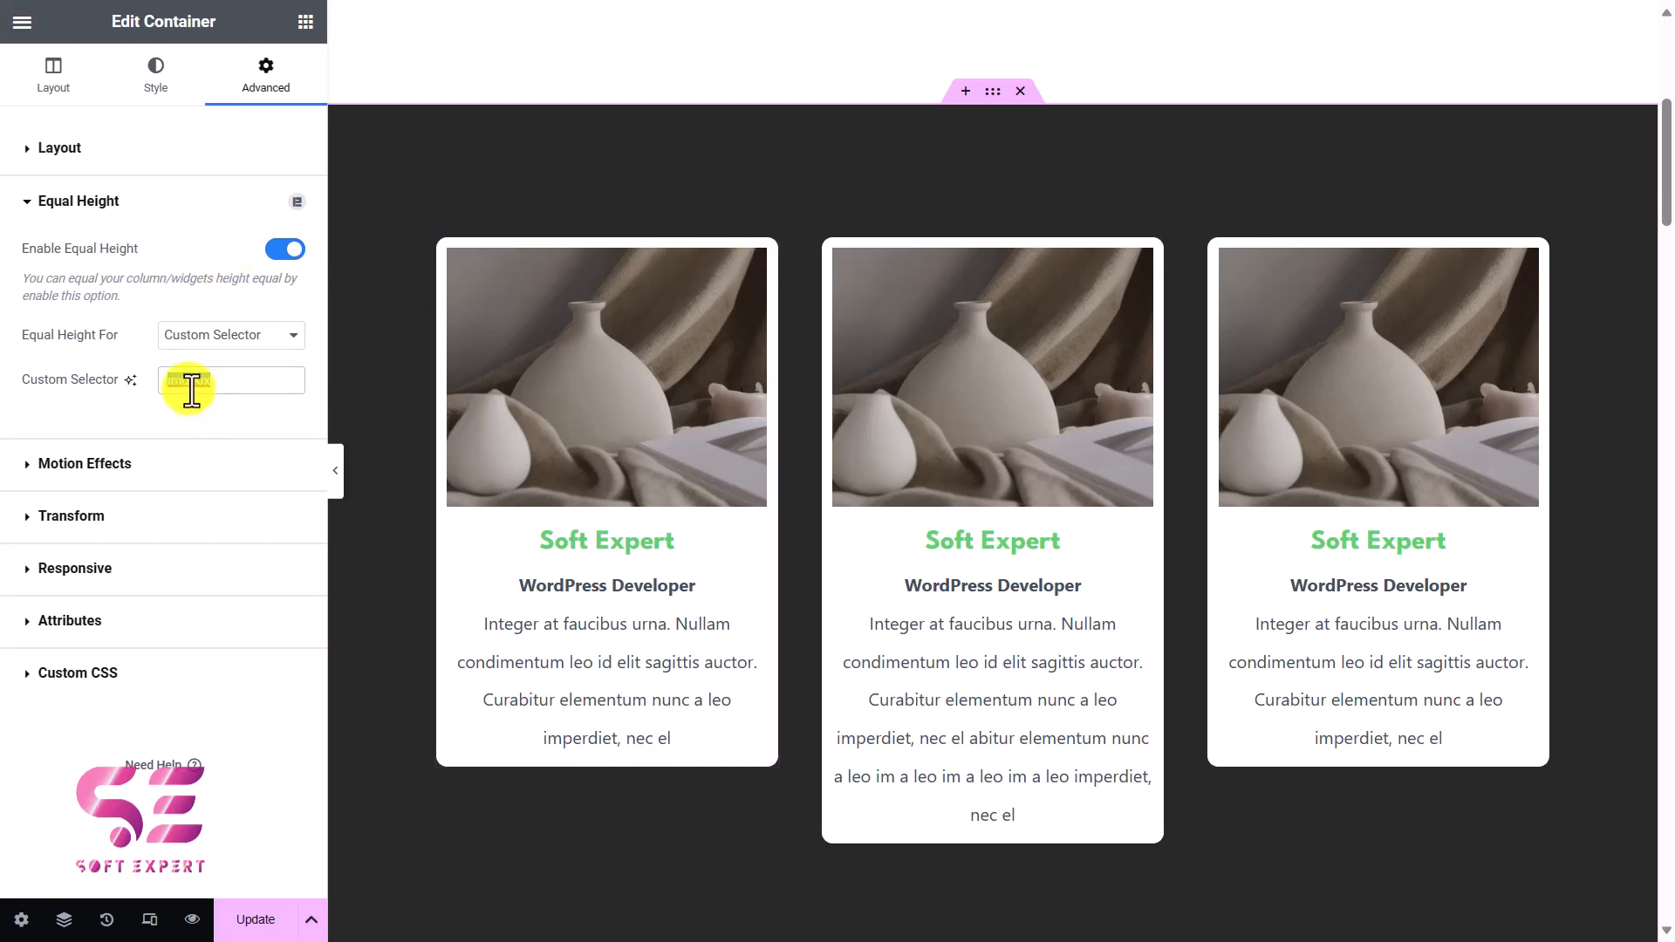
pyautogui.write('imgbox')
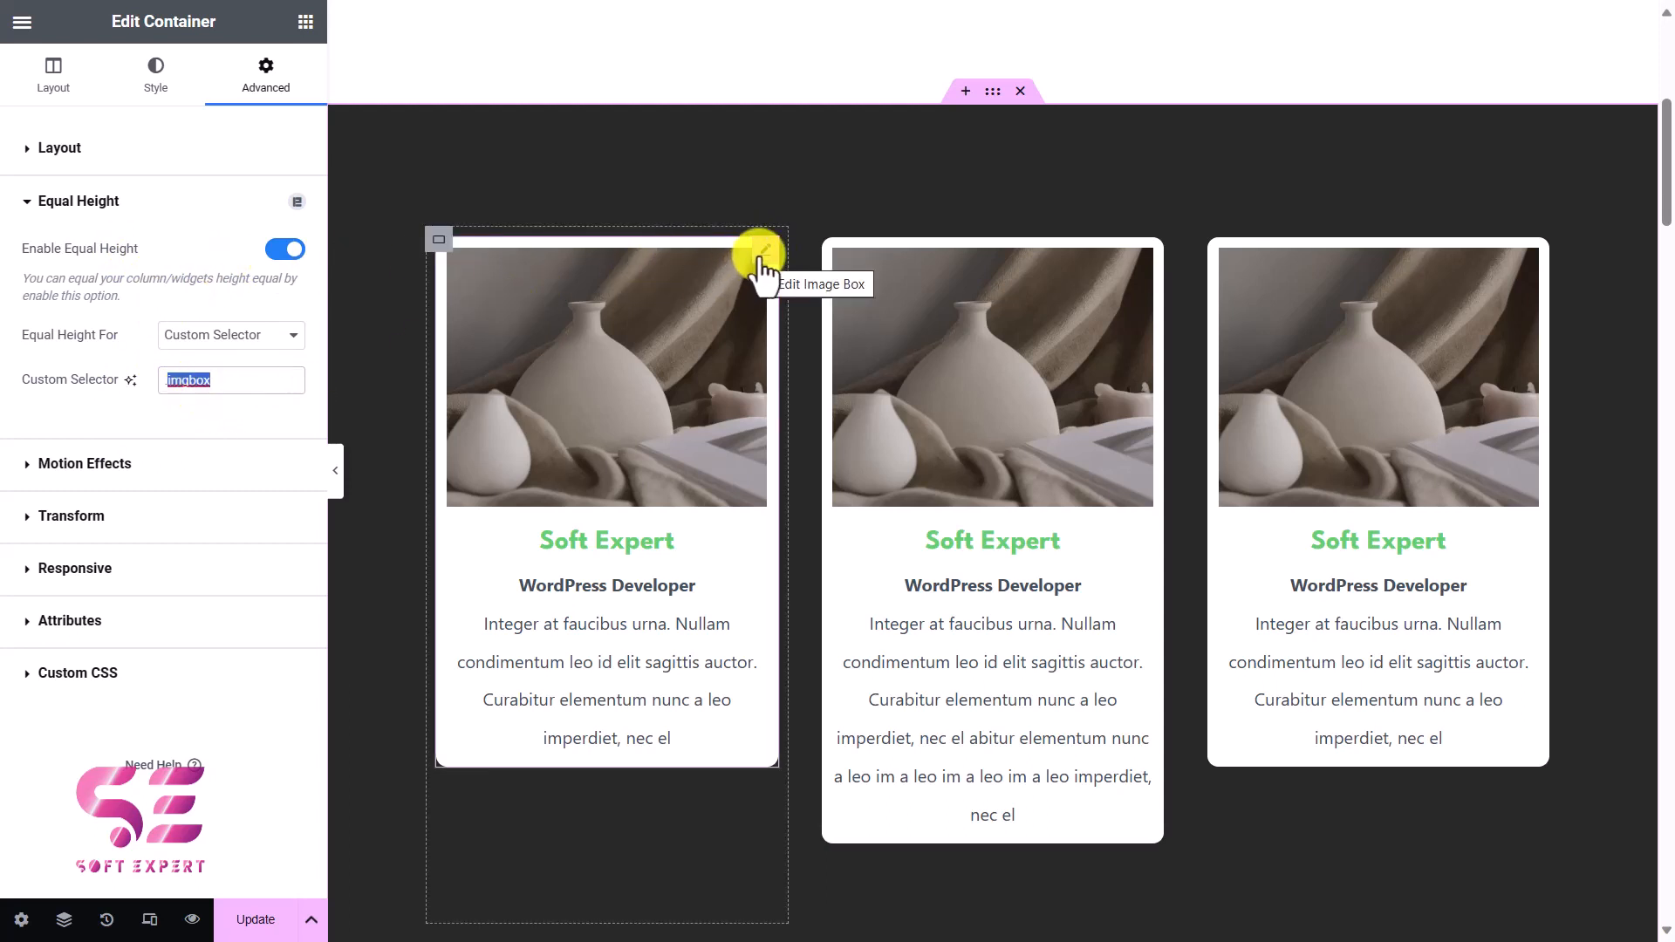
# Select the first Image Box widget and show its Advanced settings
pyautogui.click(755, 262)
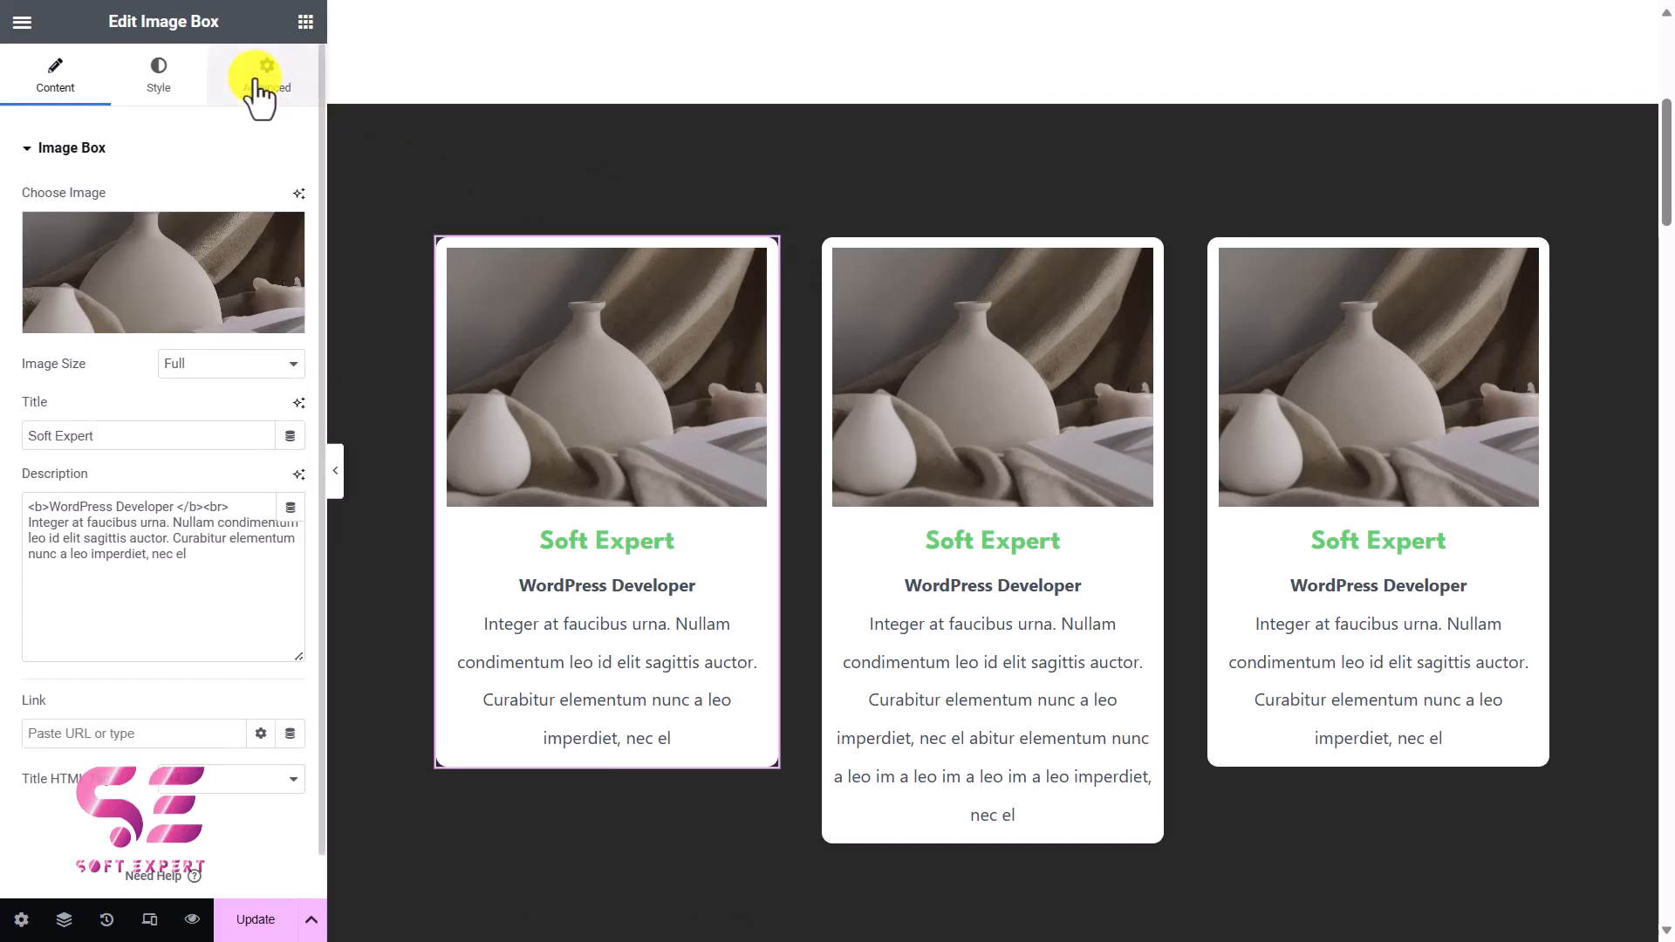
pyautogui.click(265, 75)
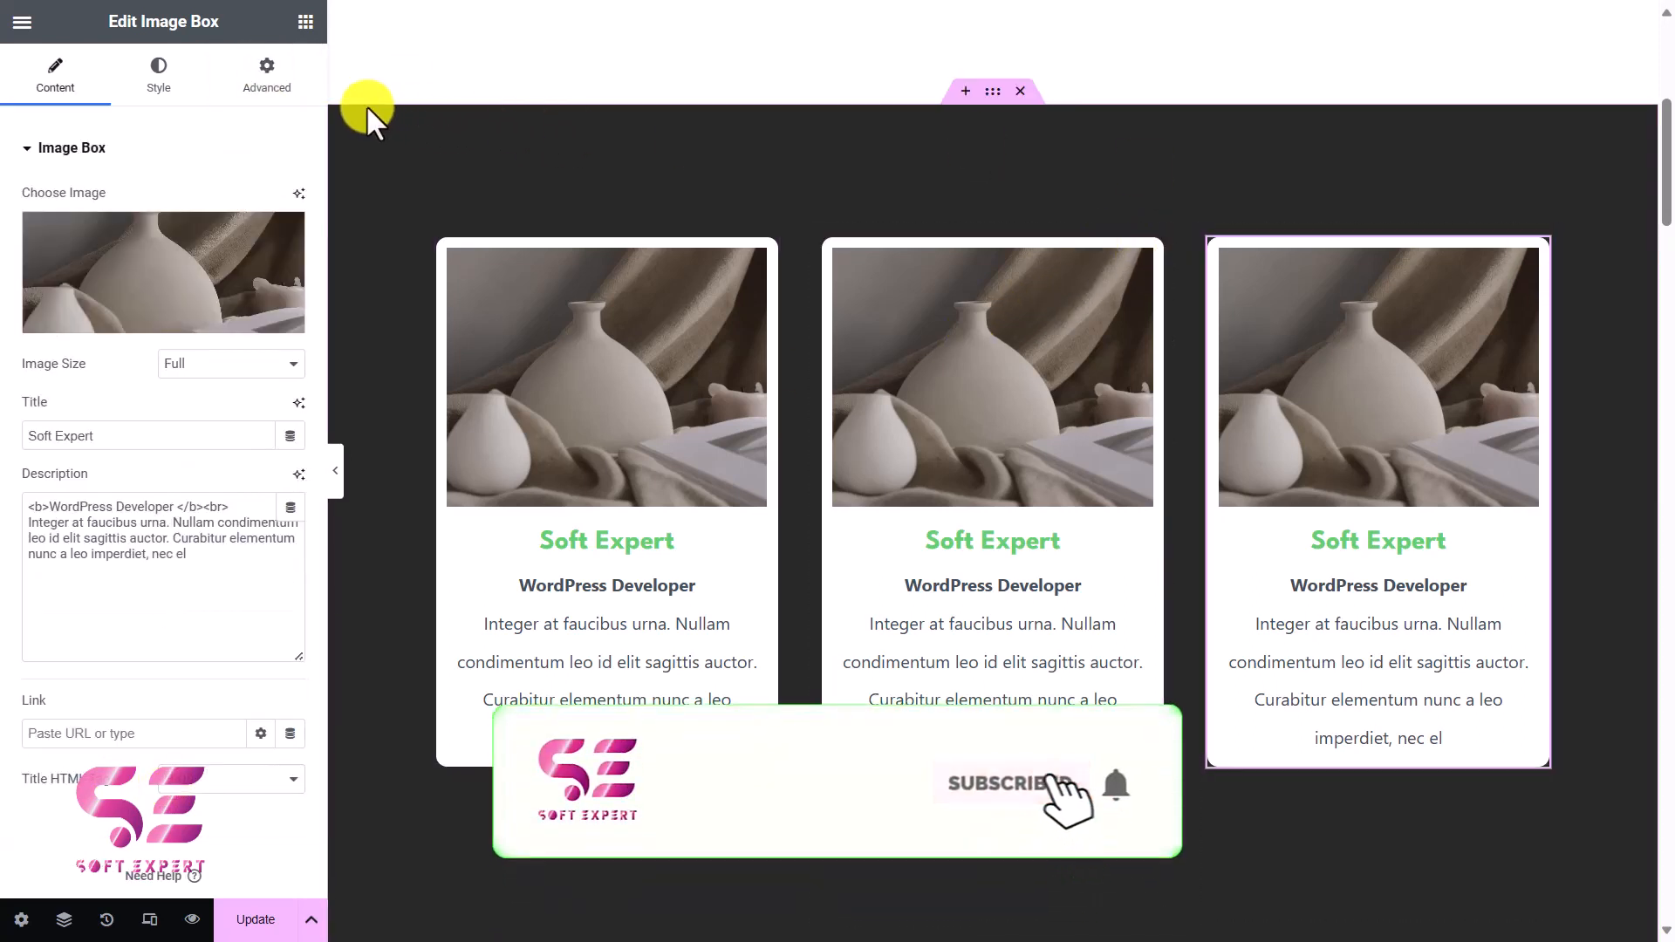
pyautogui.click(265, 73)
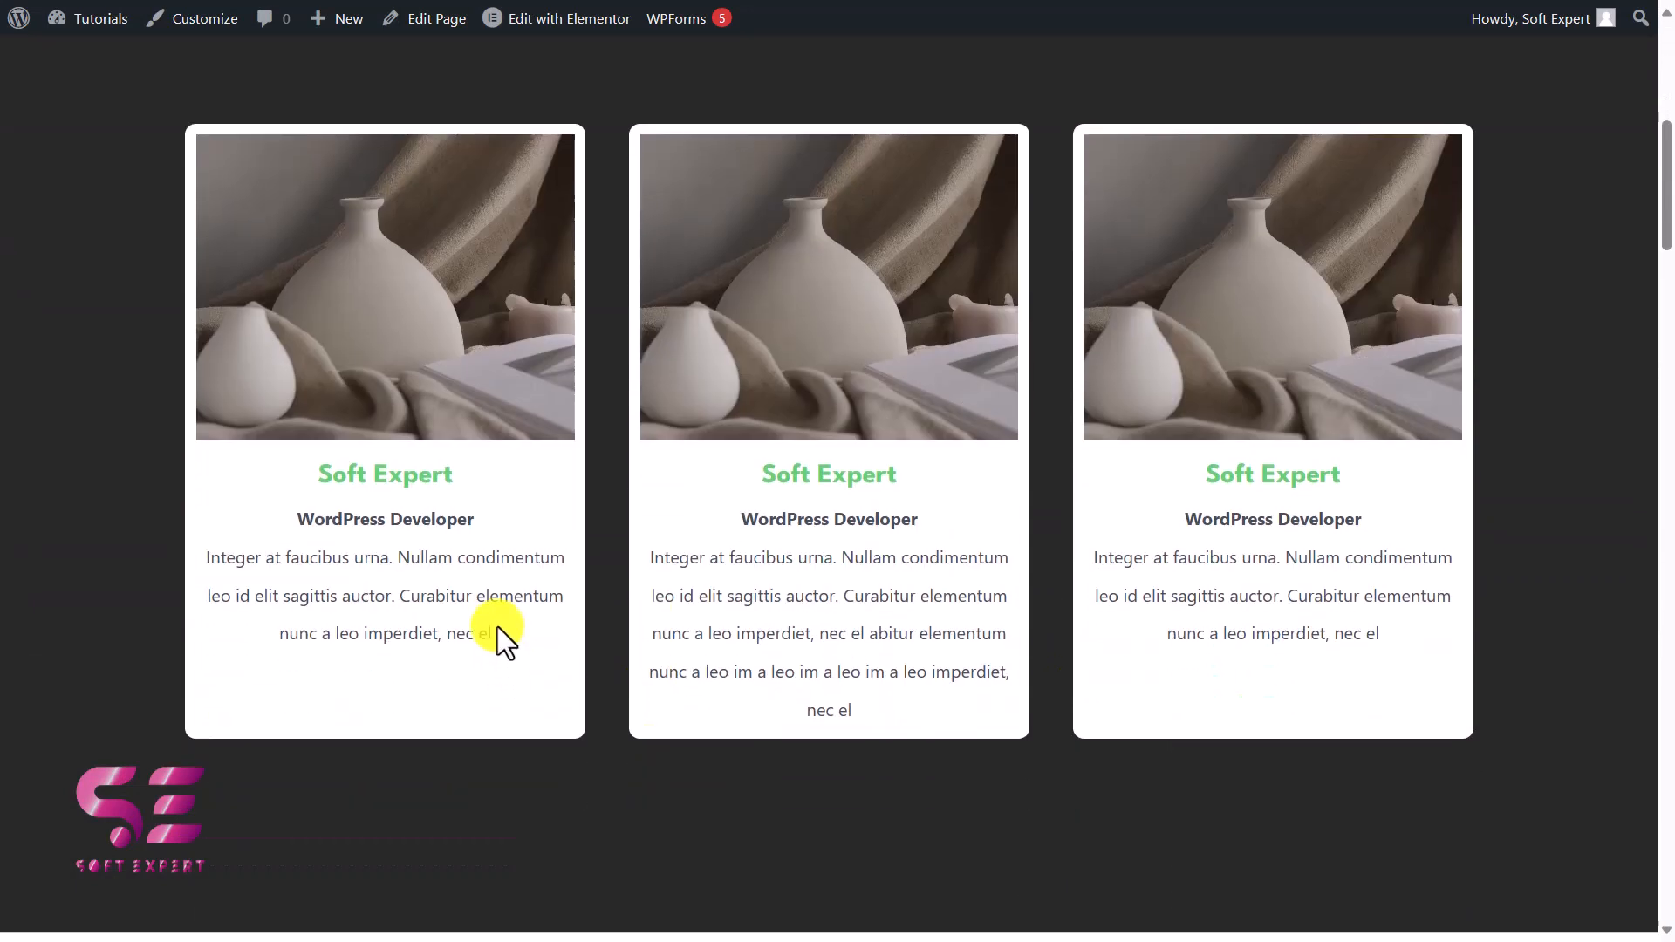
pyautogui.moveTo(683, 558)
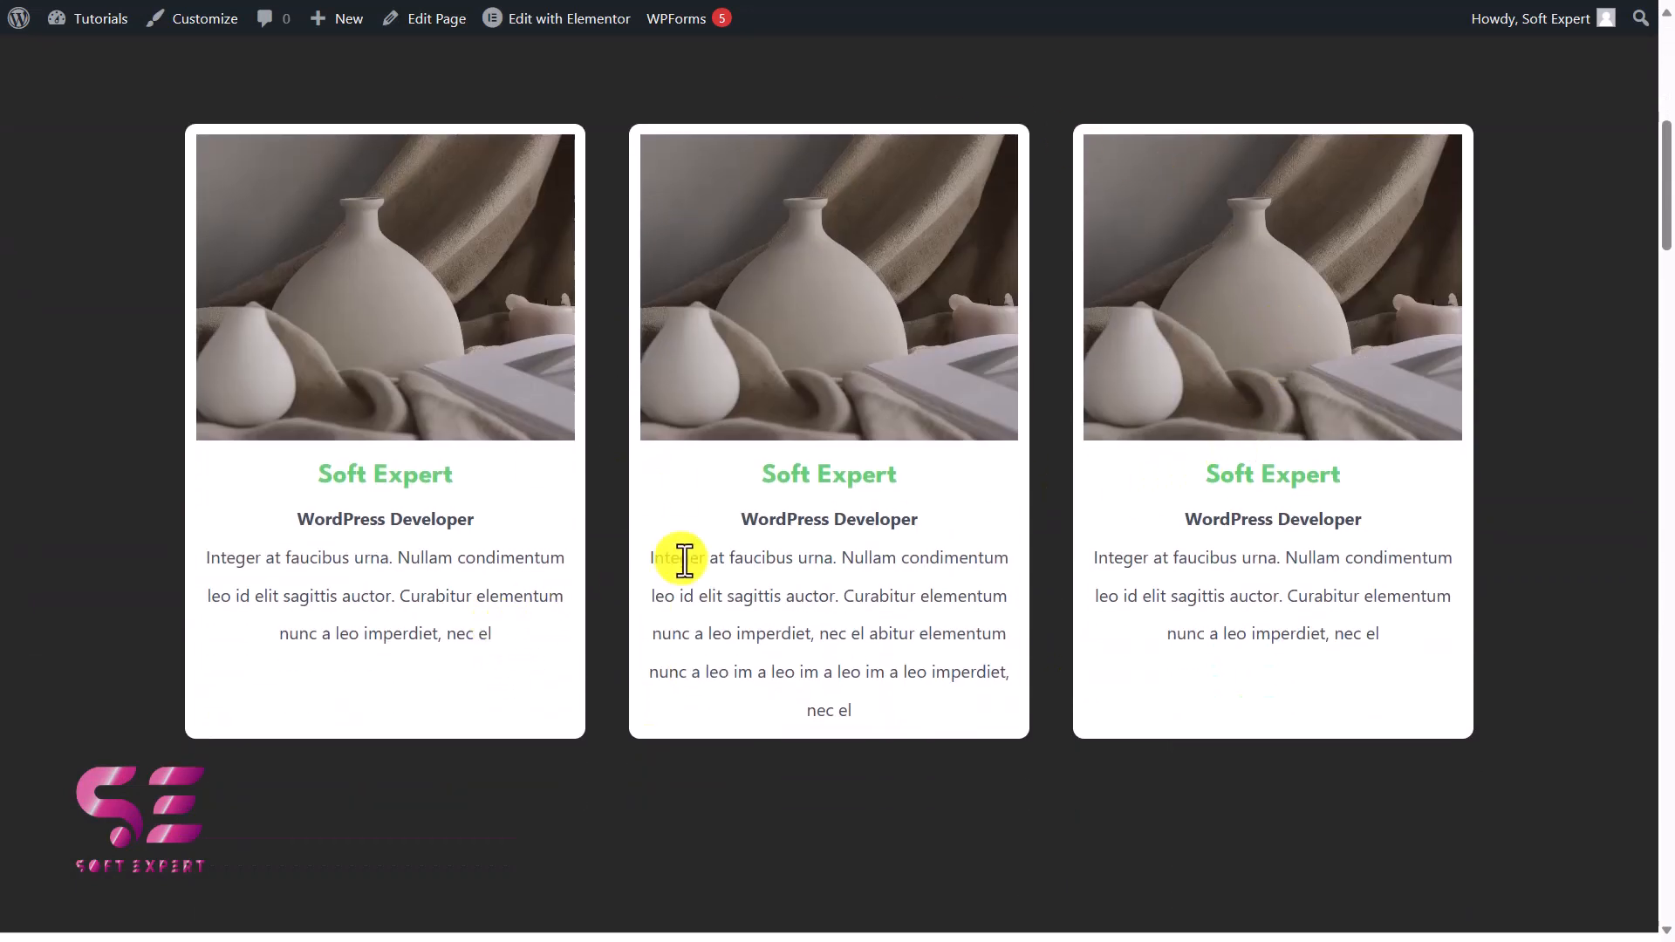
pyautogui.moveTo(887, 651)
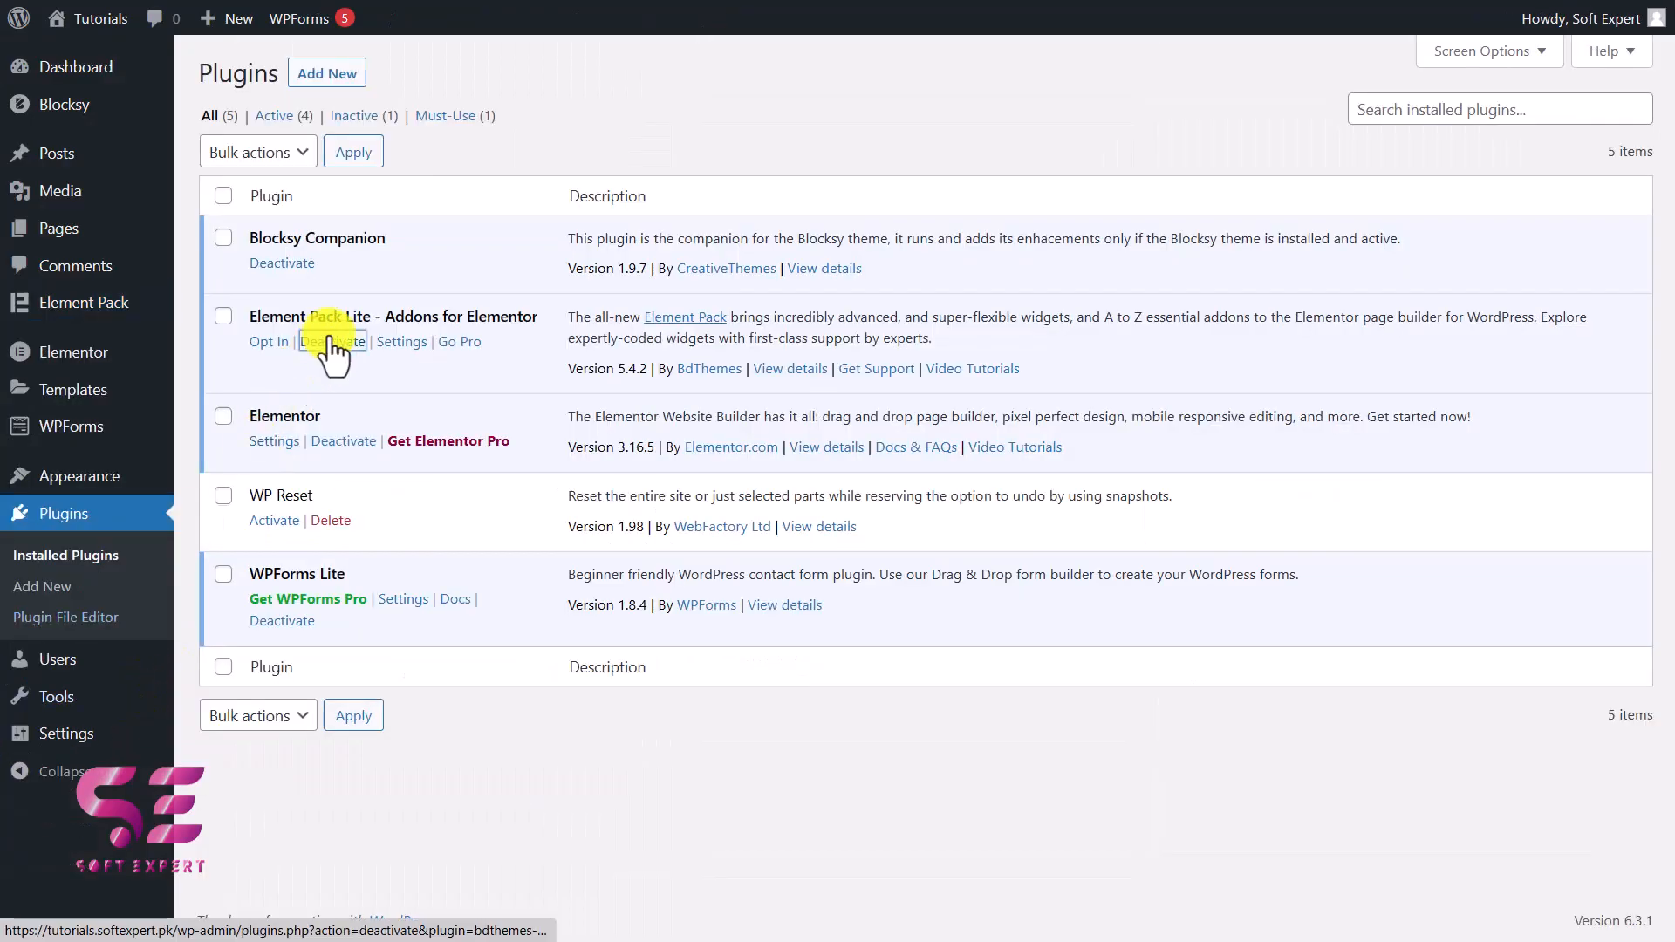
# Deactivate Element Pack Lite, confirming in the Quick Feedback dialog
pyautogui.click(331, 341)
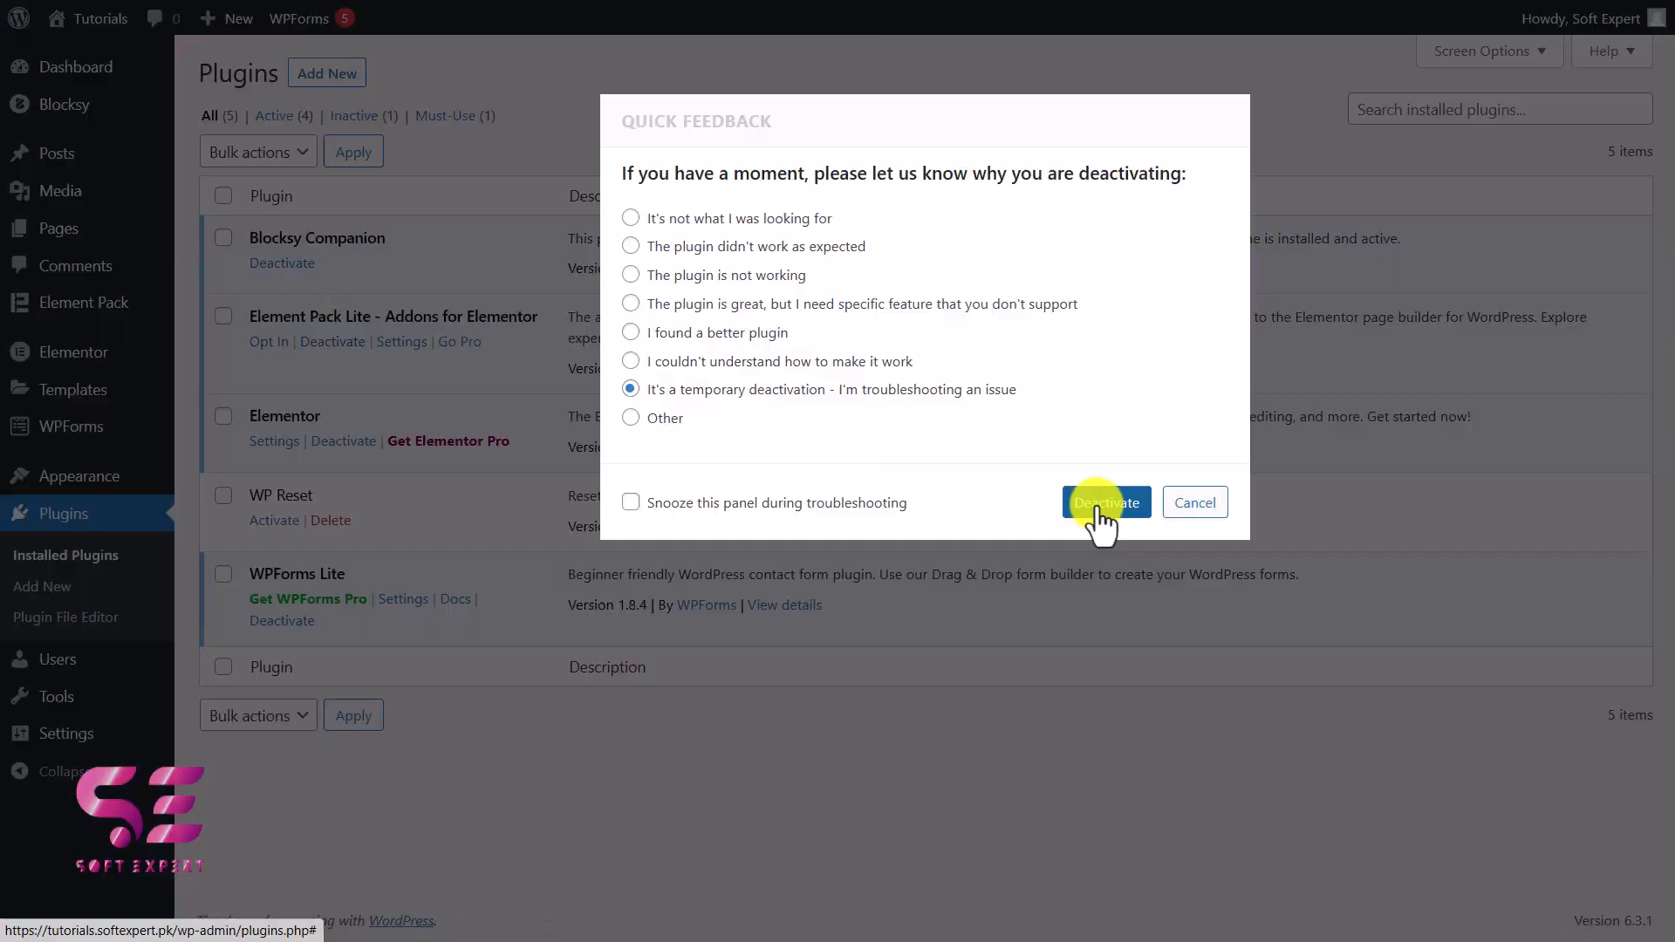
pyautogui.click(1107, 502)
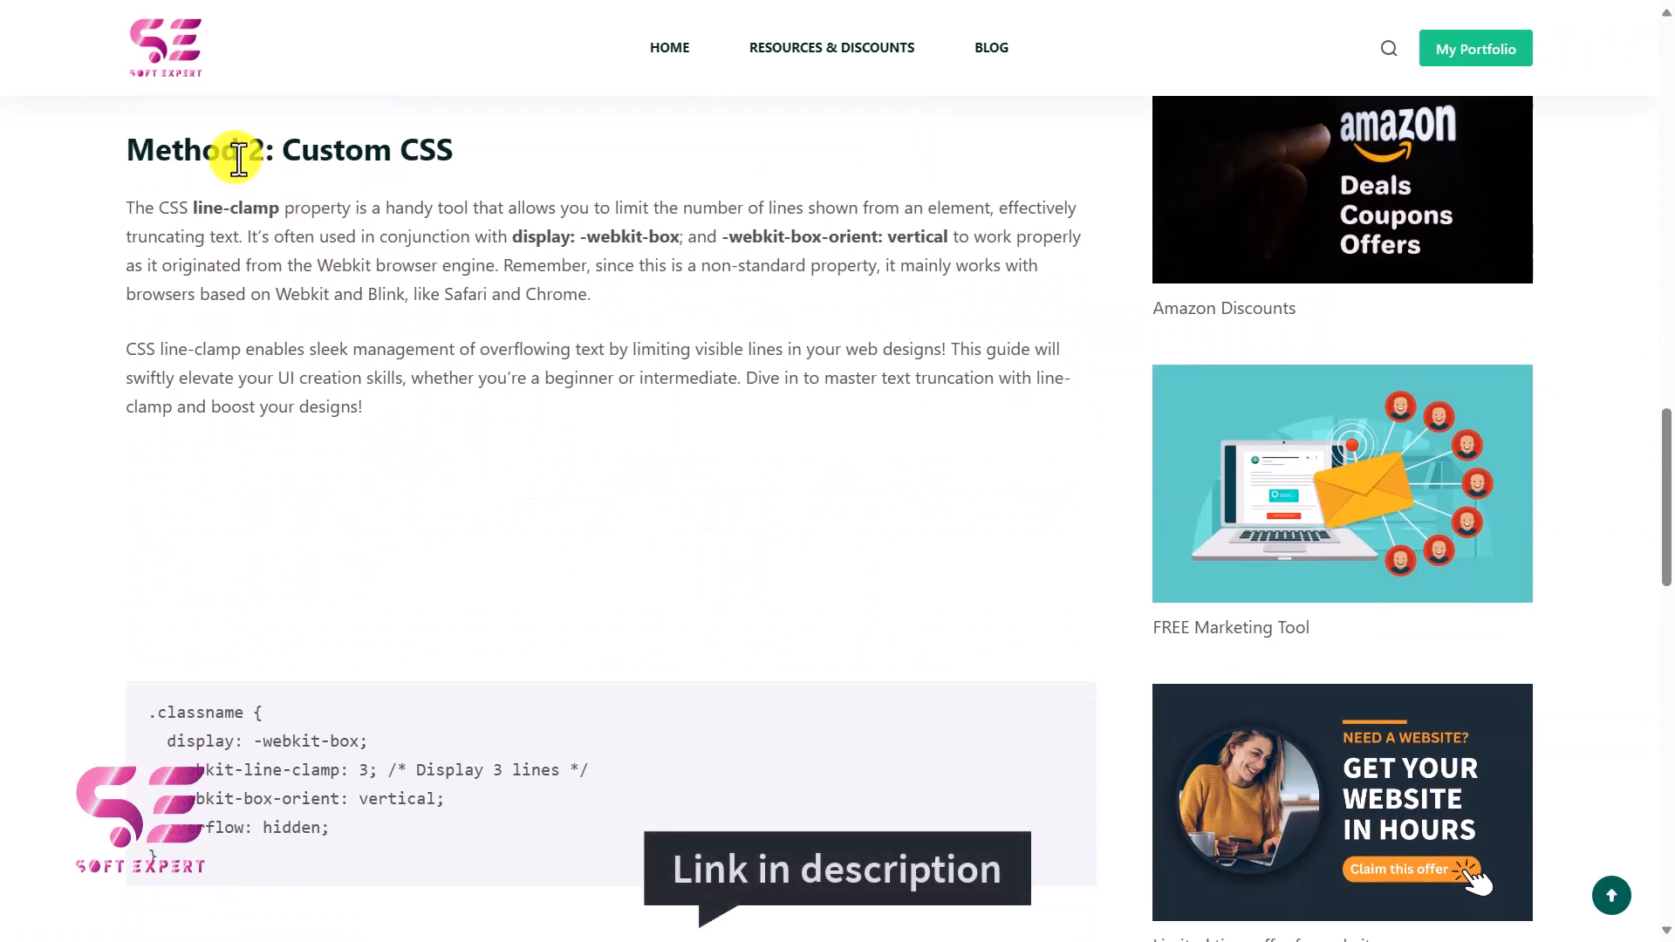
pyautogui.scroll(-3)
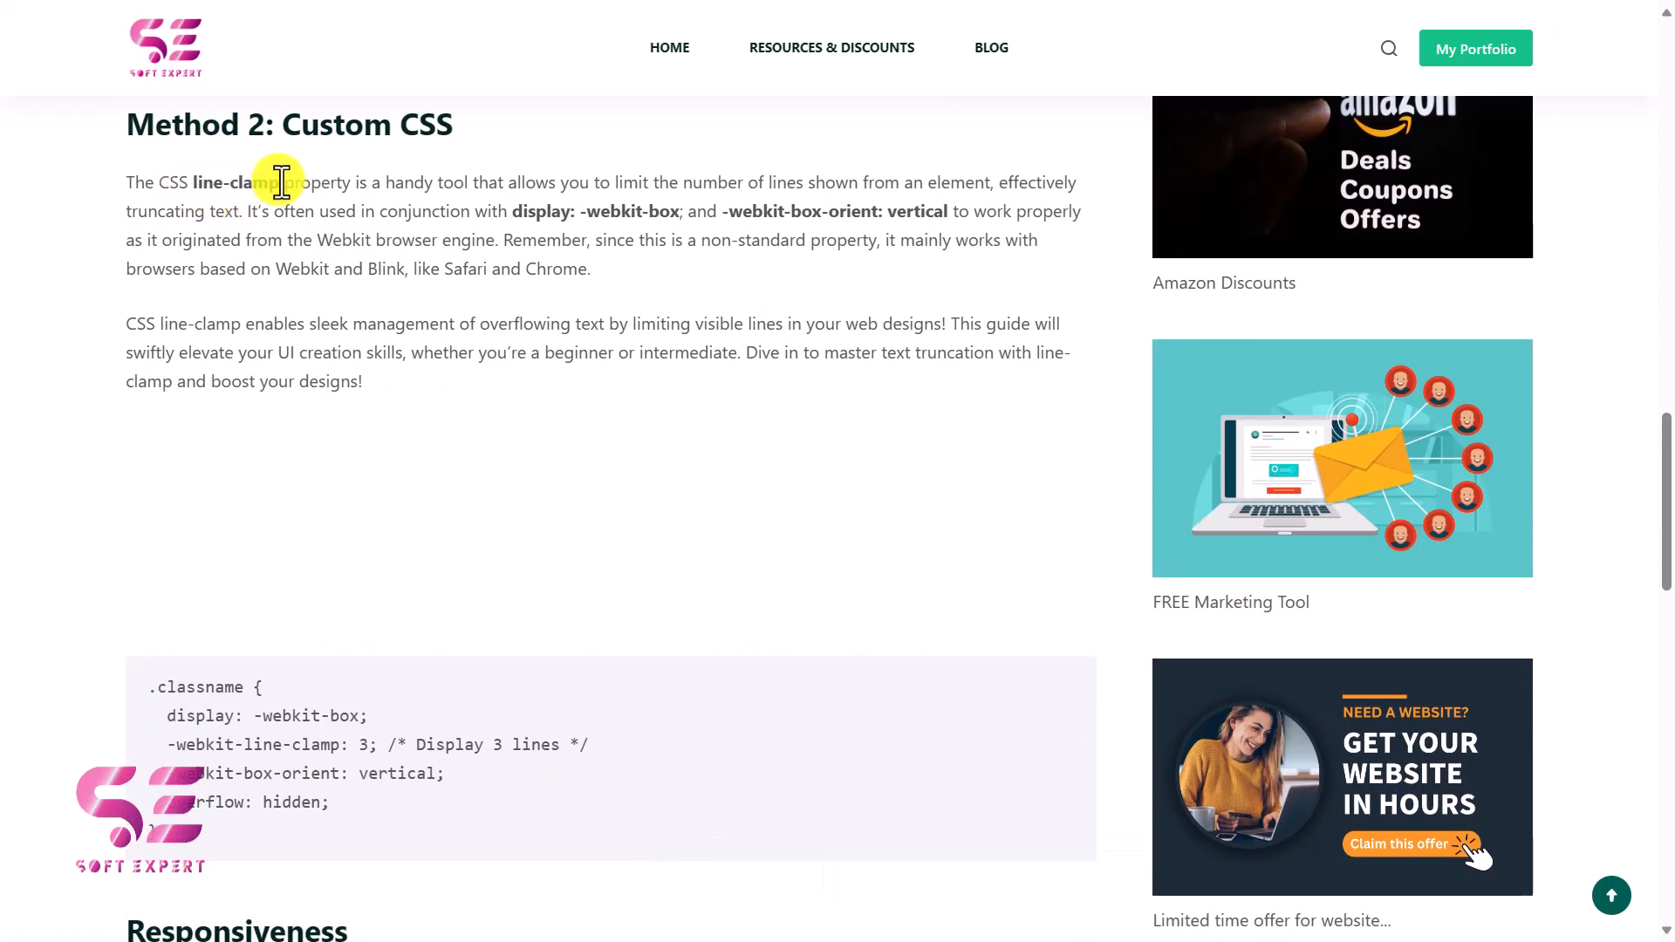
pyautogui.moveTo(417, 273)
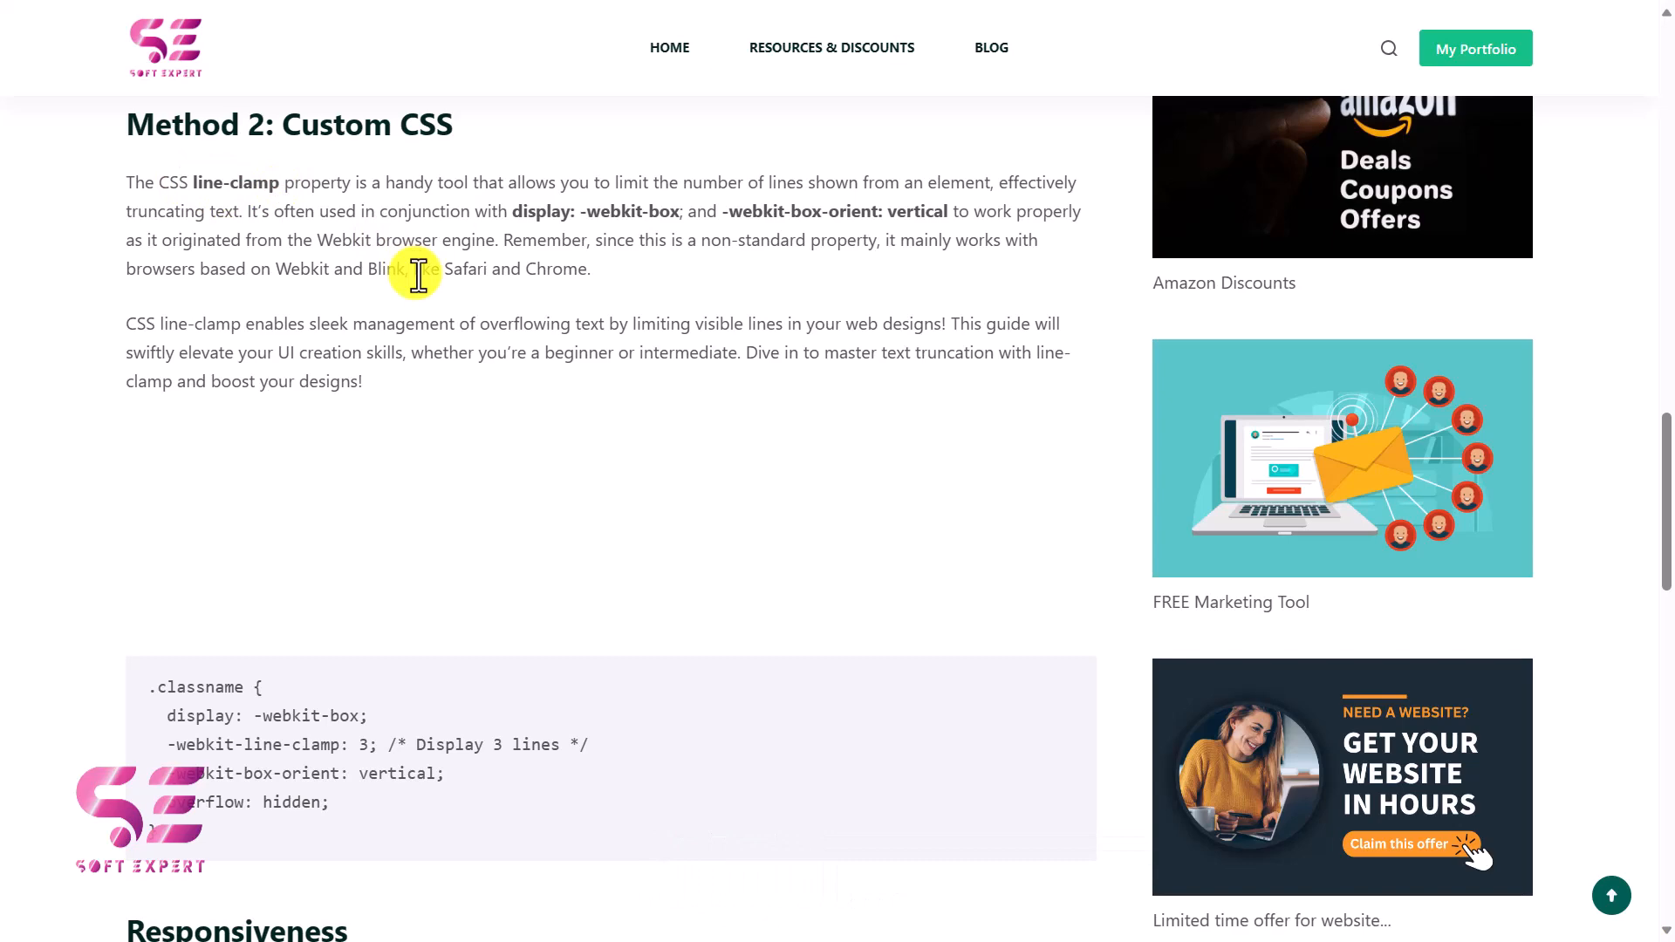
pyautogui.scroll(-3)
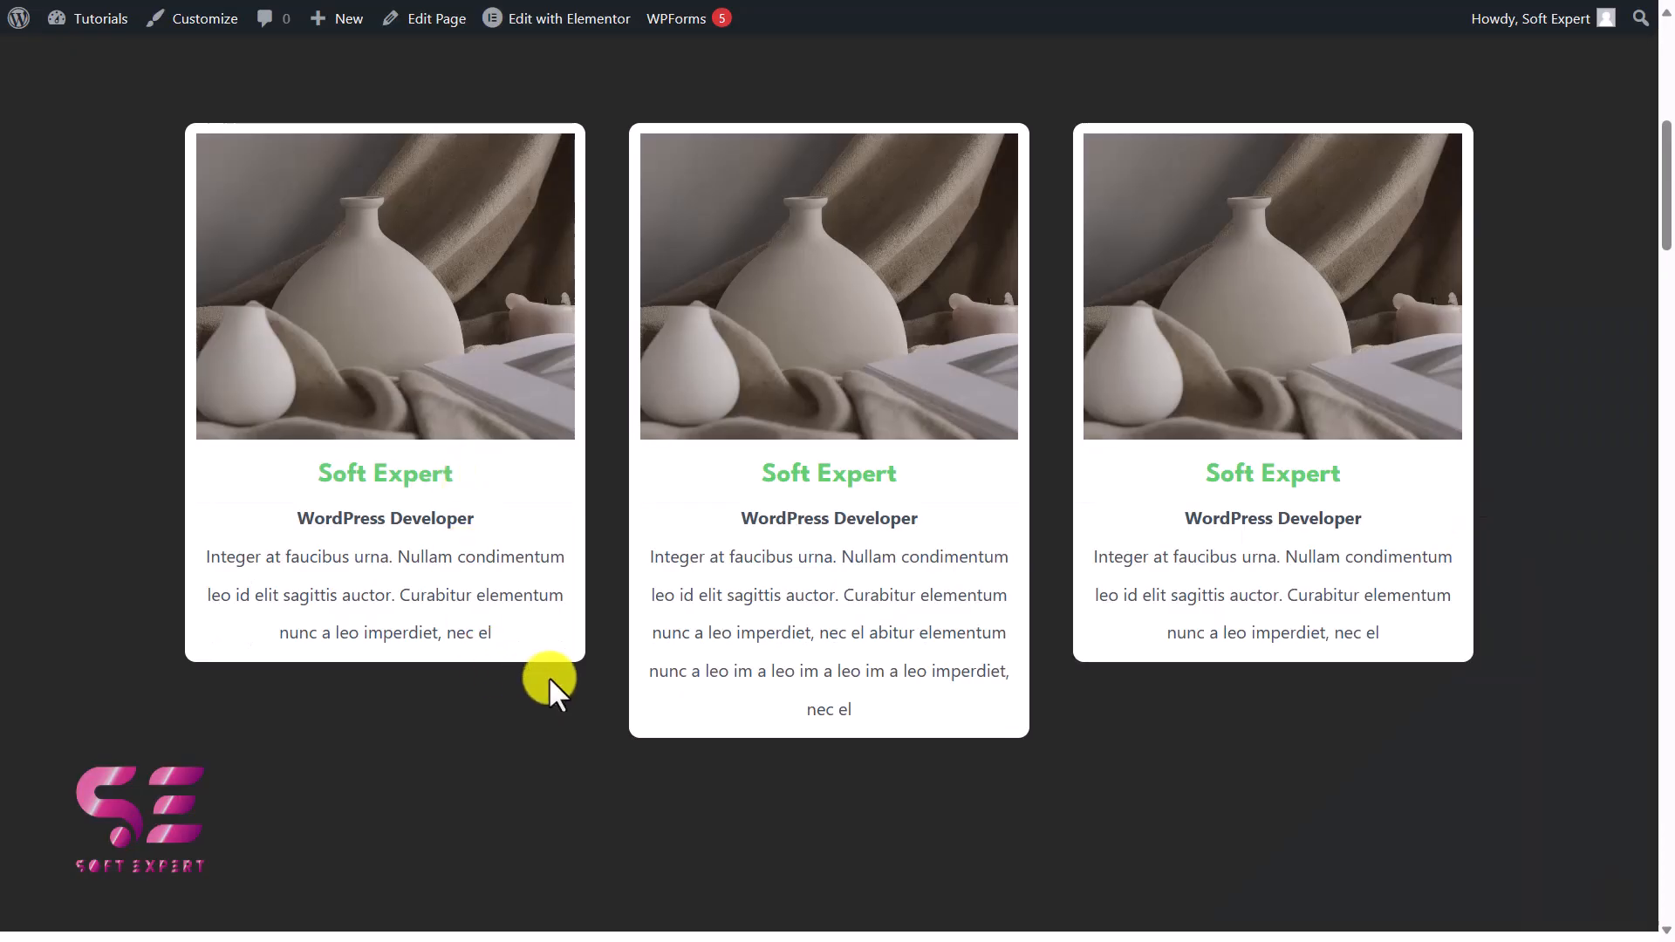
pyautogui.moveTo(352, 202)
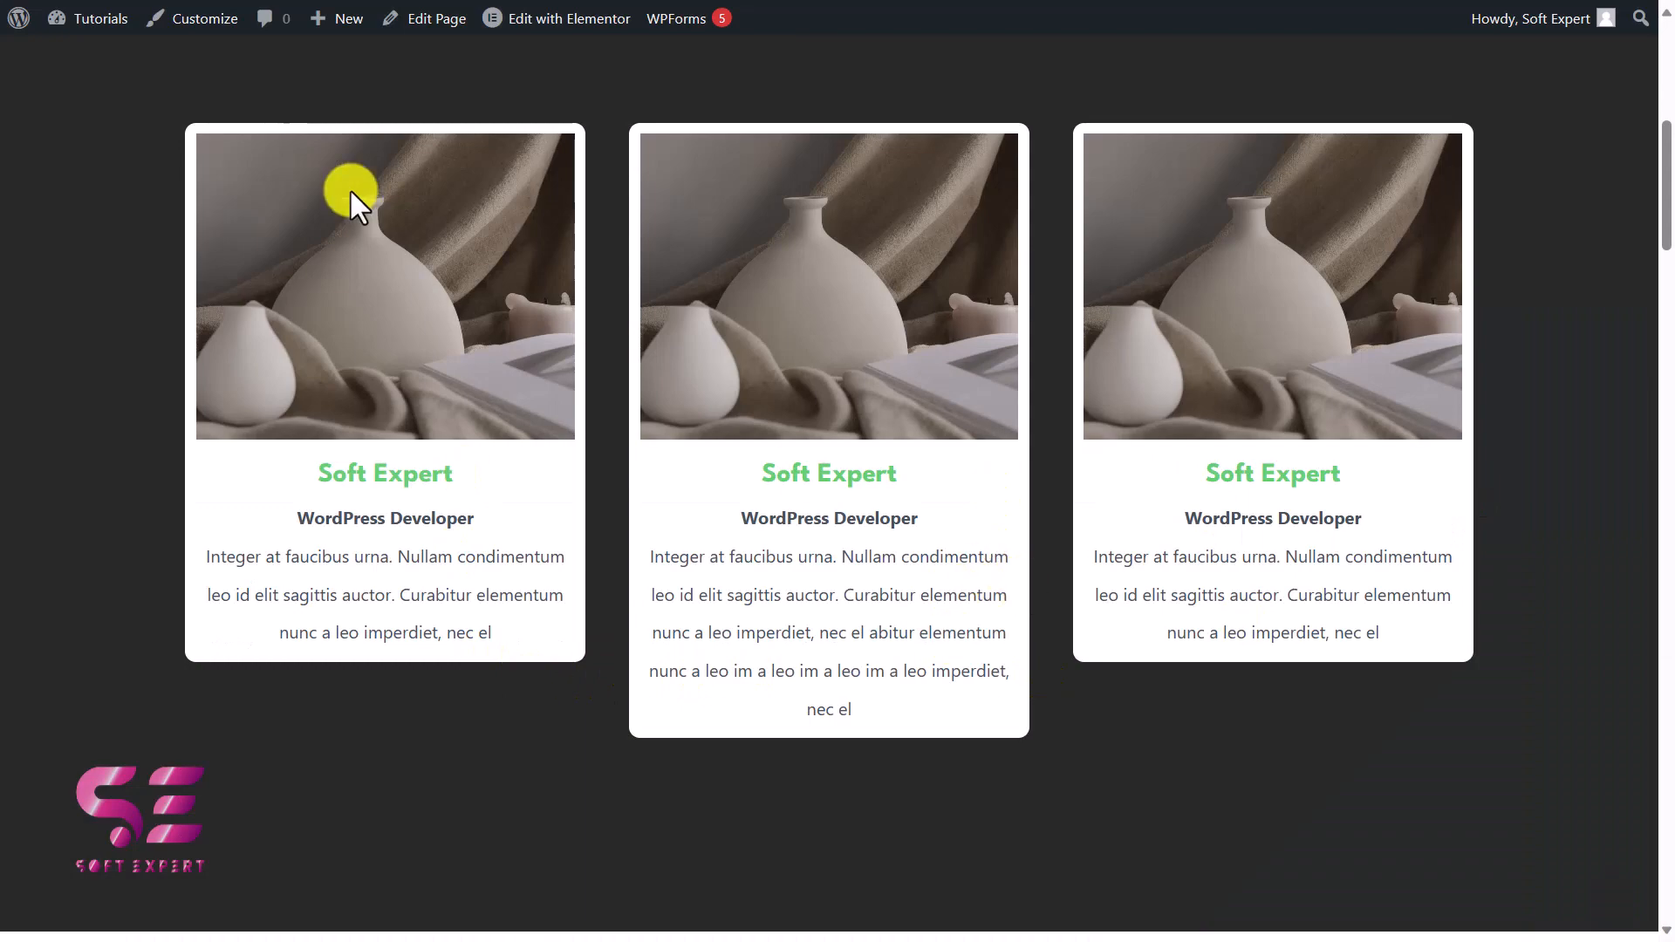
# Launch the Customizer from the admin bar and go to its Additional CSS editor
pyautogui.click(203, 18)
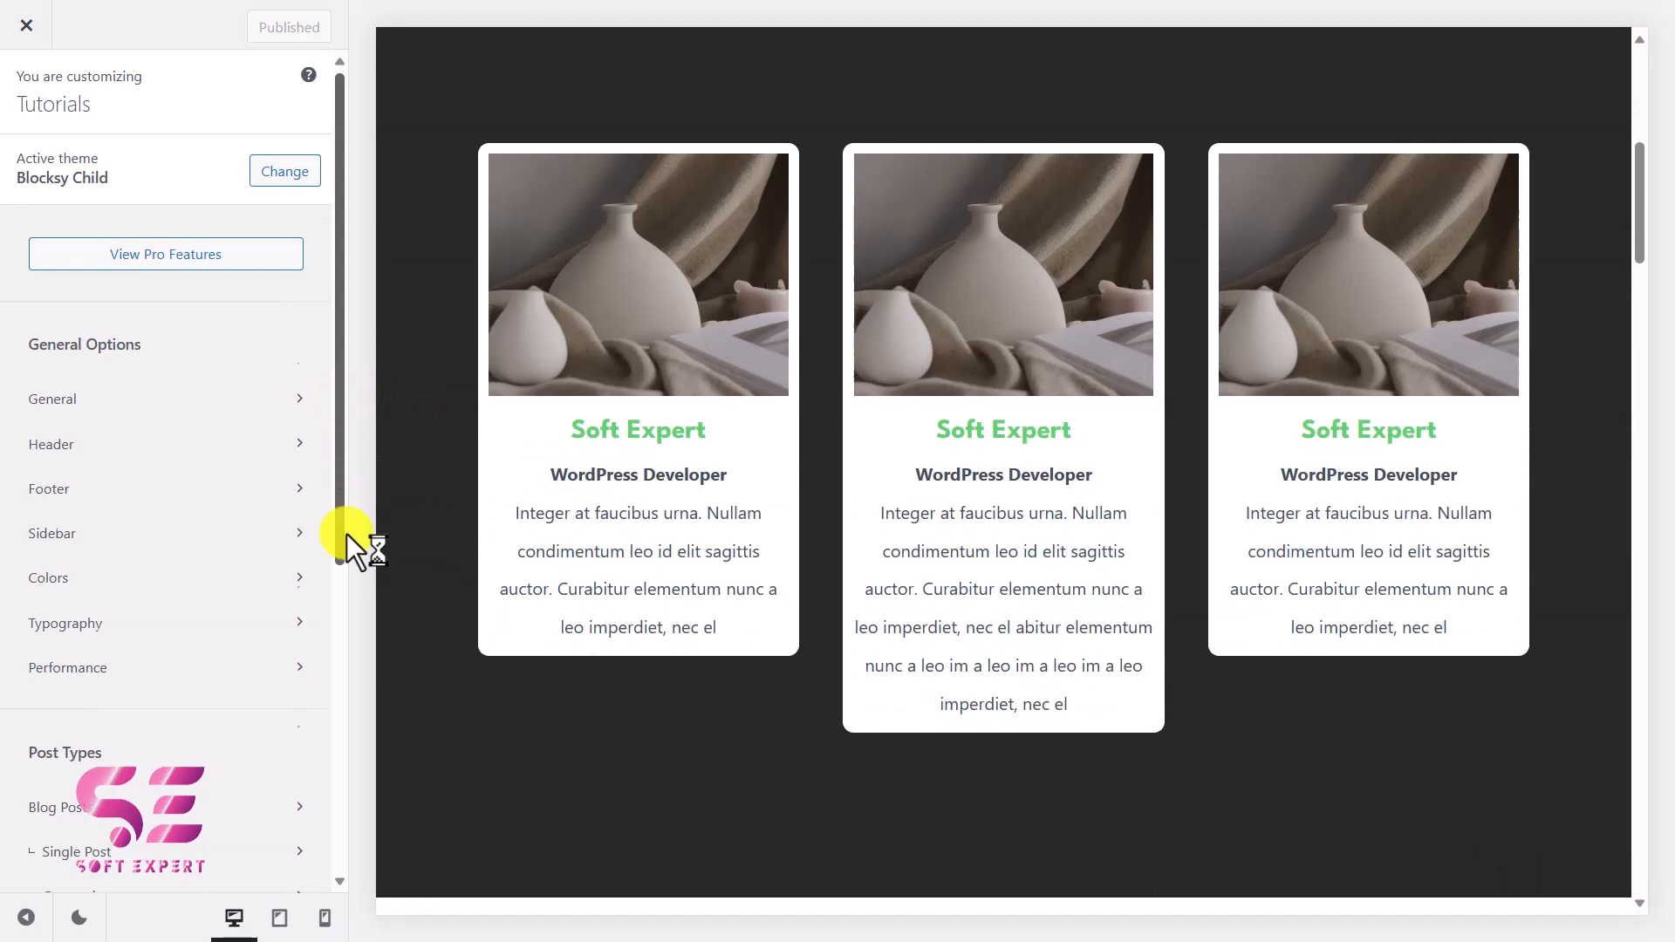
pyautogui.scroll(-3)
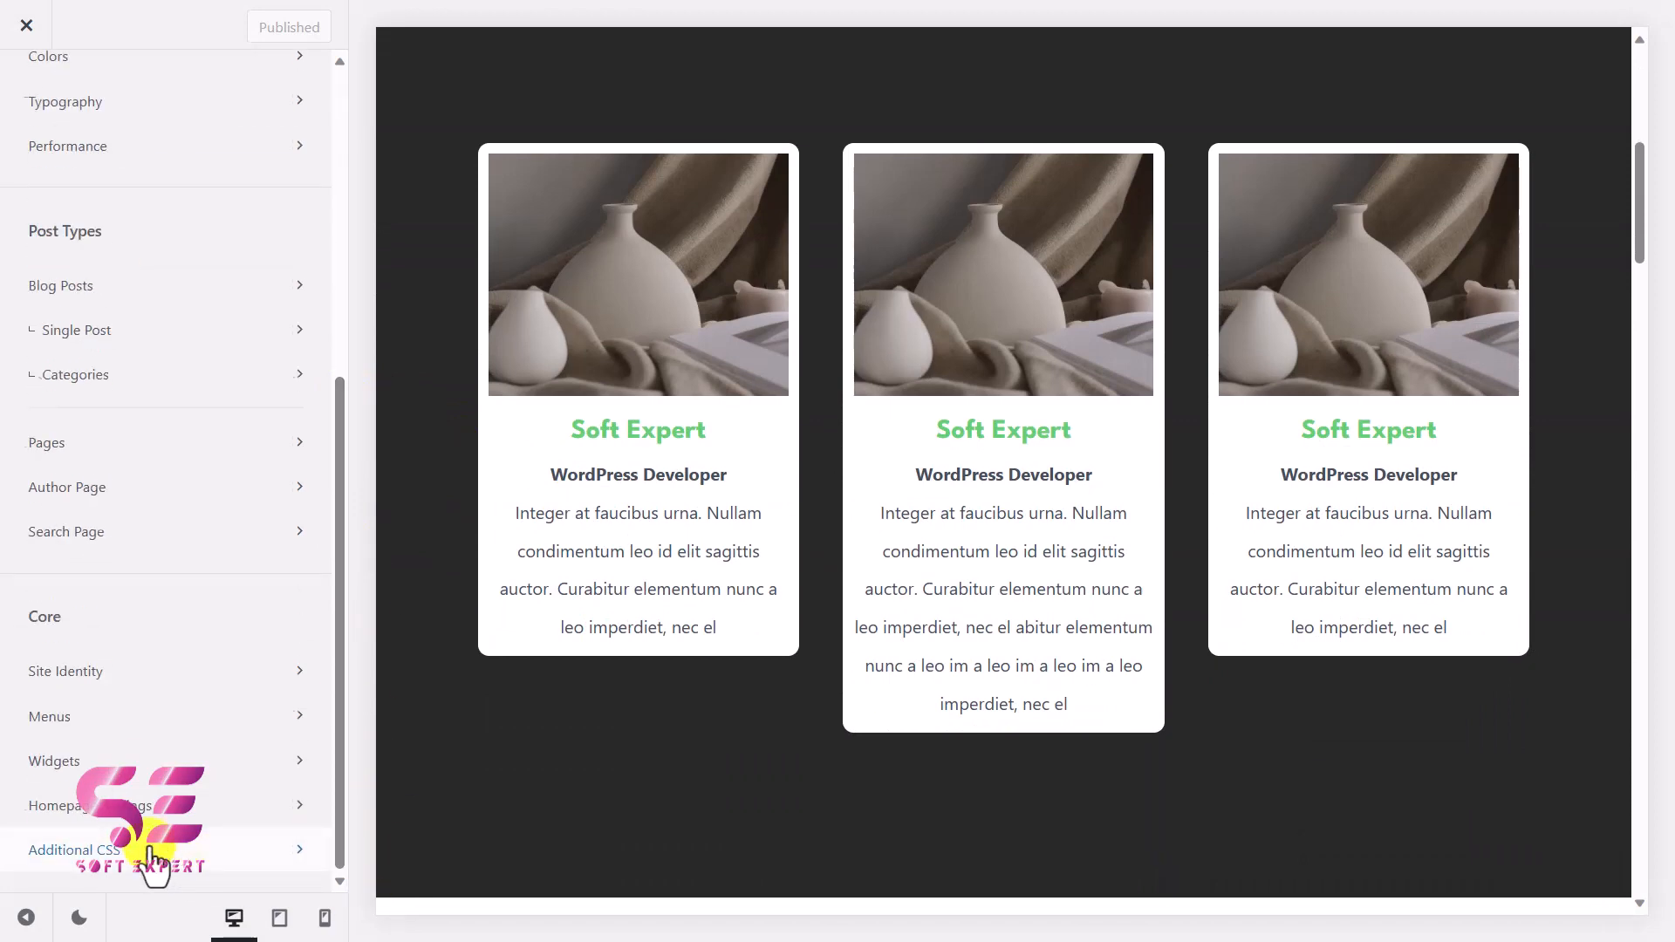
pyautogui.click(73, 850)
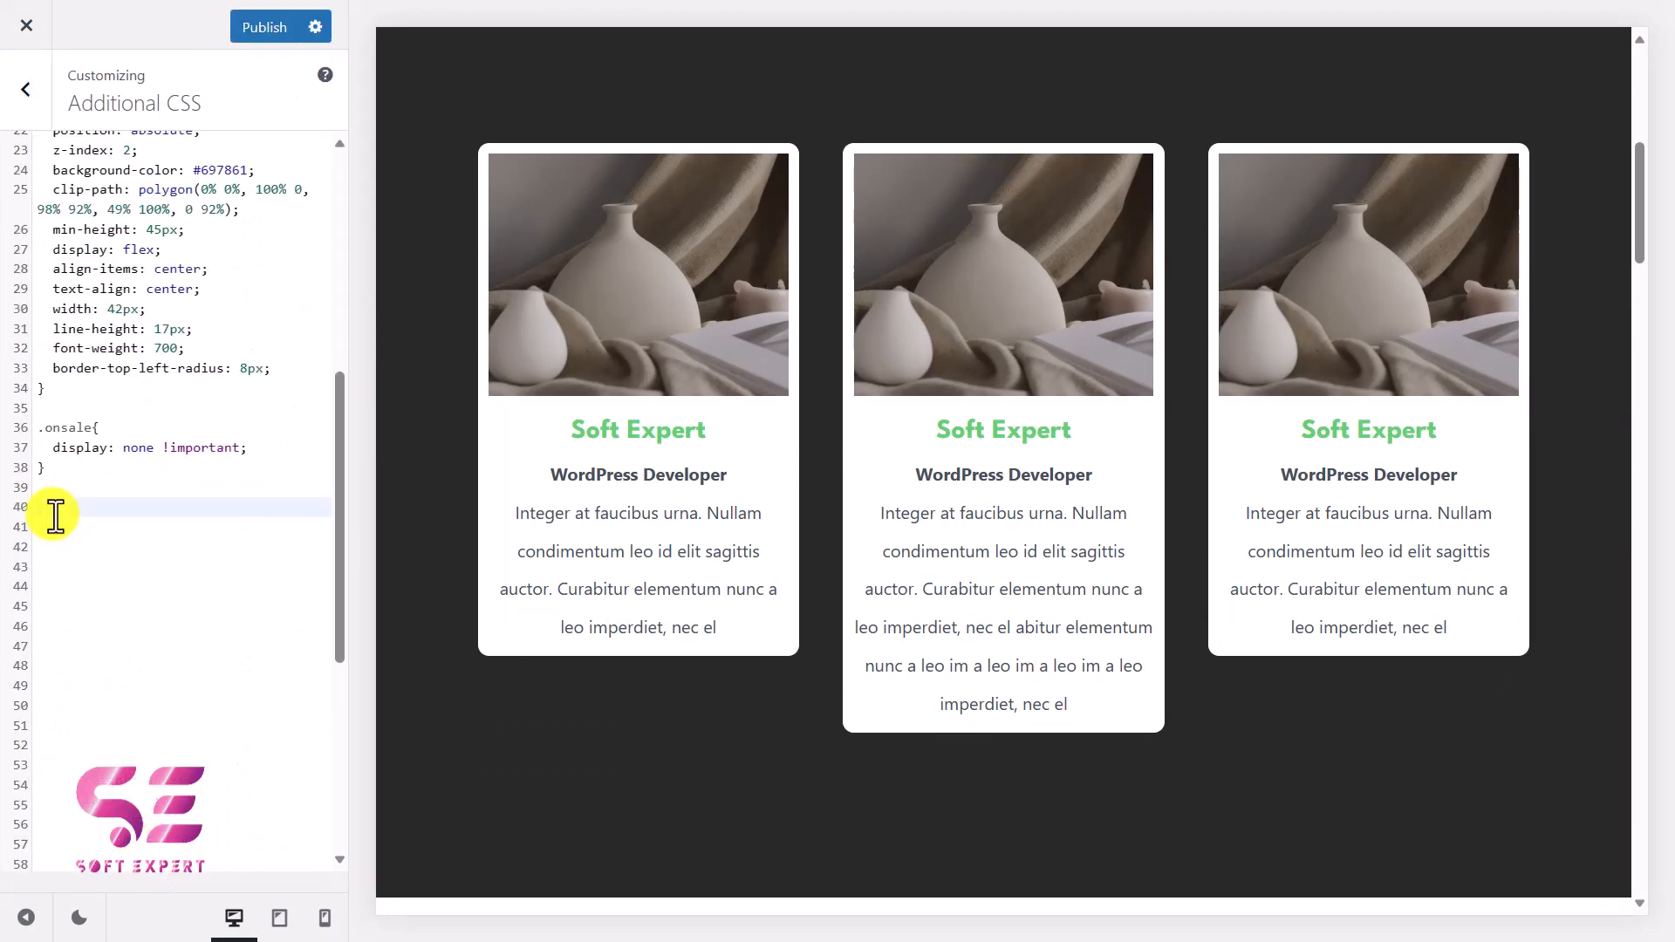
# Add the line-clamp rule, retarget .classname to .imgbox and set -webkit-line-clamp to 6
pyautogui.write('.classname{')
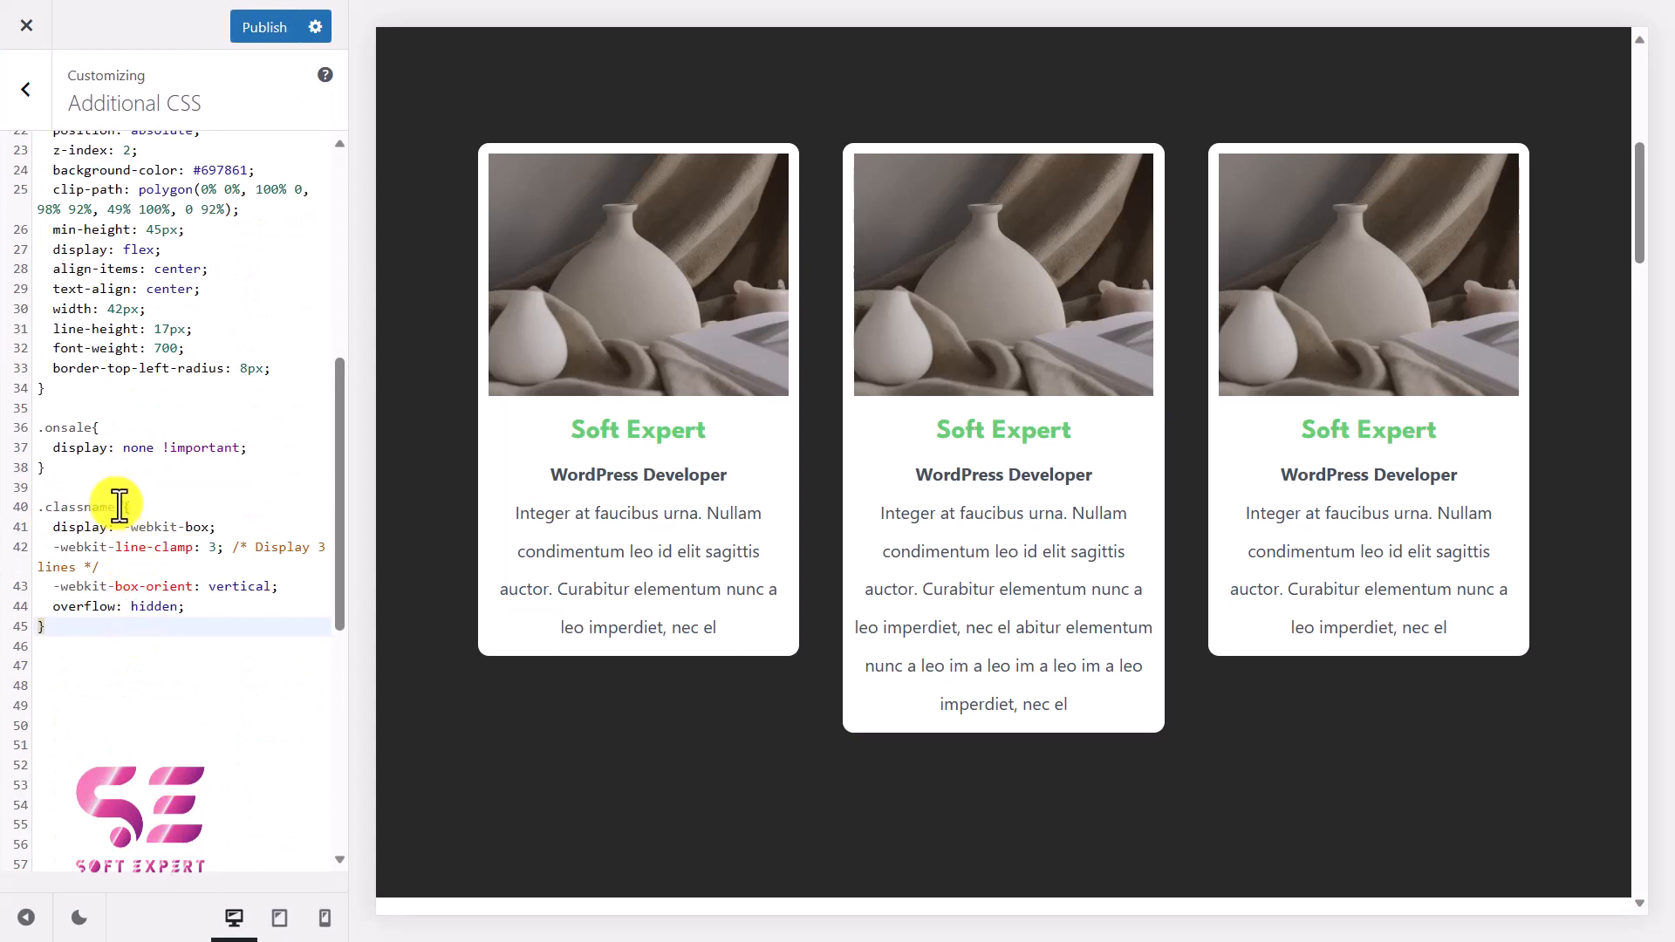
pyautogui.doubleClick(90, 506)
pyautogui.write('.imgbox {')
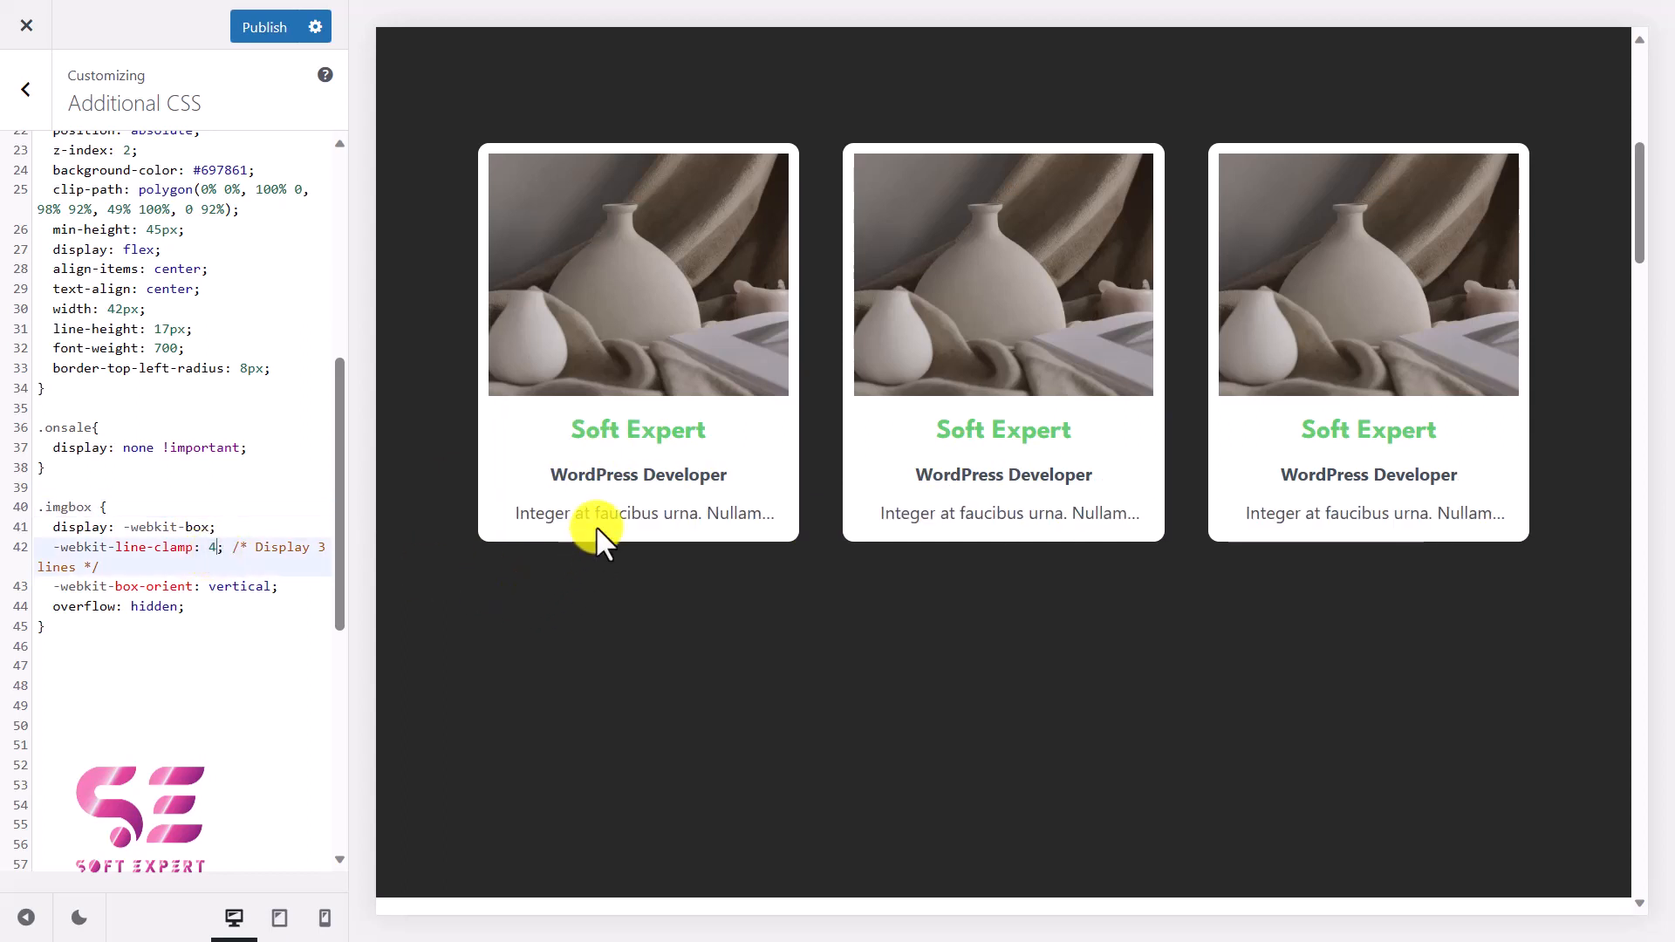
pyautogui.write('5')
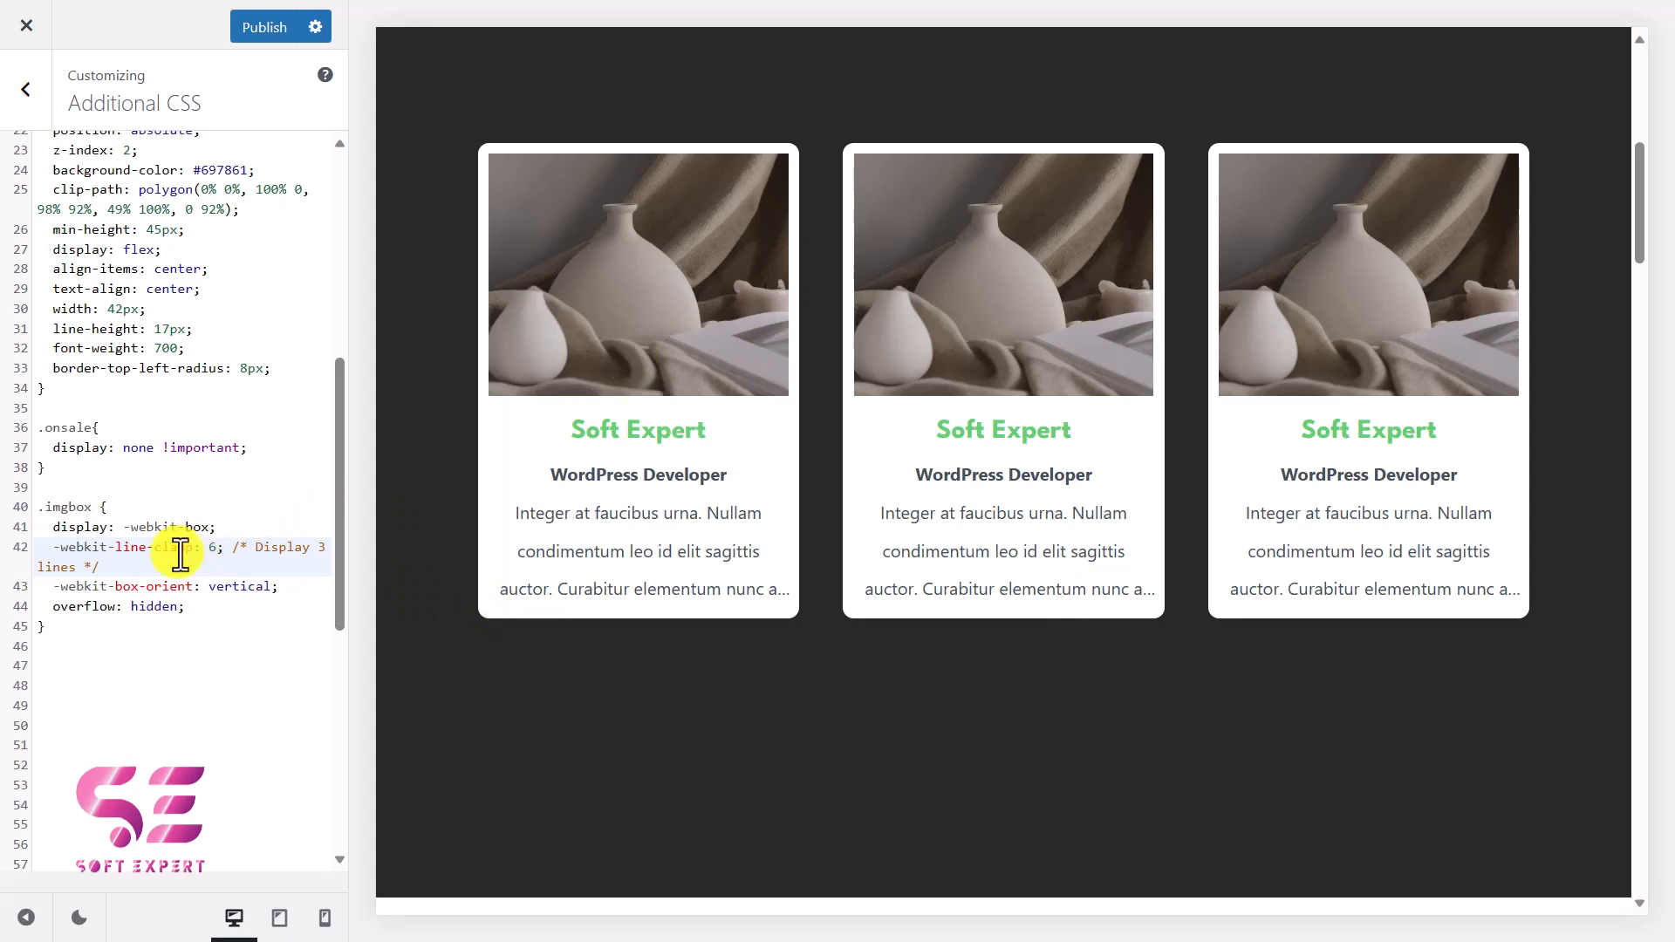
# Switch the Customizer preview to mobile size to check the stacked image boxes
pyautogui.click(323, 918)
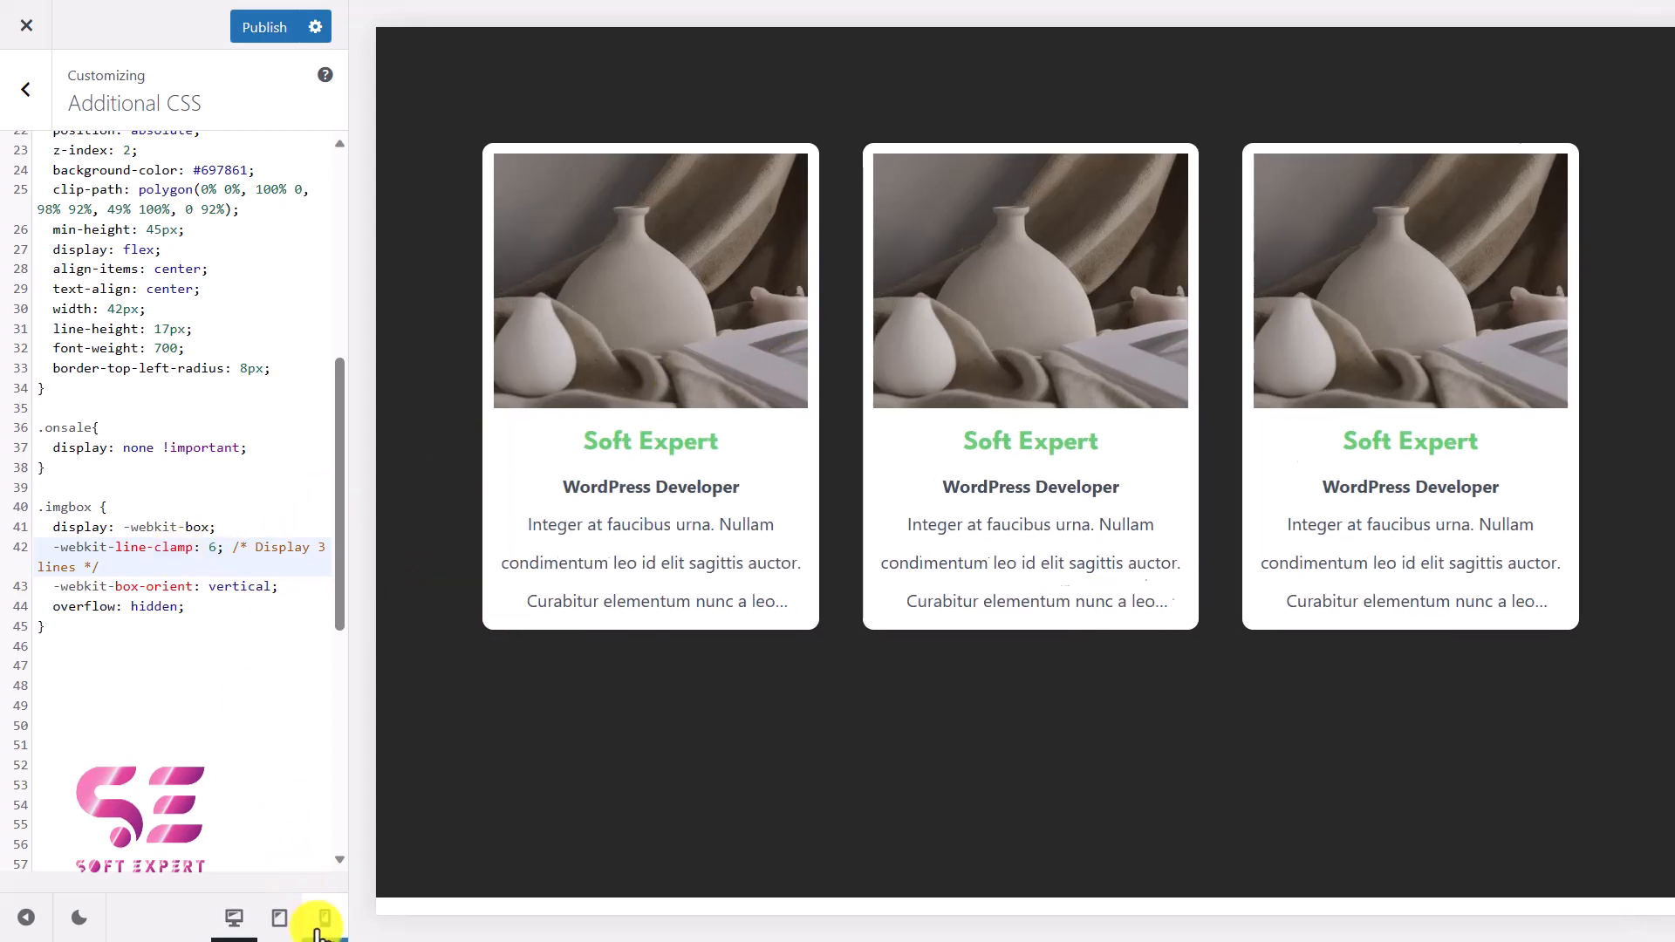
pyautogui.click(324, 920)
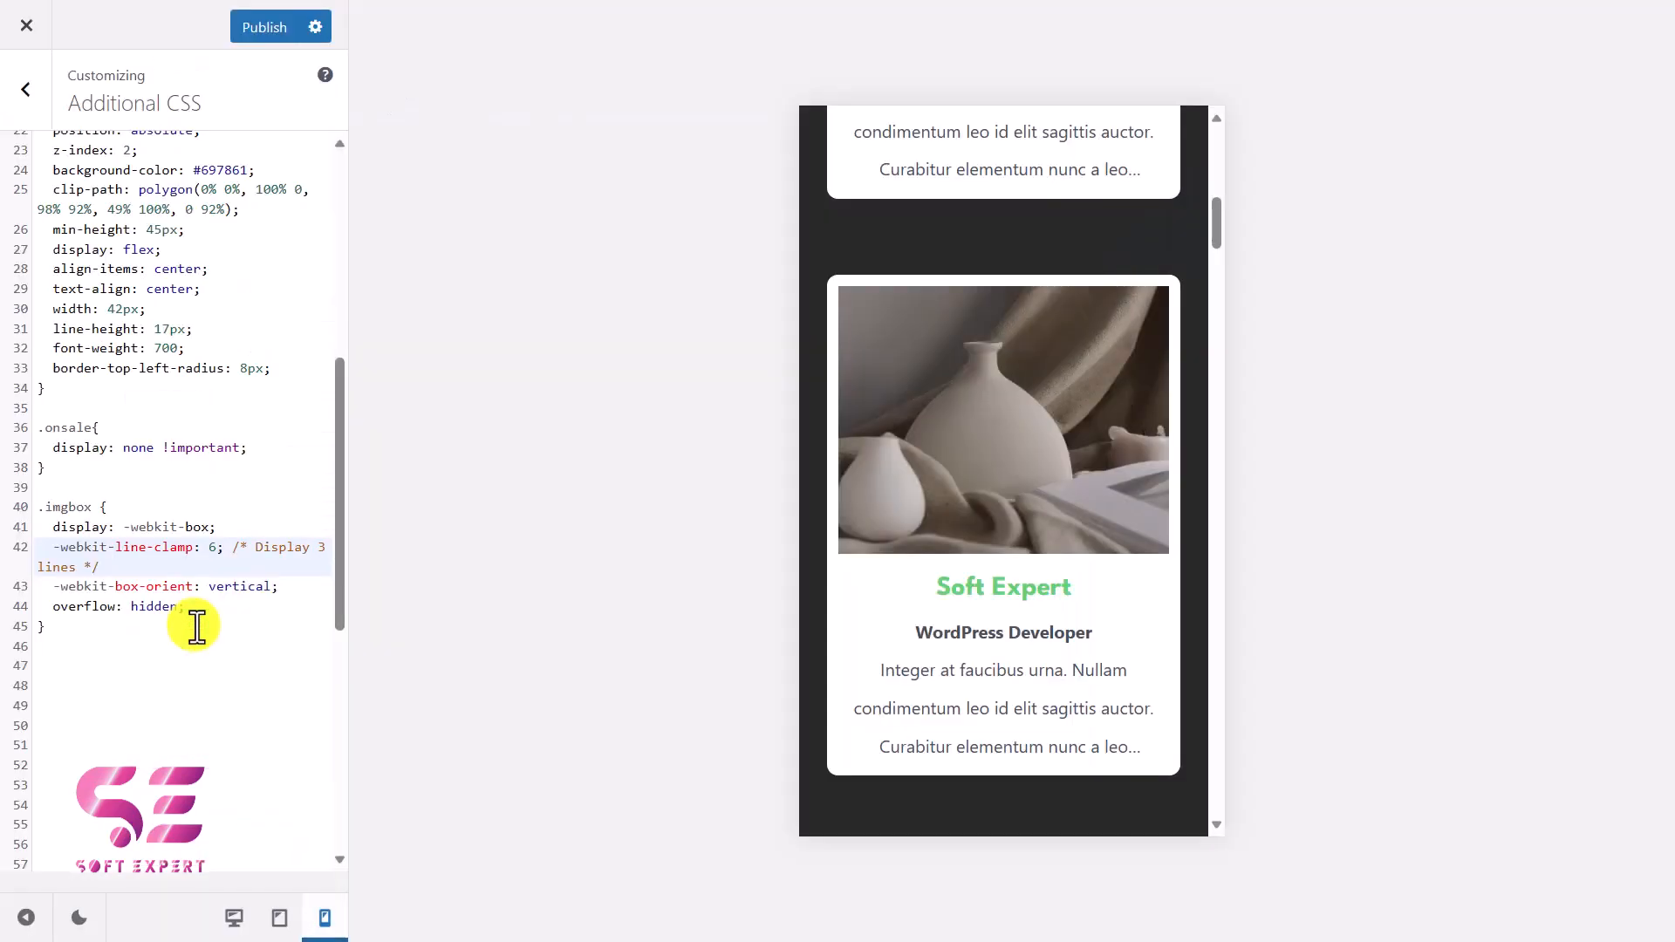
pyautogui.write('@media (max-width: 767px) {')
pyautogui.click(183, 745)
pyautogui.write('-webkit-line-clamp: 4; /* Display 2 lines on screens narrower than 767px */')
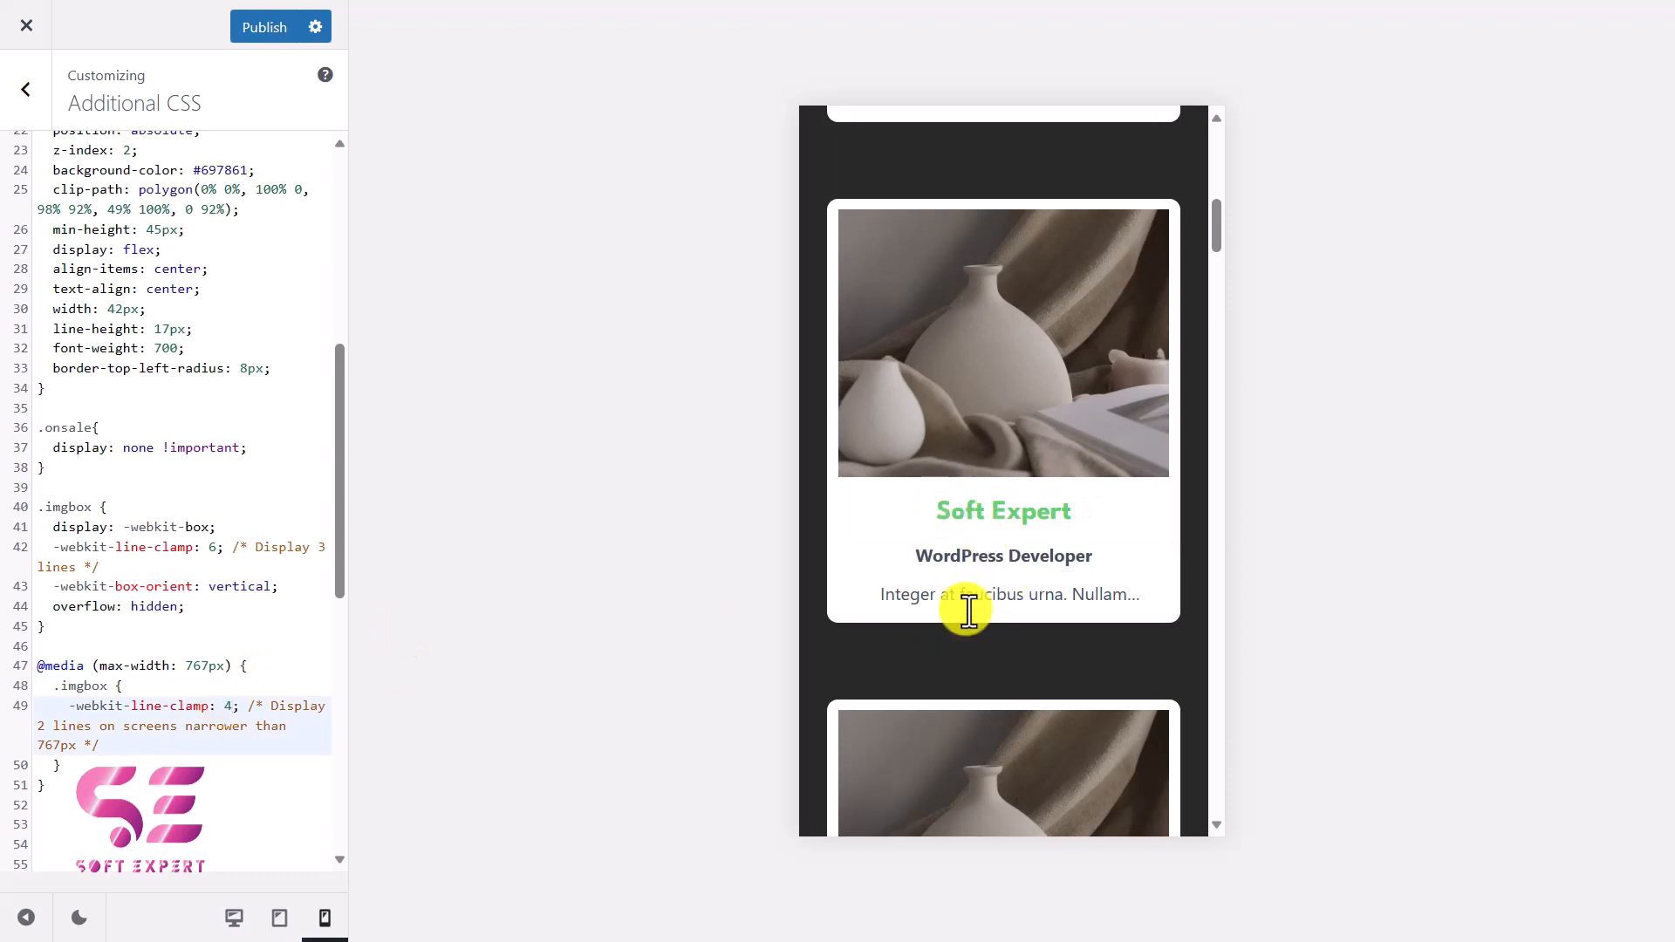
pyautogui.scroll(-3)
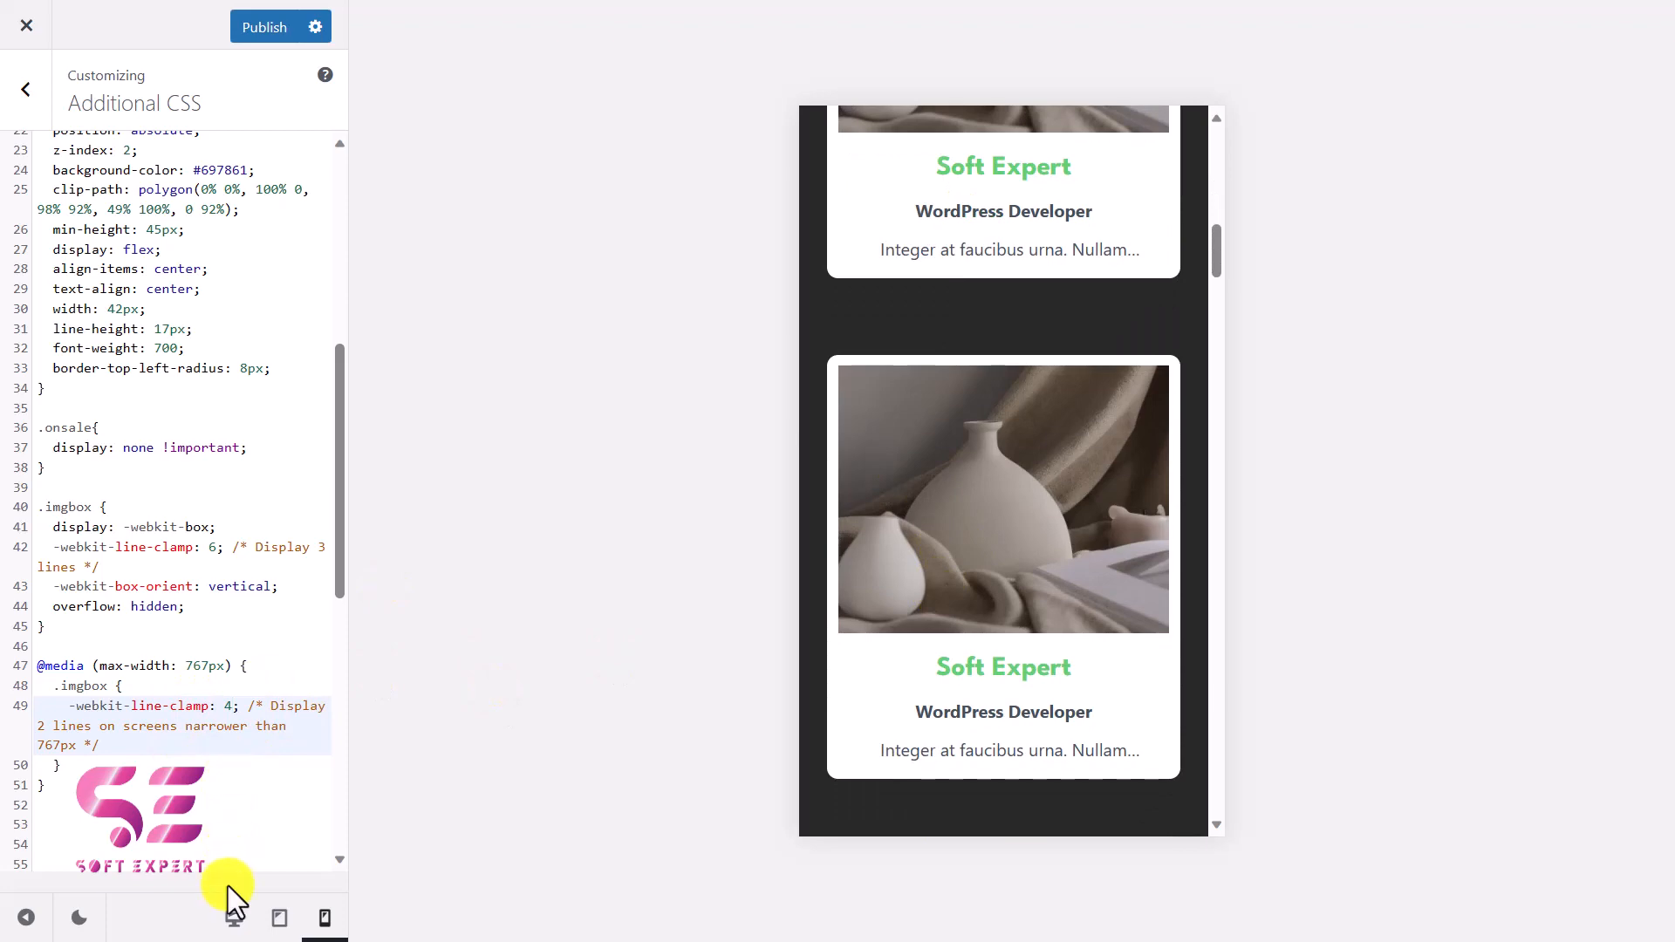
# Check the clamped image boxes in desktop and mobile Customizer previews
pyautogui.click(277, 916)
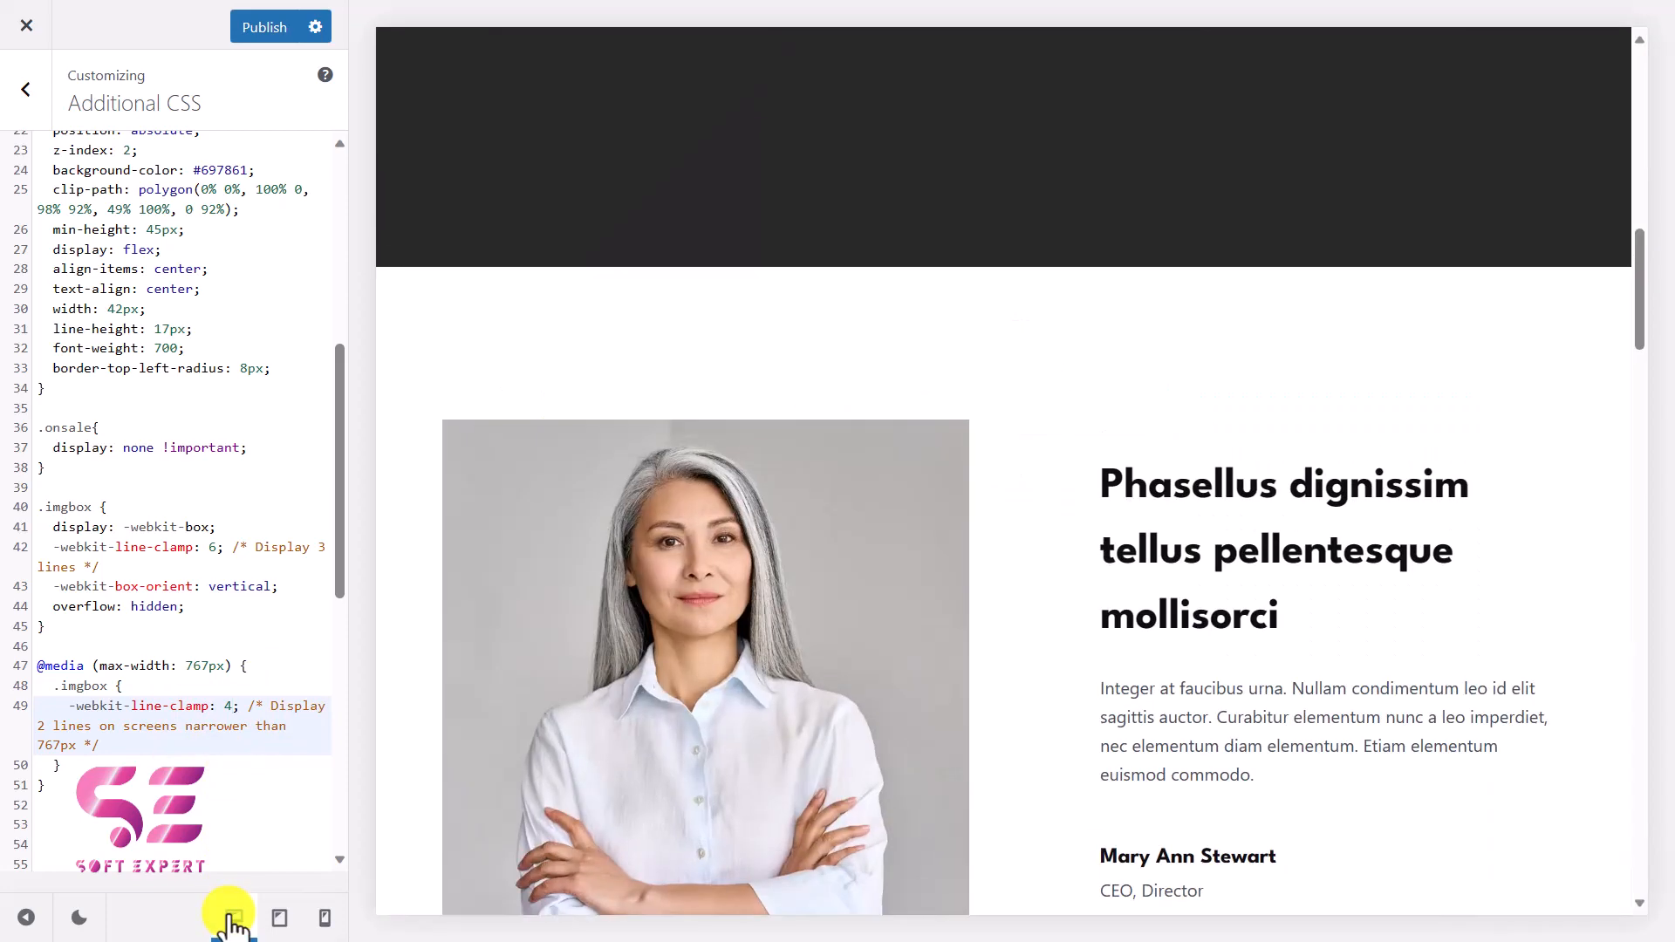
pyautogui.click(232, 919)
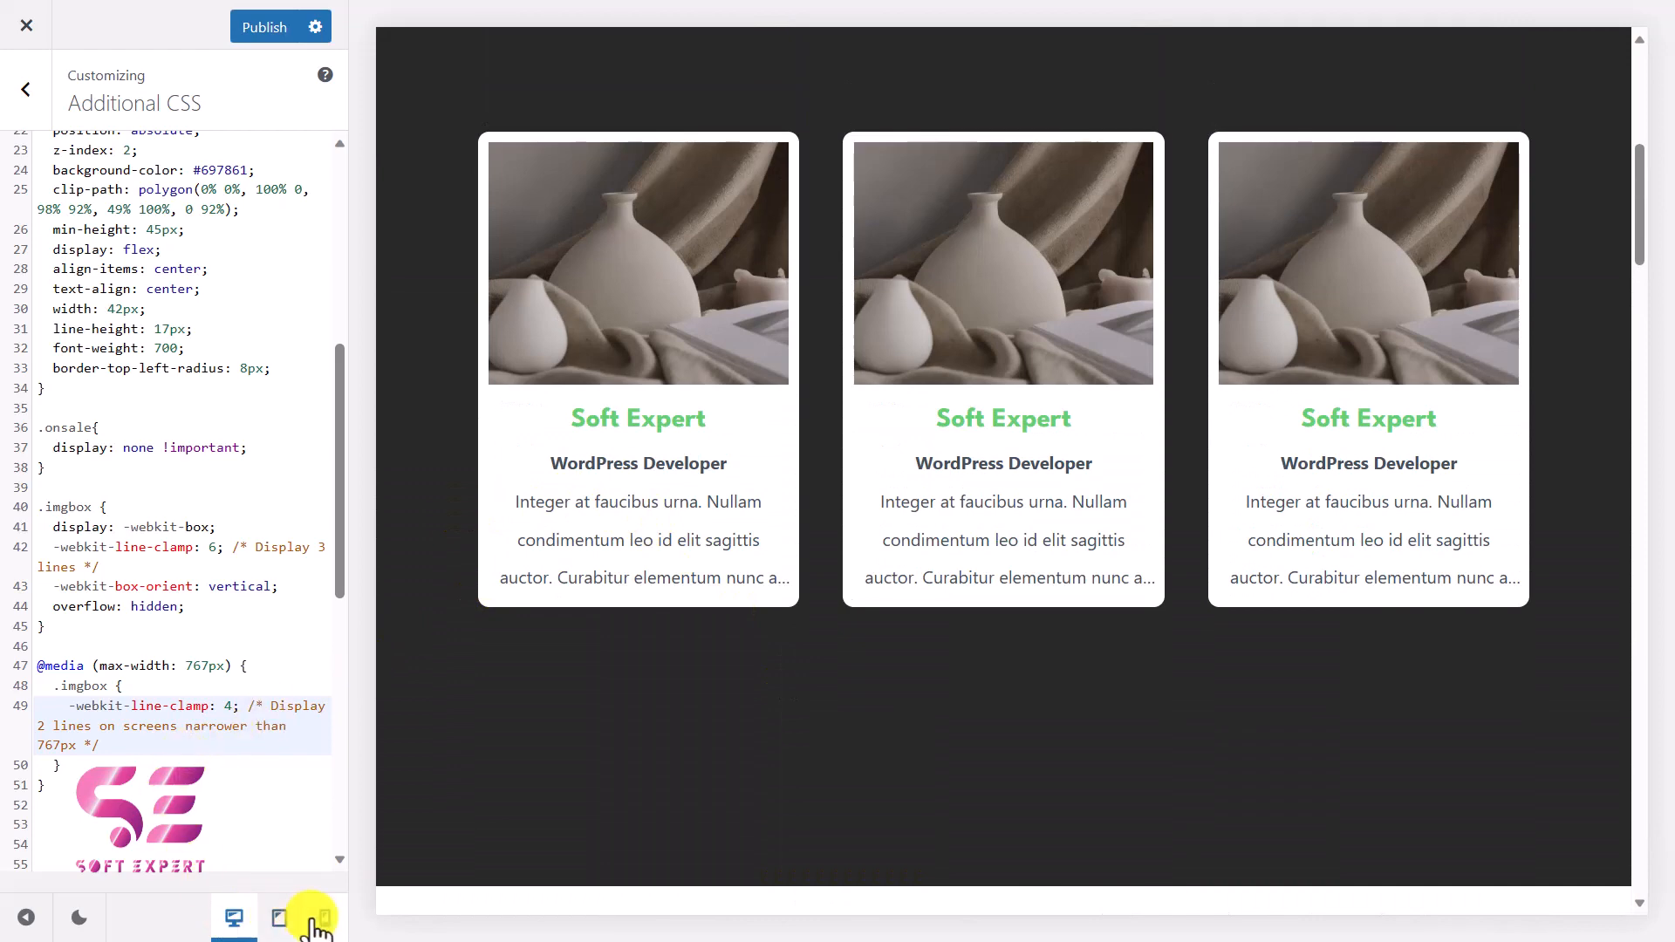
pyautogui.click(324, 919)
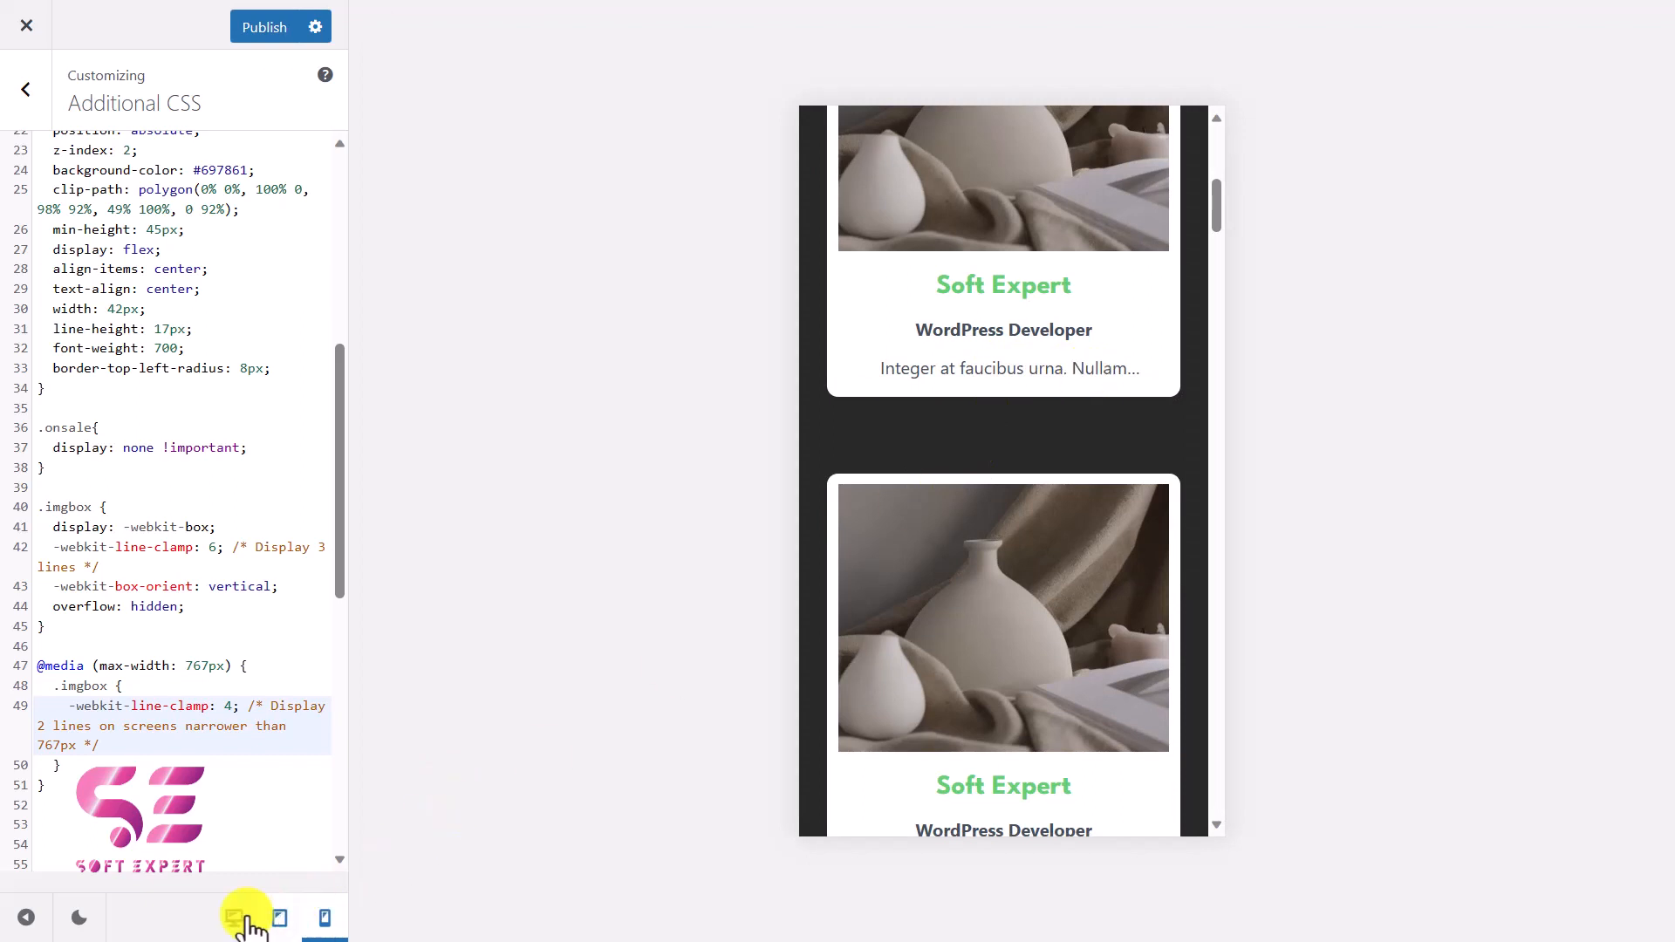
pyautogui.click(234, 918)
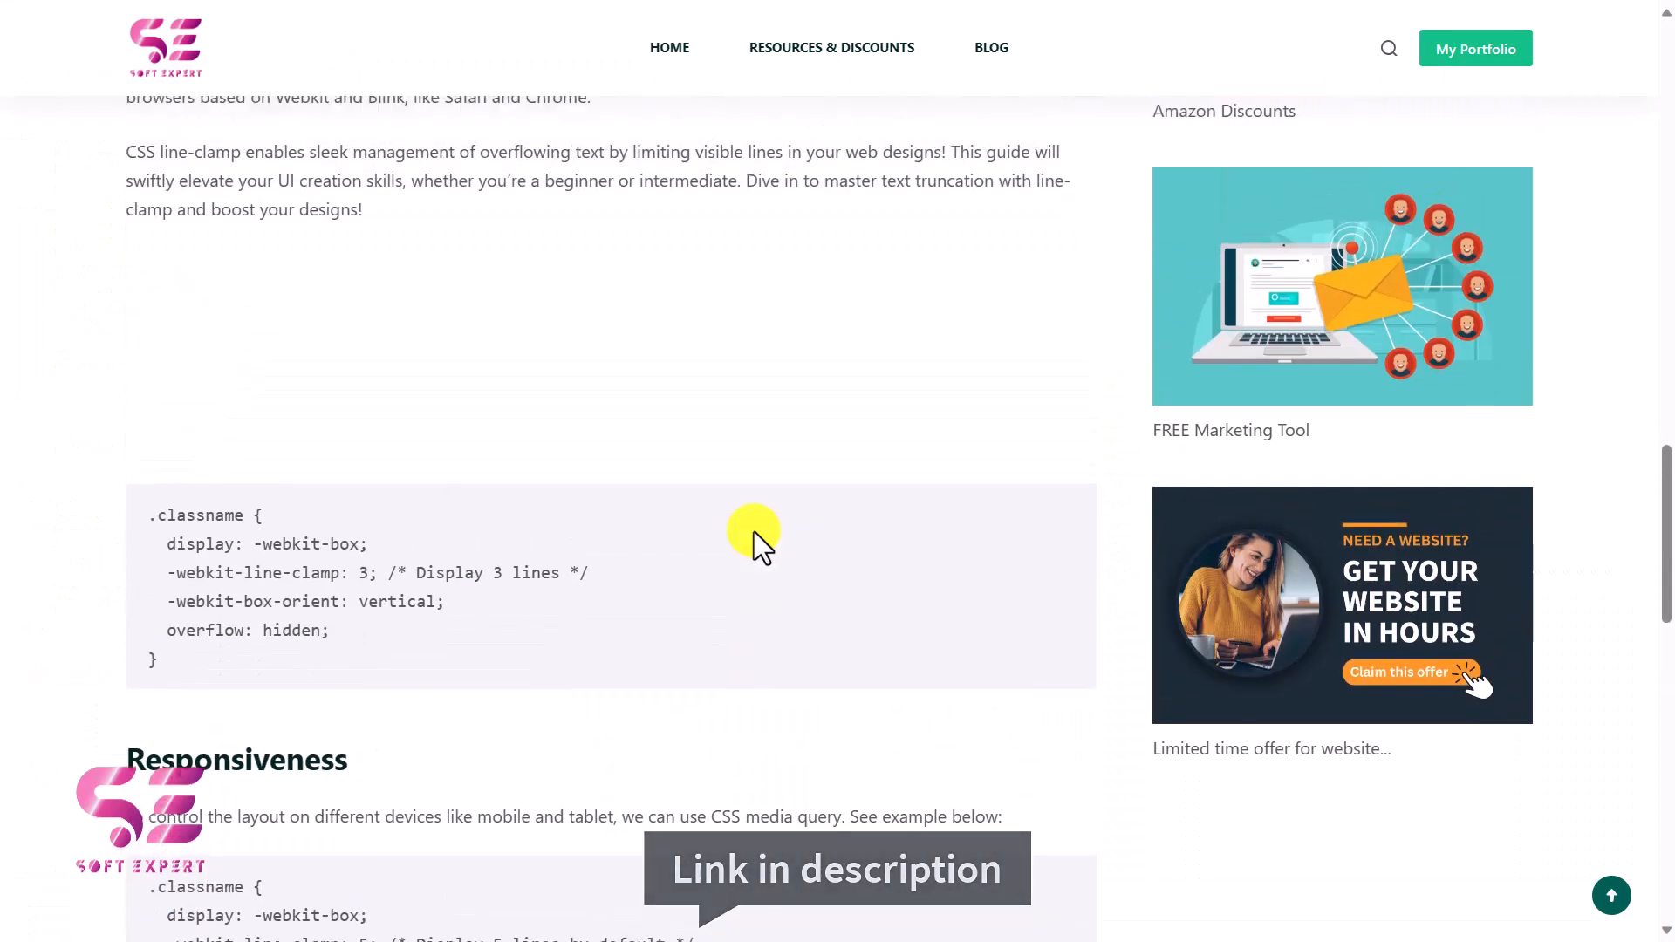
pyautogui.scroll(3)
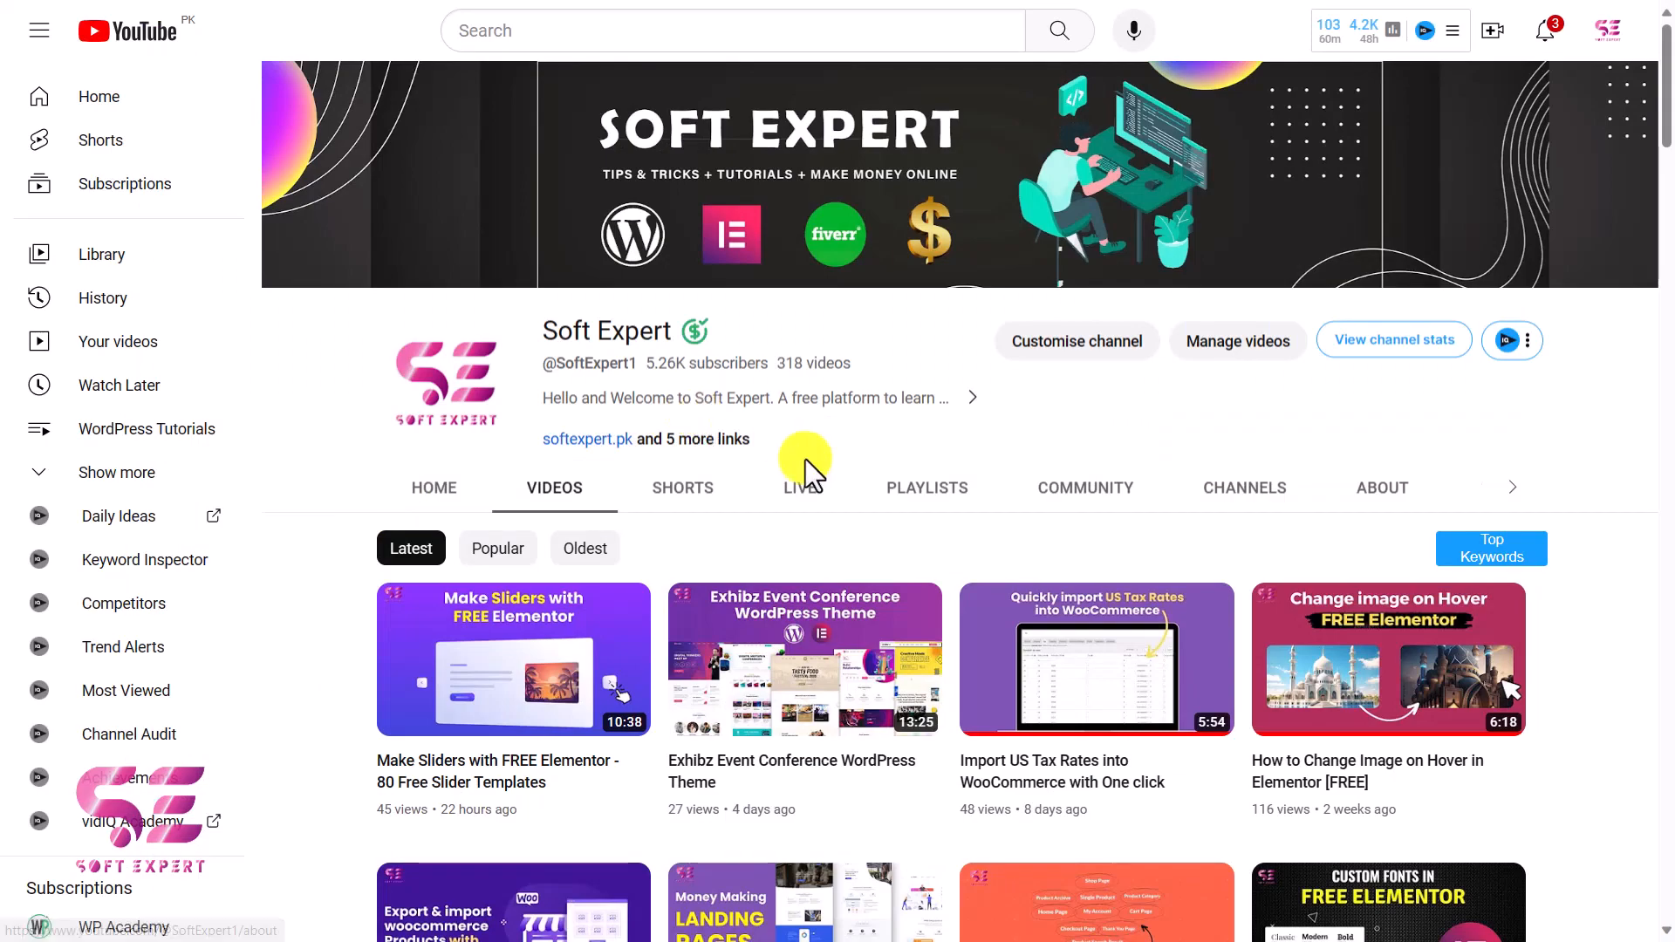
# Browse down the Soft Expert channel's video list to tutorials from about ten months ago
pyautogui.scroll(-3)
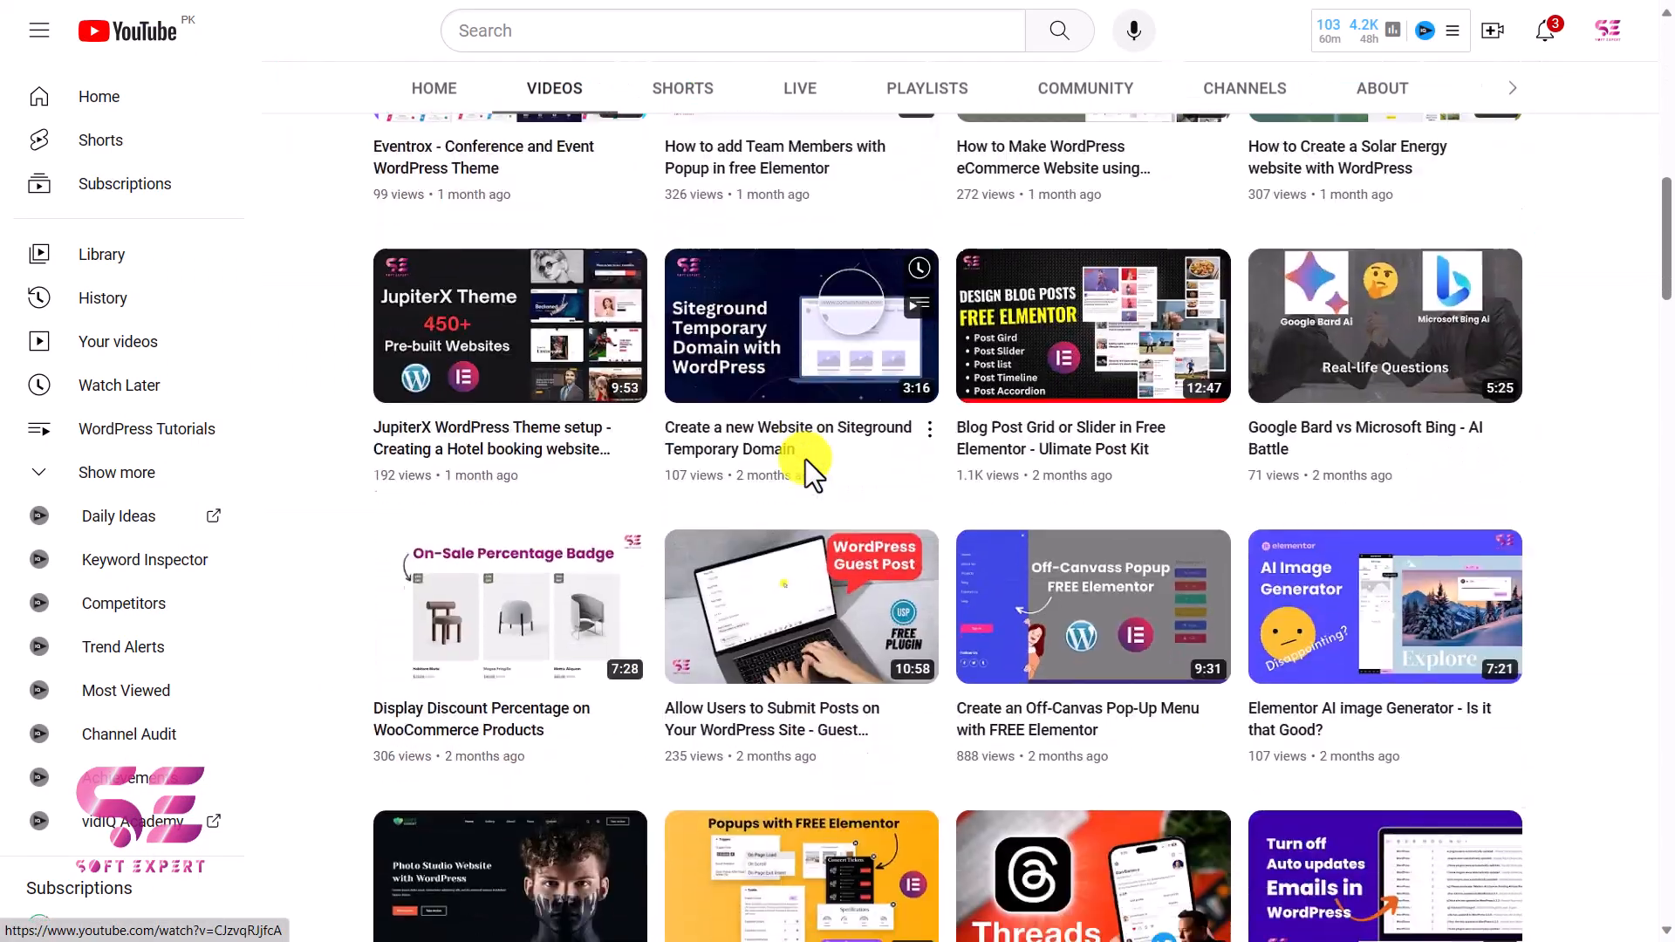
pyautogui.scroll(-3)
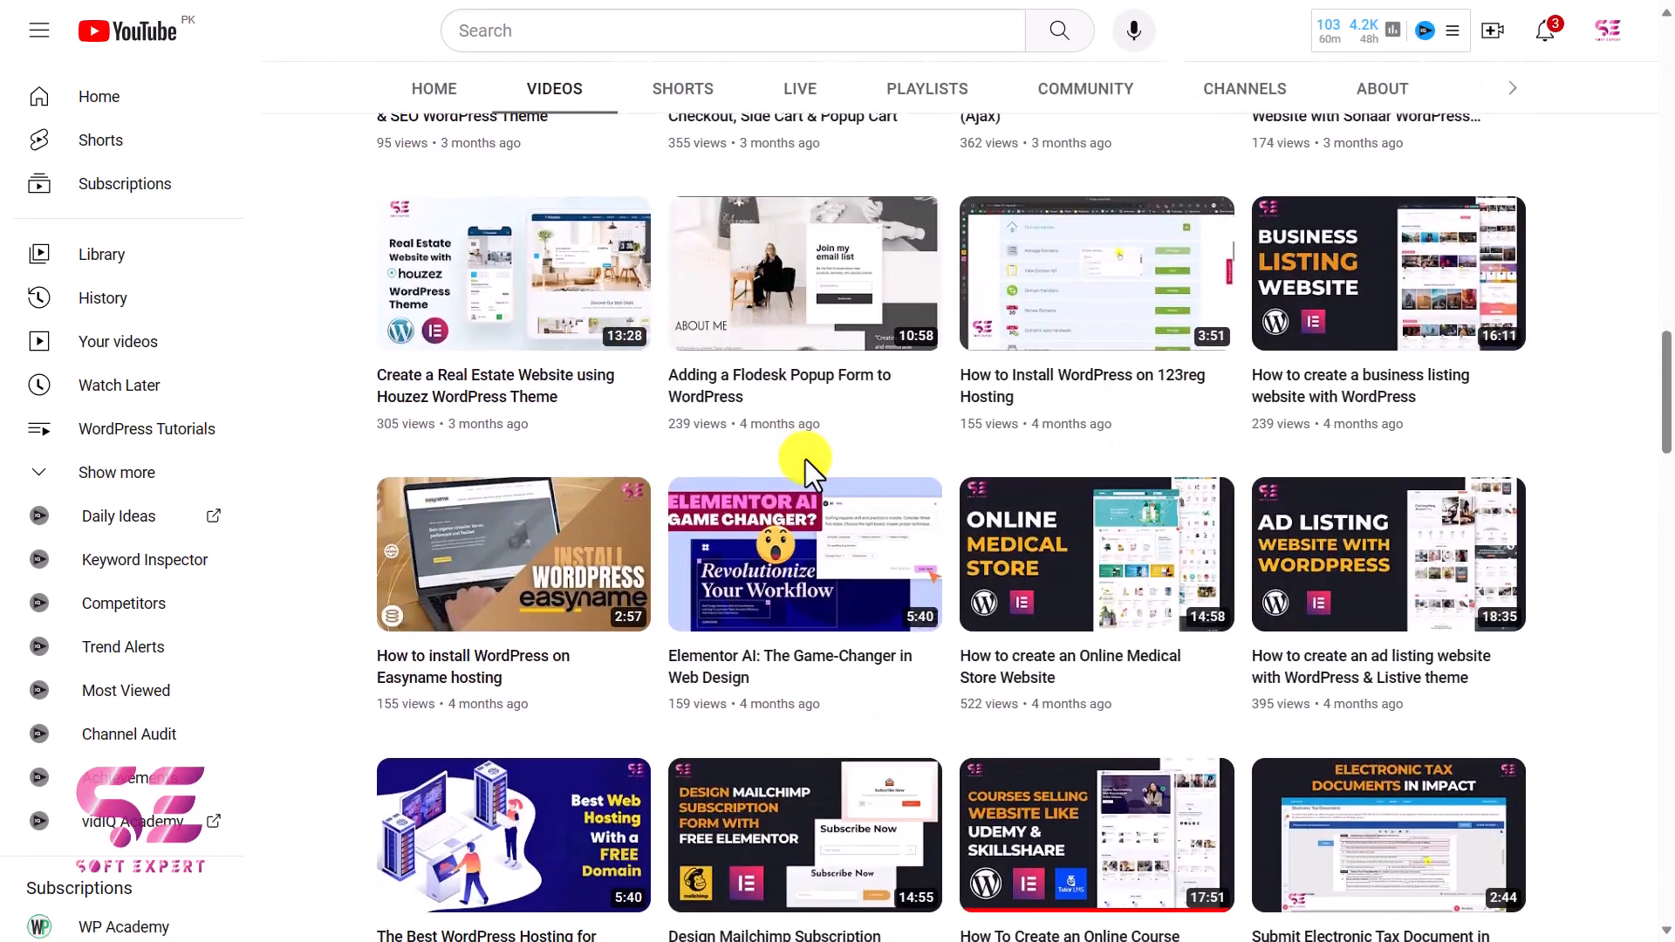
pyautogui.scroll(-3)
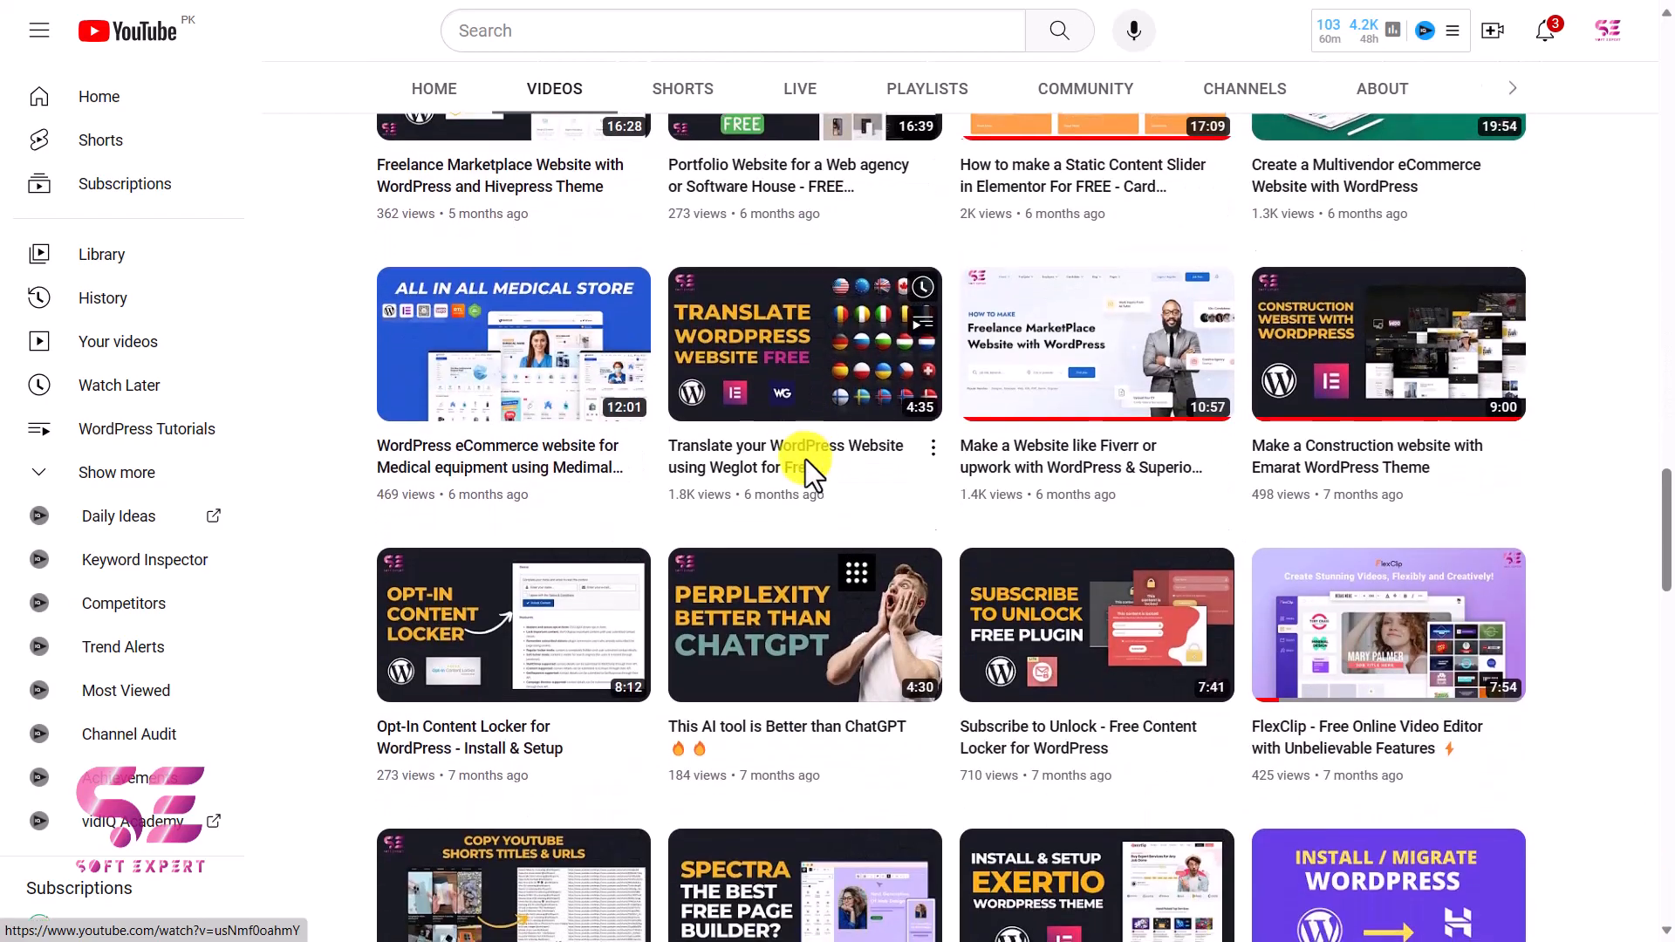
pyautogui.scroll(-3)
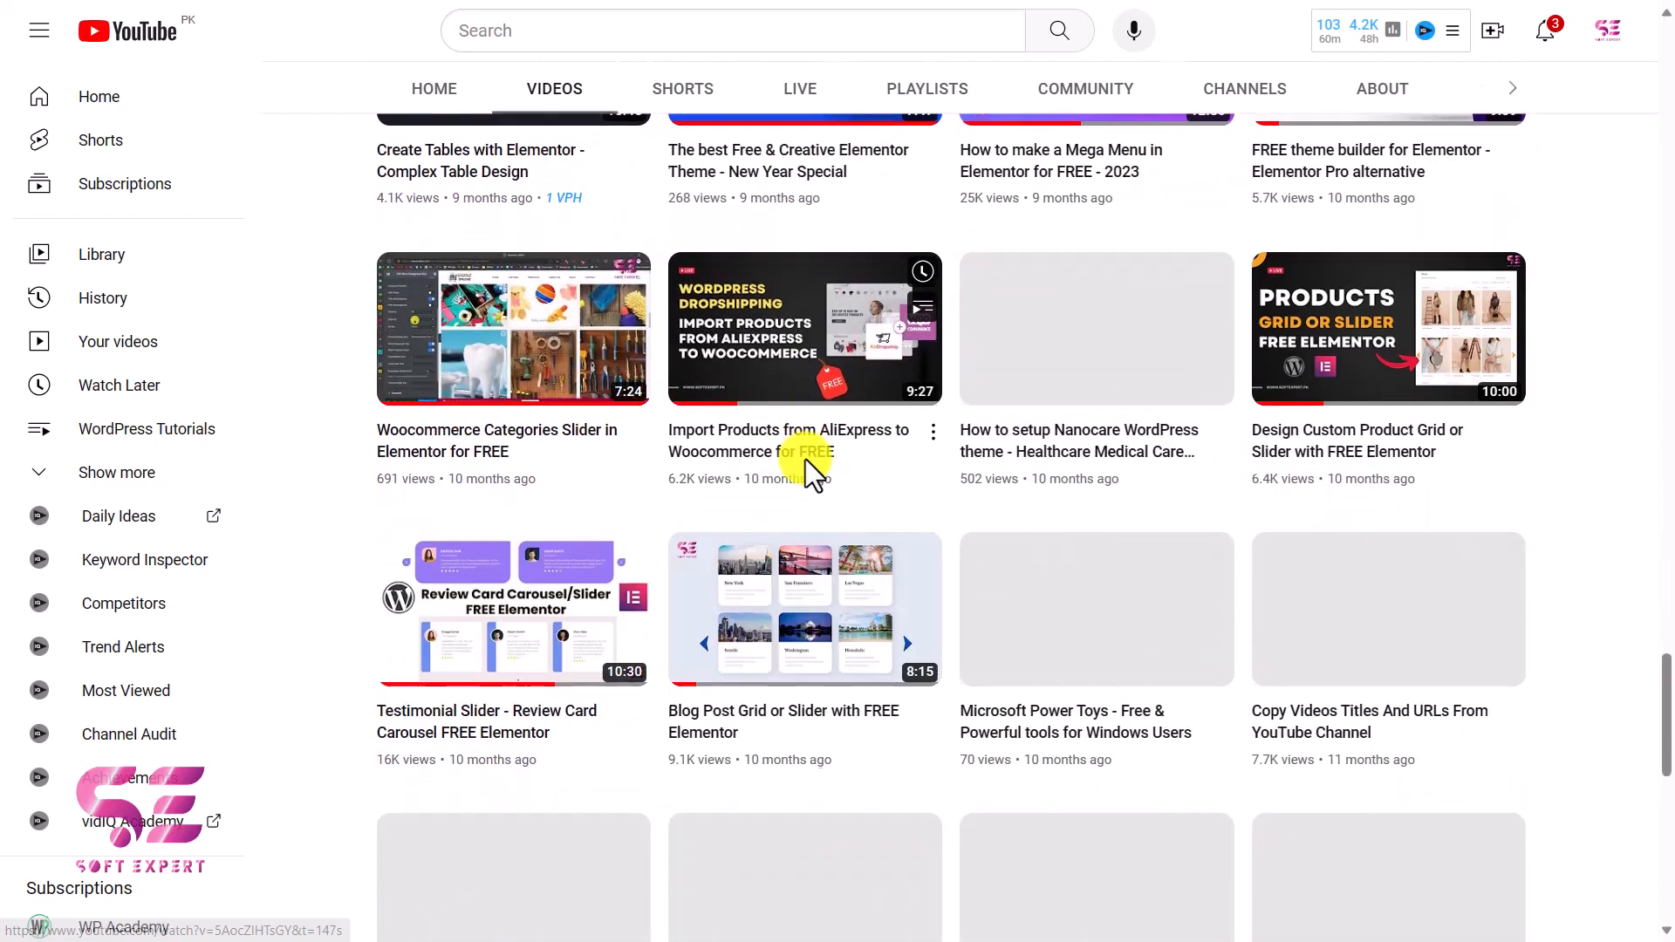